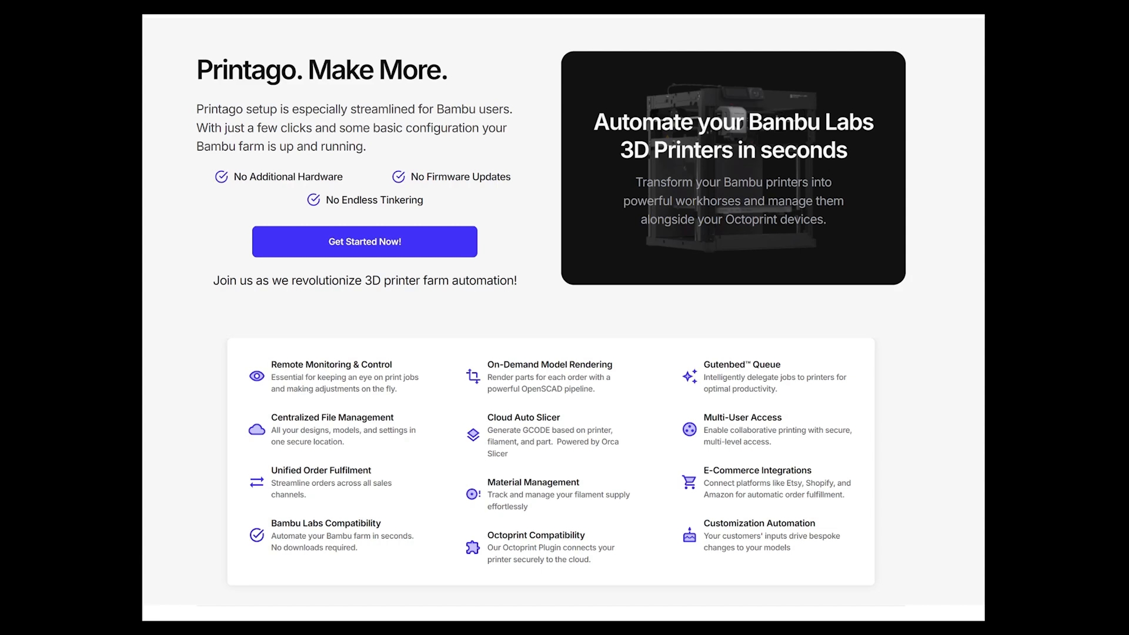
Get started from the Printago website so the dashboard opens with its 14-day trial welcome
left_click(364, 241)
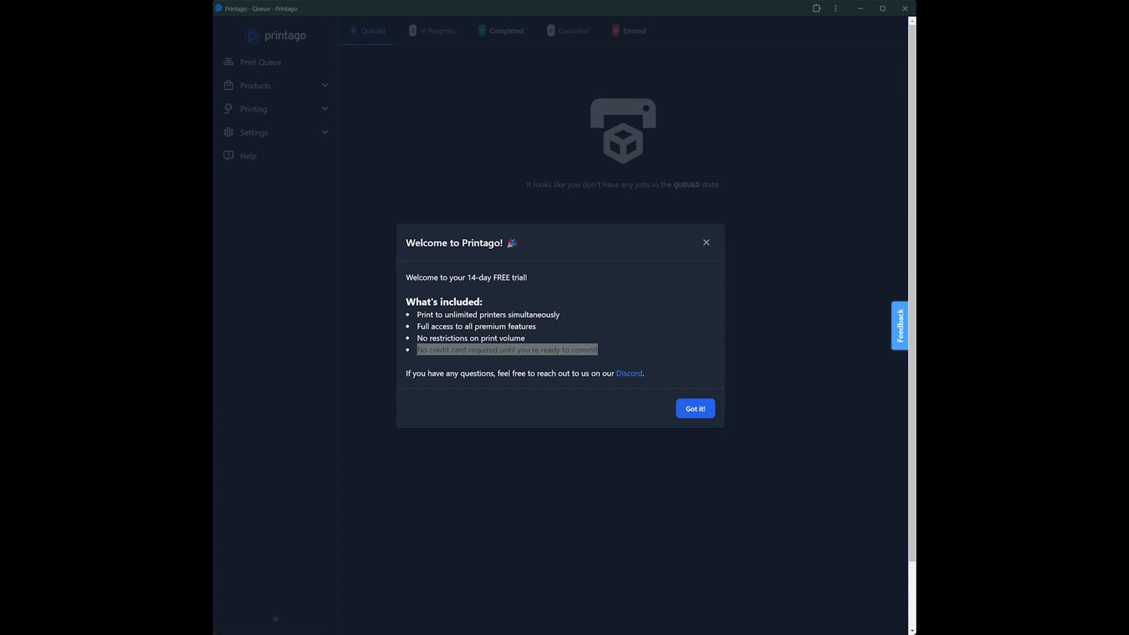
Acknowledge the welcome message with 'Got it!' to reveal the empty print queue
left_click(694, 408)
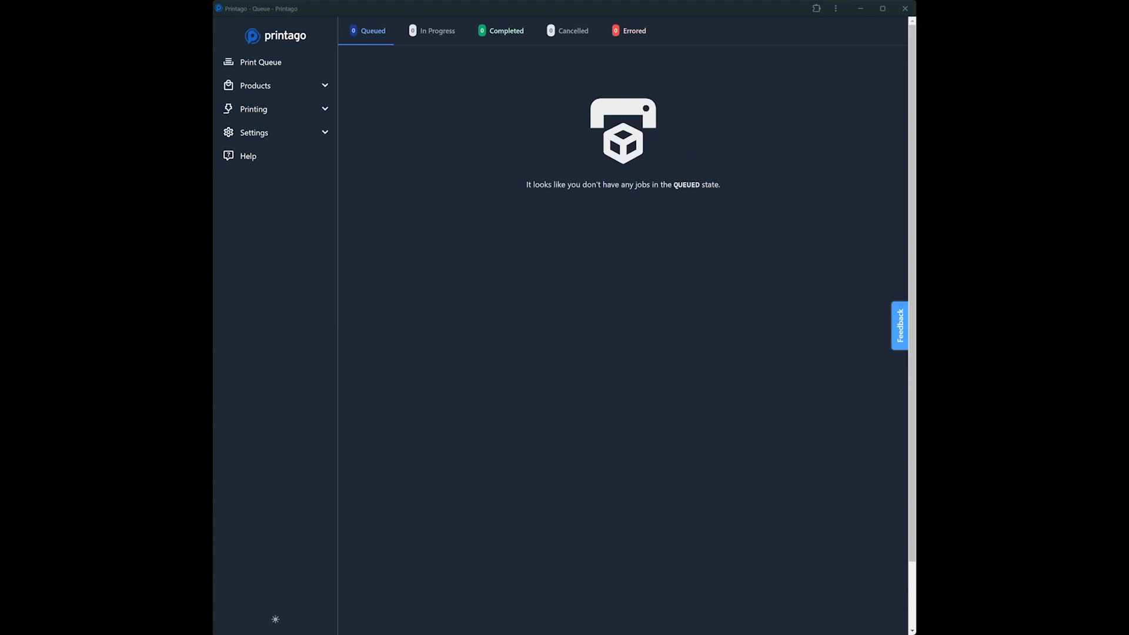
Go to Printers and choose 'Configure Bambu Printers' to reach the Bambu Integration page
left_click(254, 108)
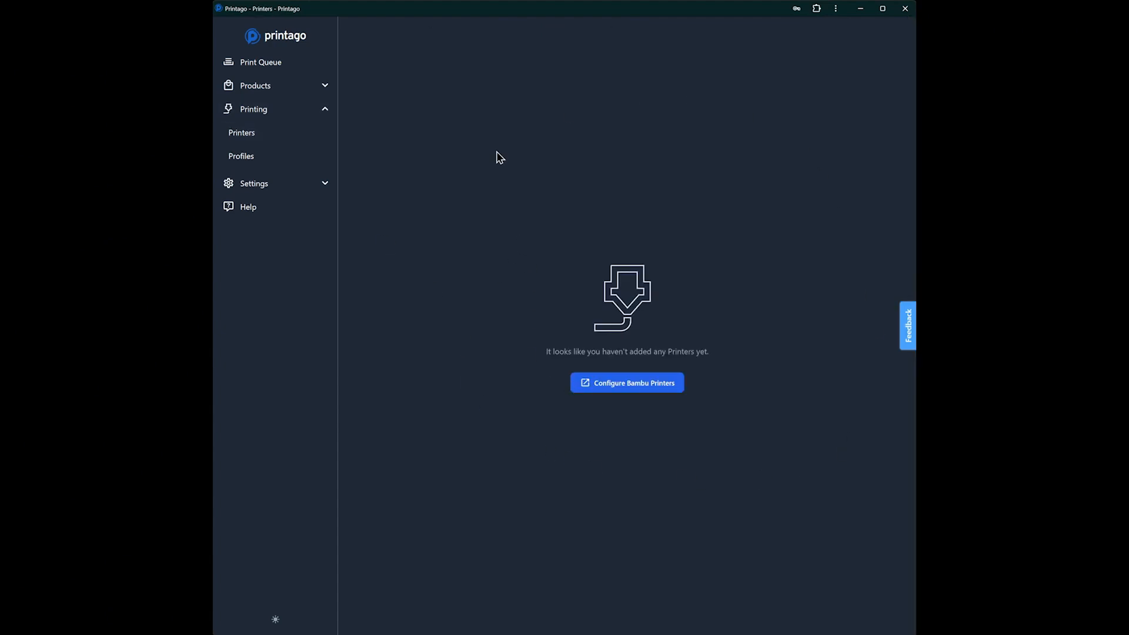
left_click(627, 382)
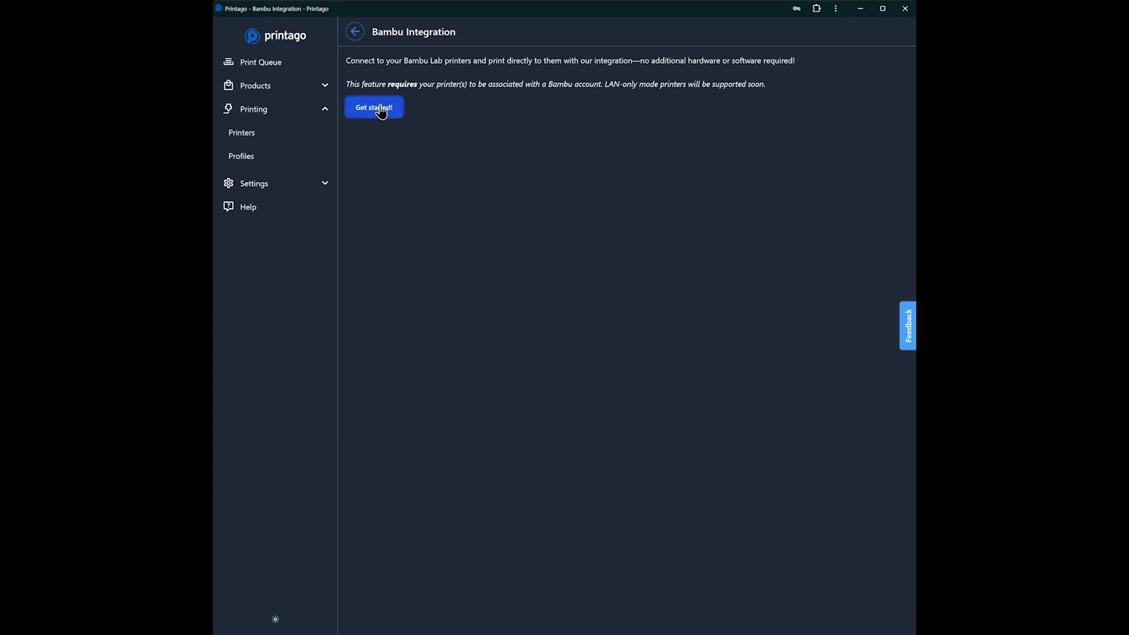
left_click(374, 107)
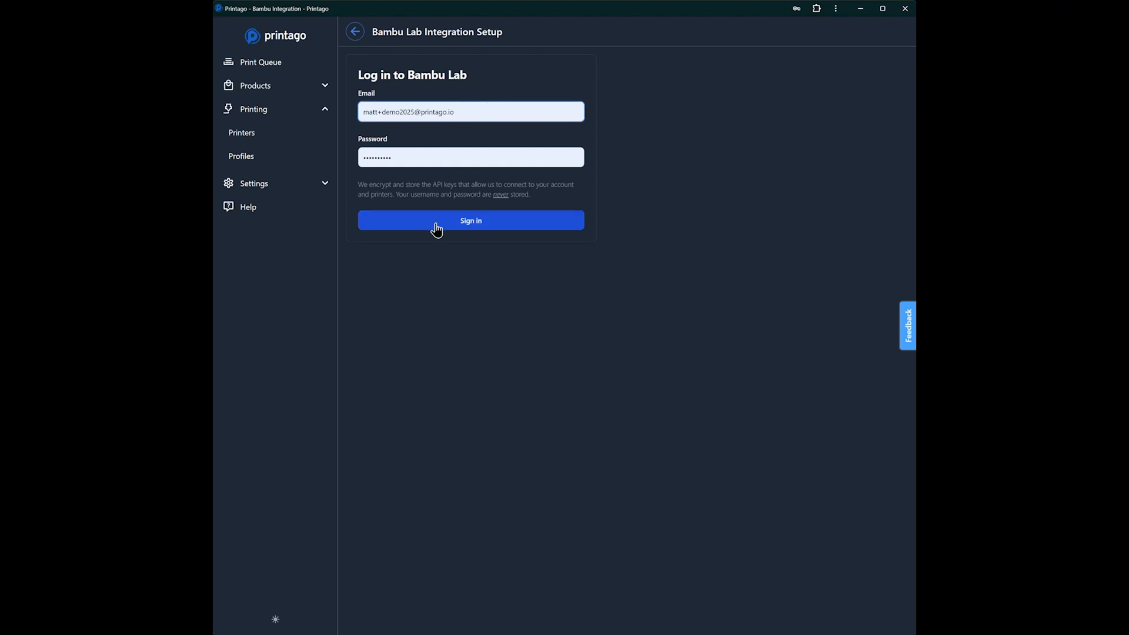
left_click(470, 220)
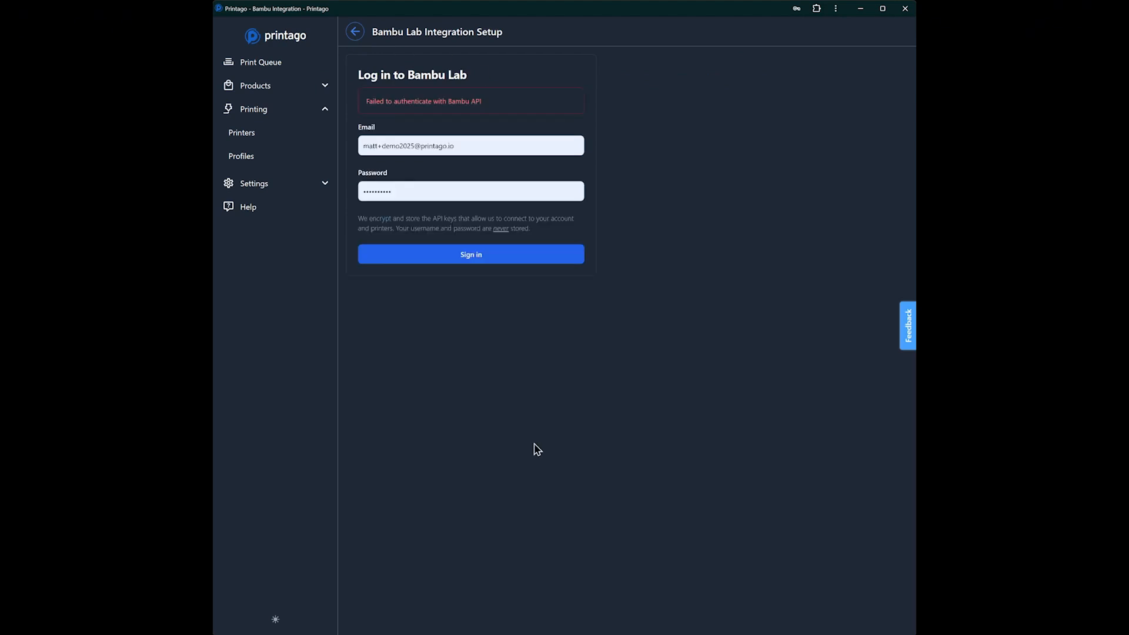
left_click(470, 254)
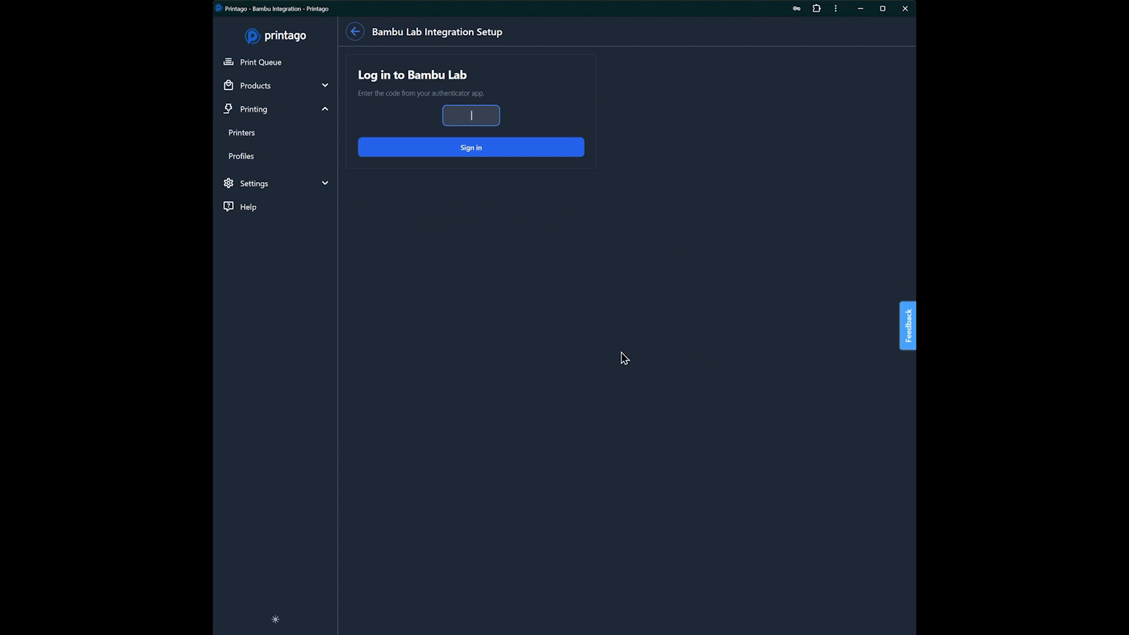
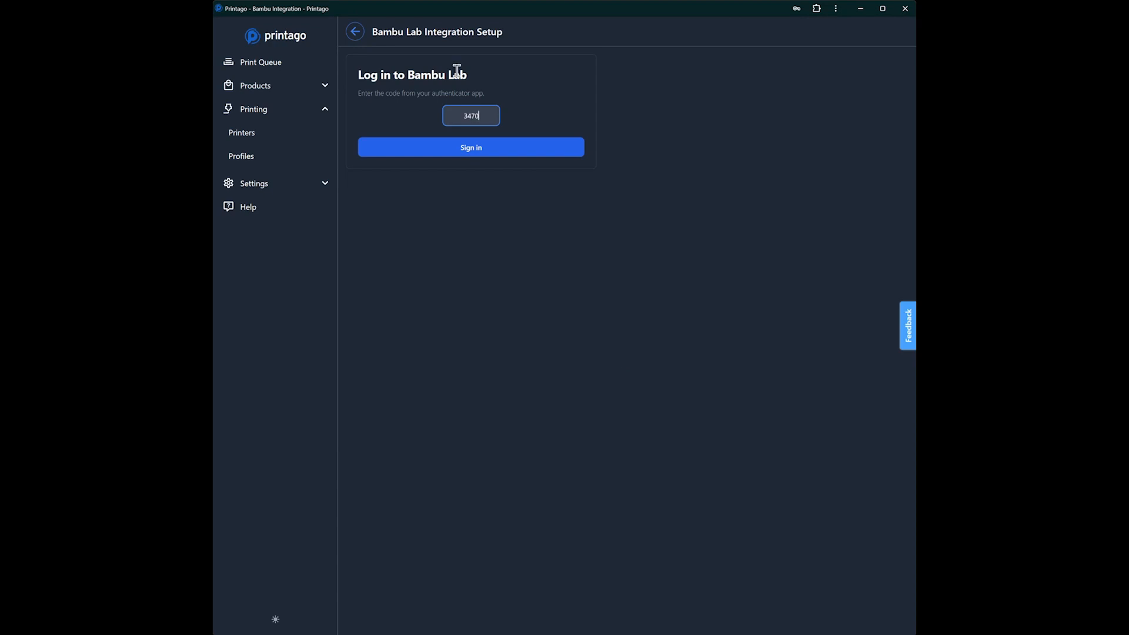
left_click(470, 147)
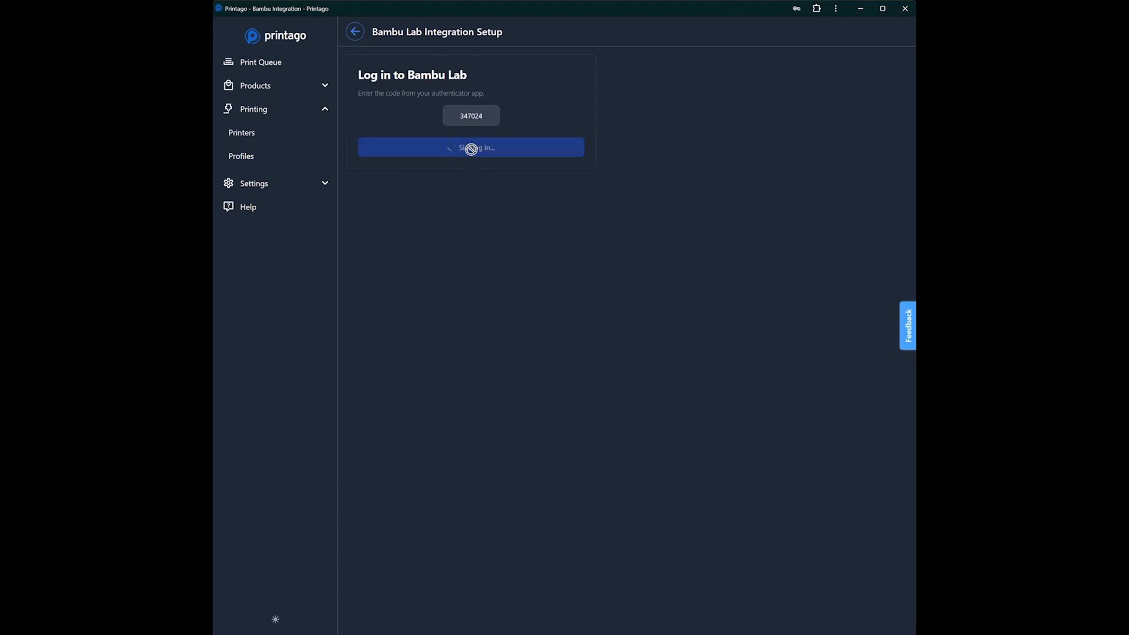
left_click(470, 148)
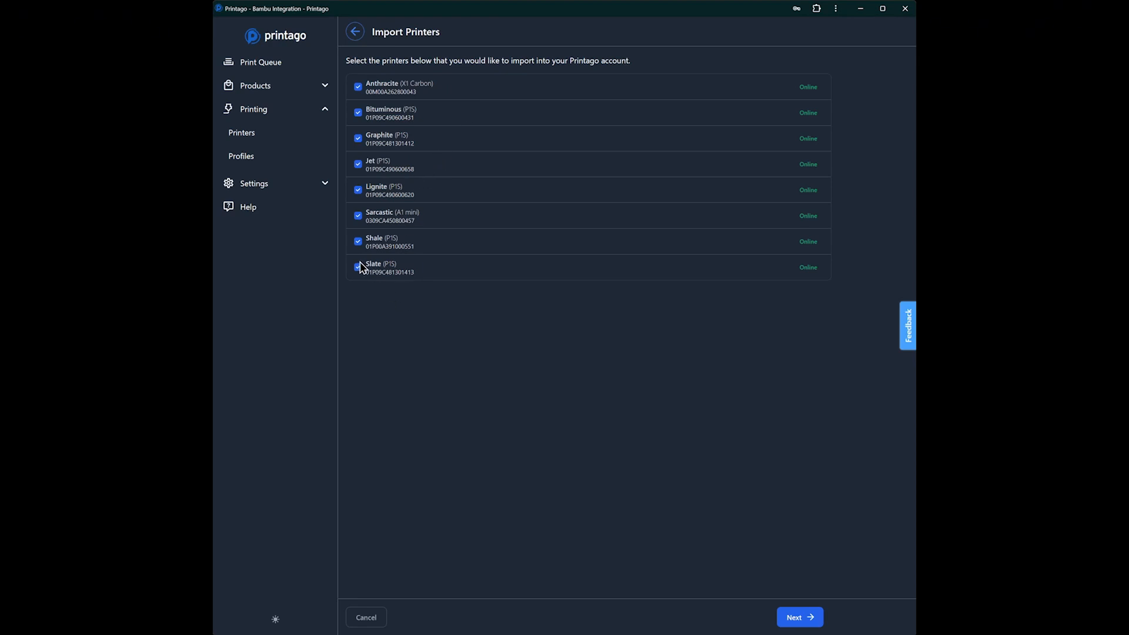
Import the eight checked printers and accept their synced profiles, reaching Printer Configuration
left_click(798, 617)
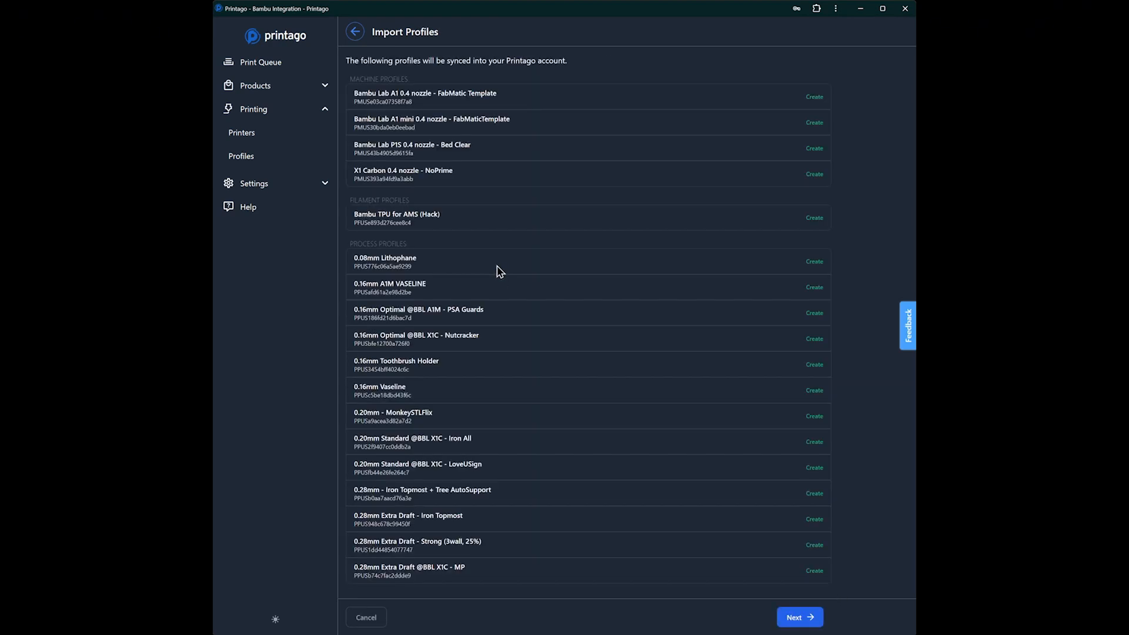
mouse_move(488, 437)
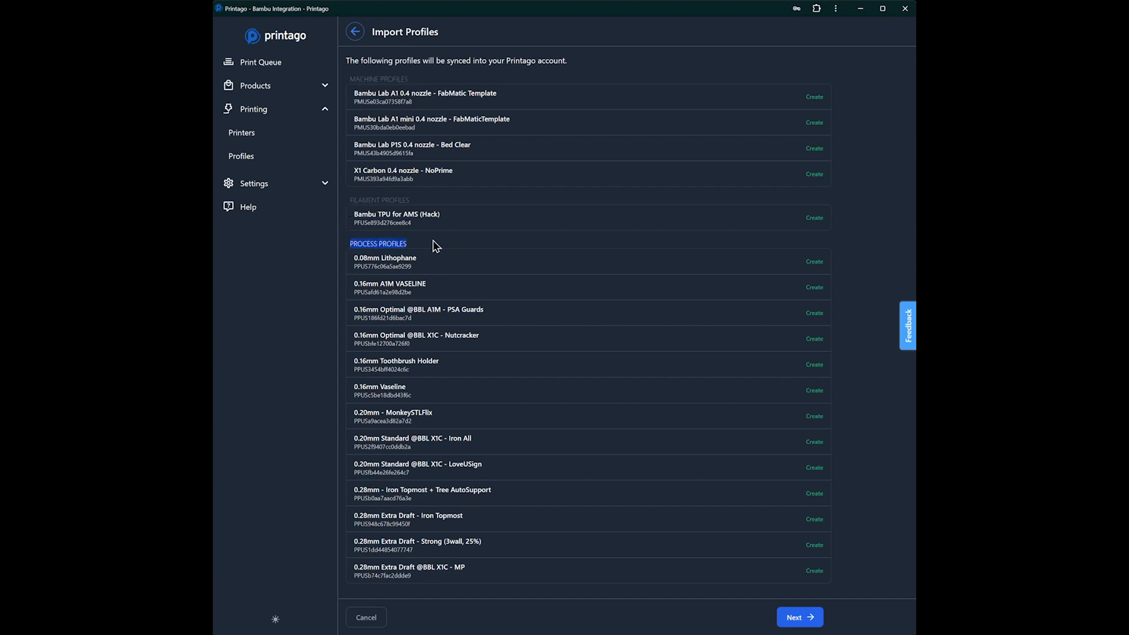
mouse_move(804, 91)
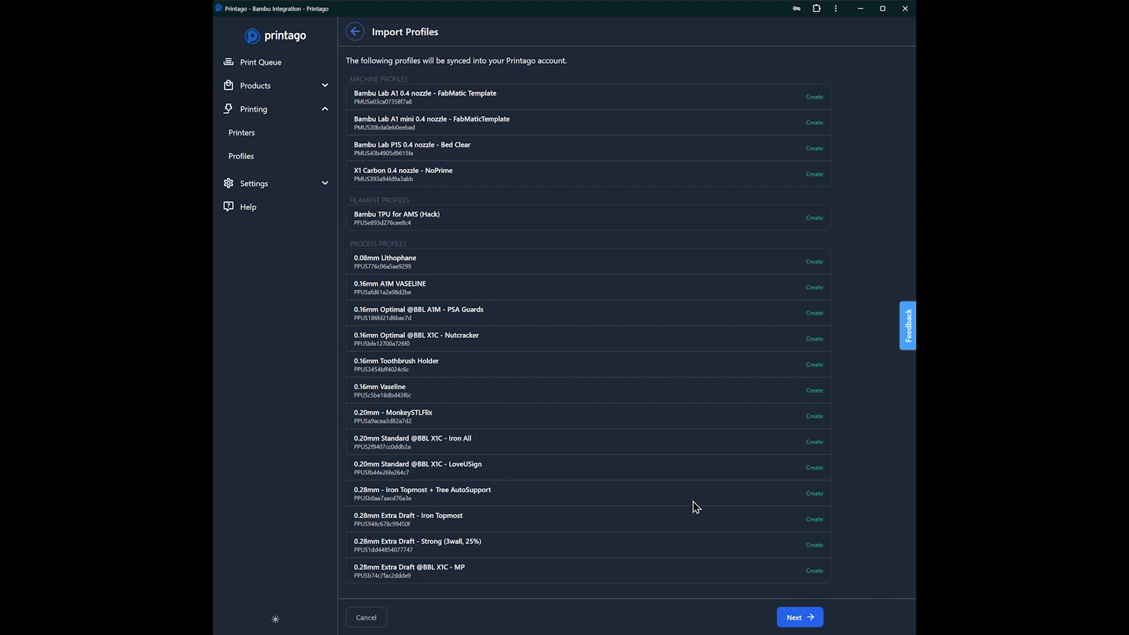
left_click(798, 618)
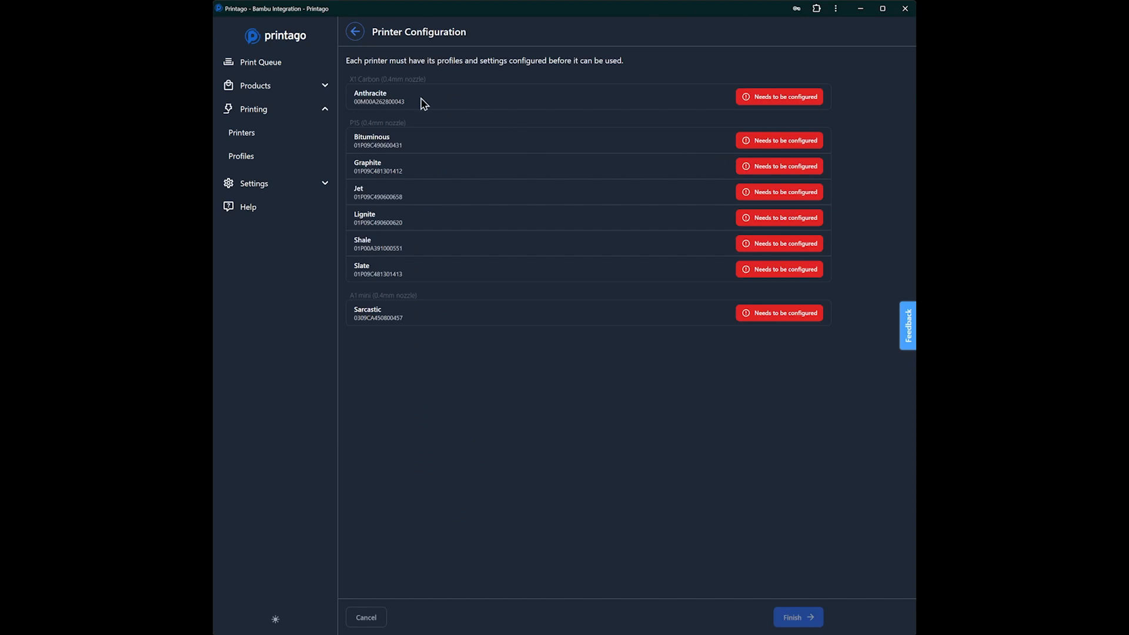
mouse_move(380, 101)
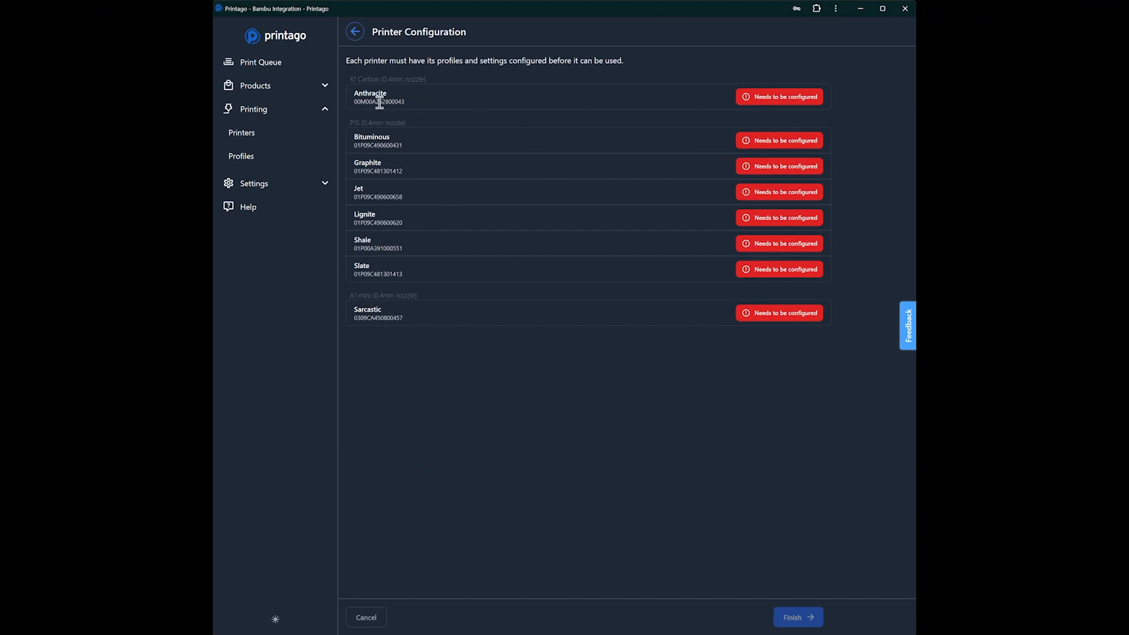
mouse_move(669, 293)
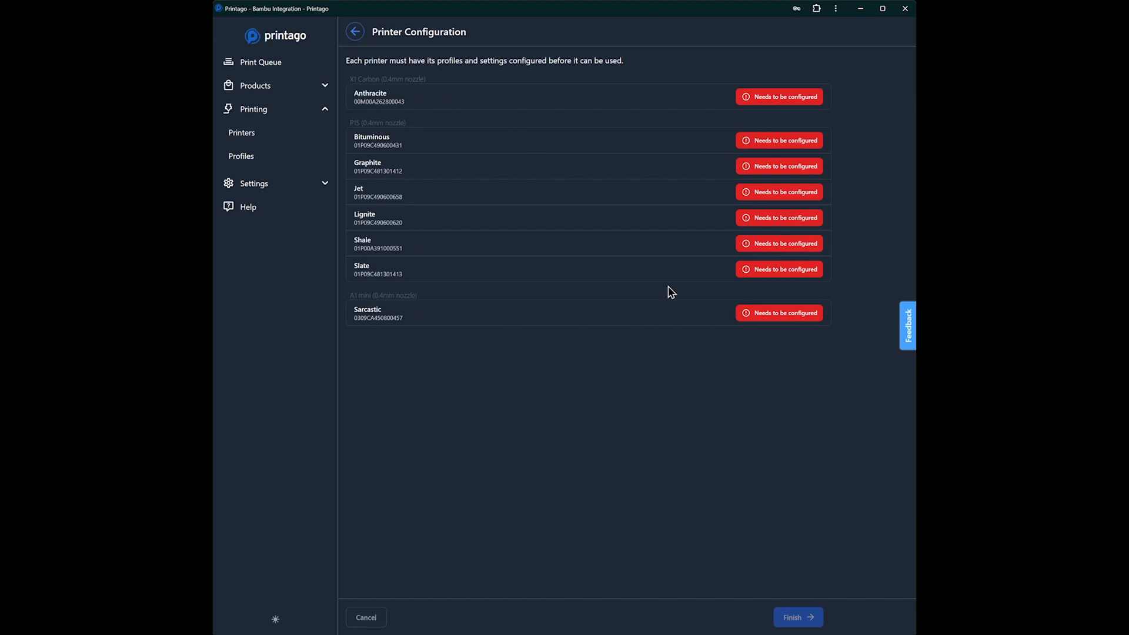
mouse_move(777, 101)
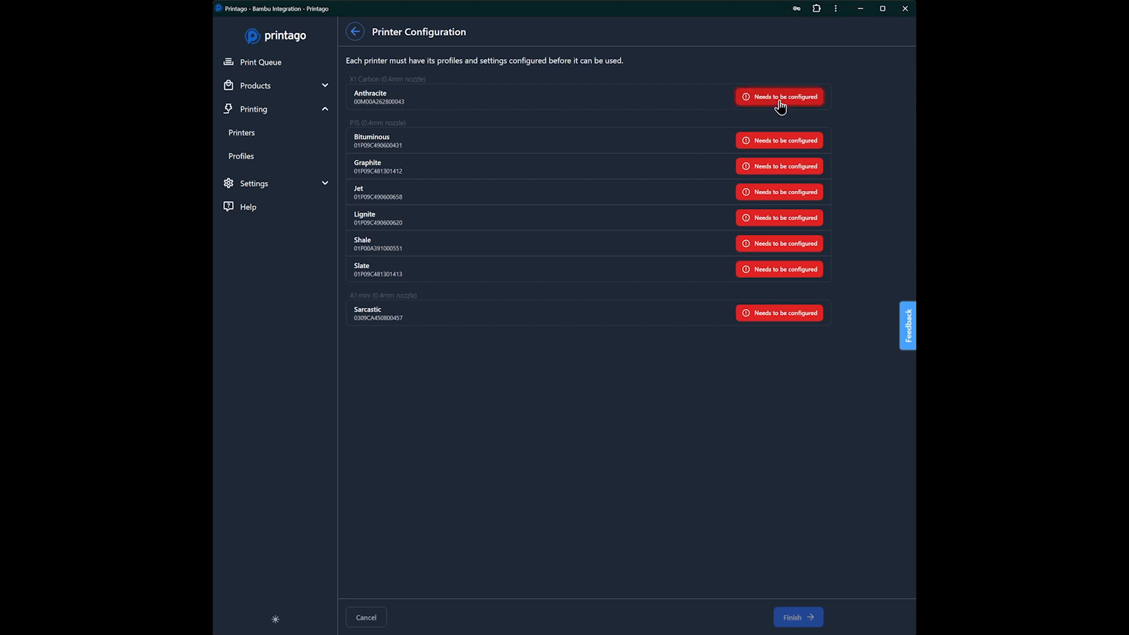
left_click(778, 96)
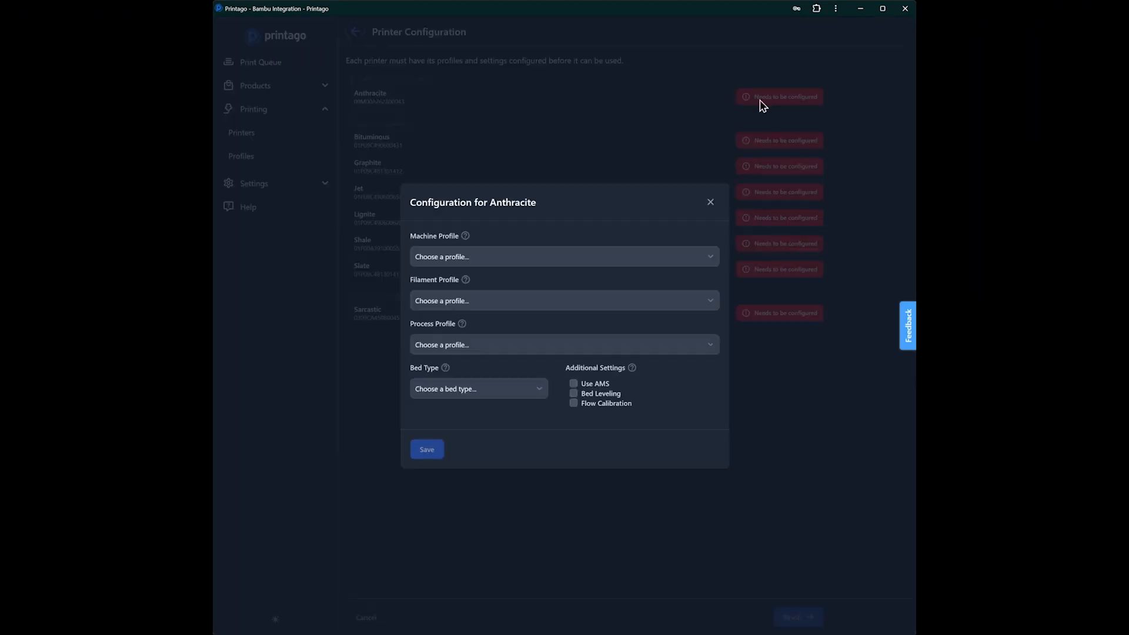
left_click(564, 257)
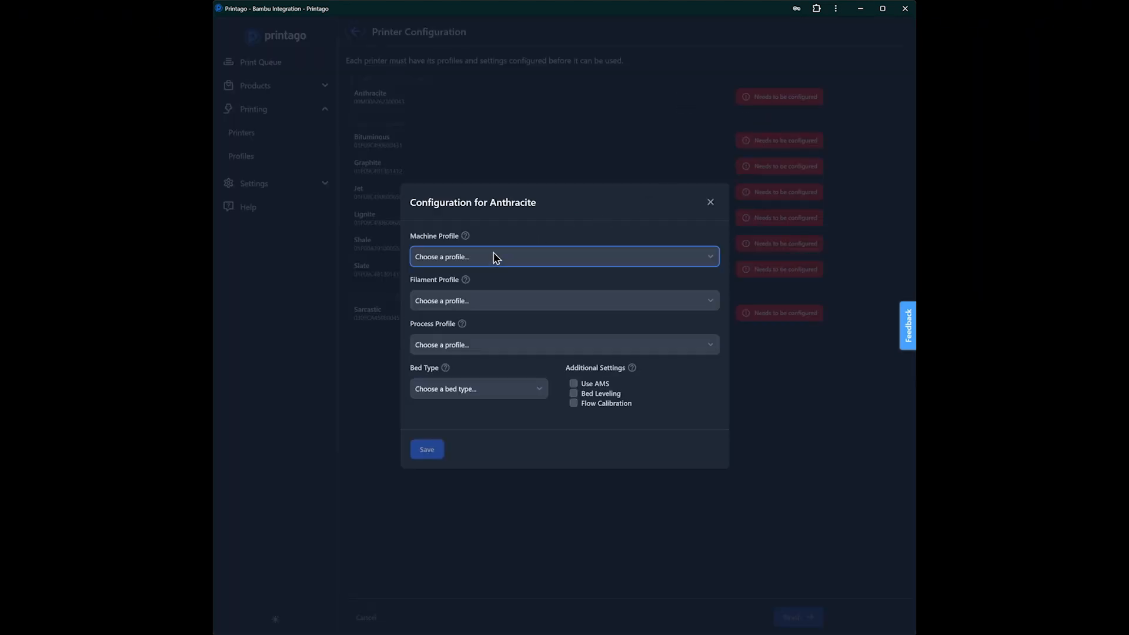
mouse_move(461, 312)
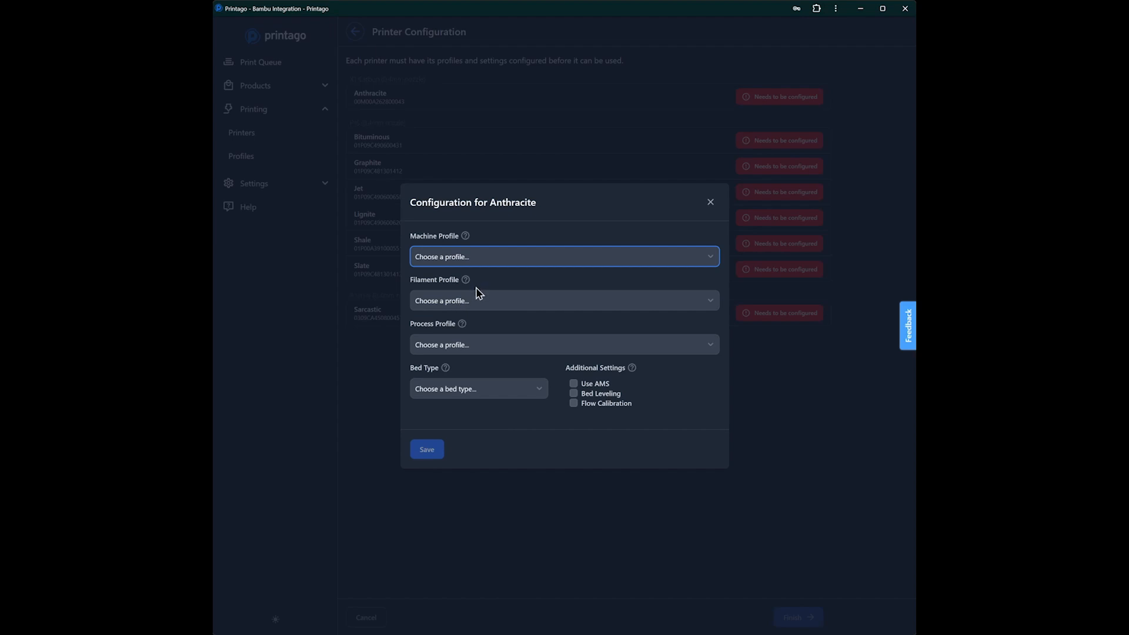
left_click(563, 257)
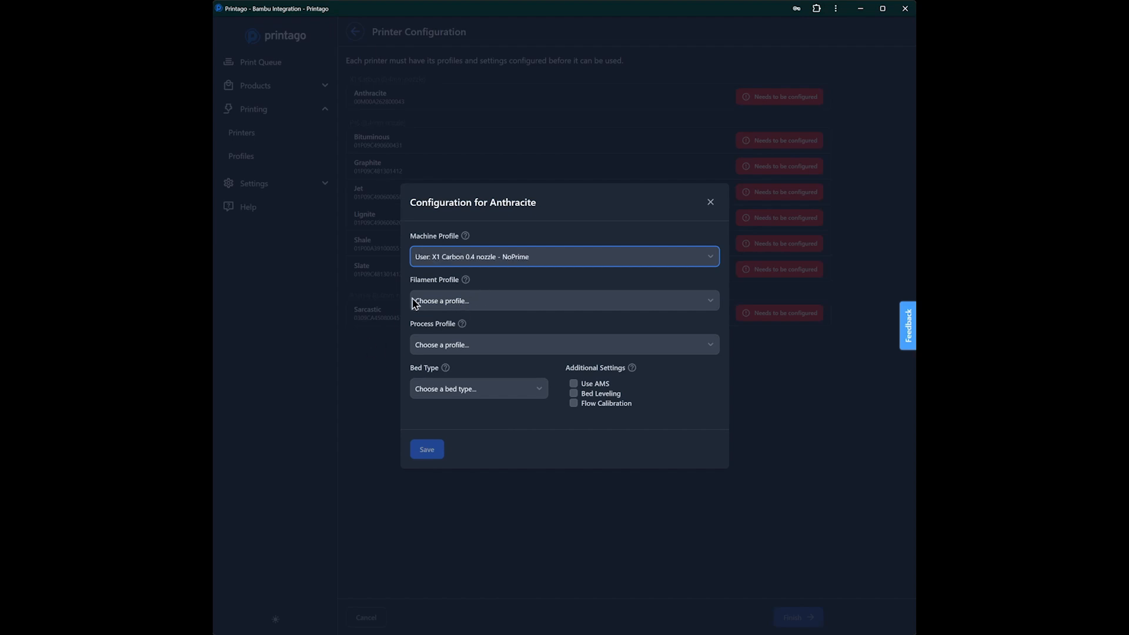
mouse_move(438, 315)
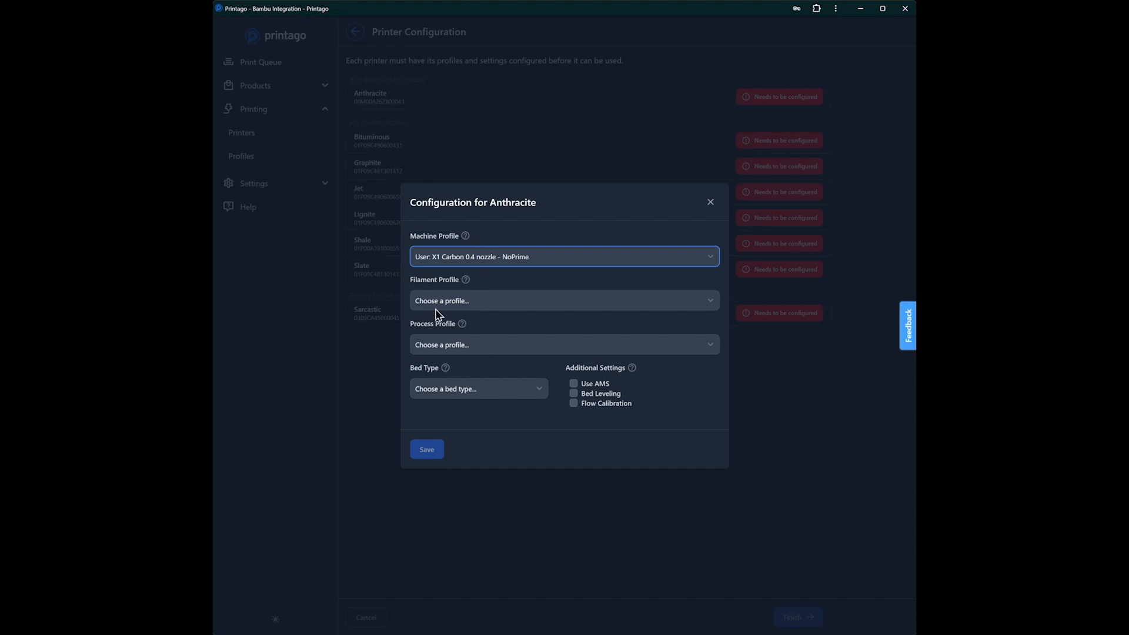
left_click(563, 300)
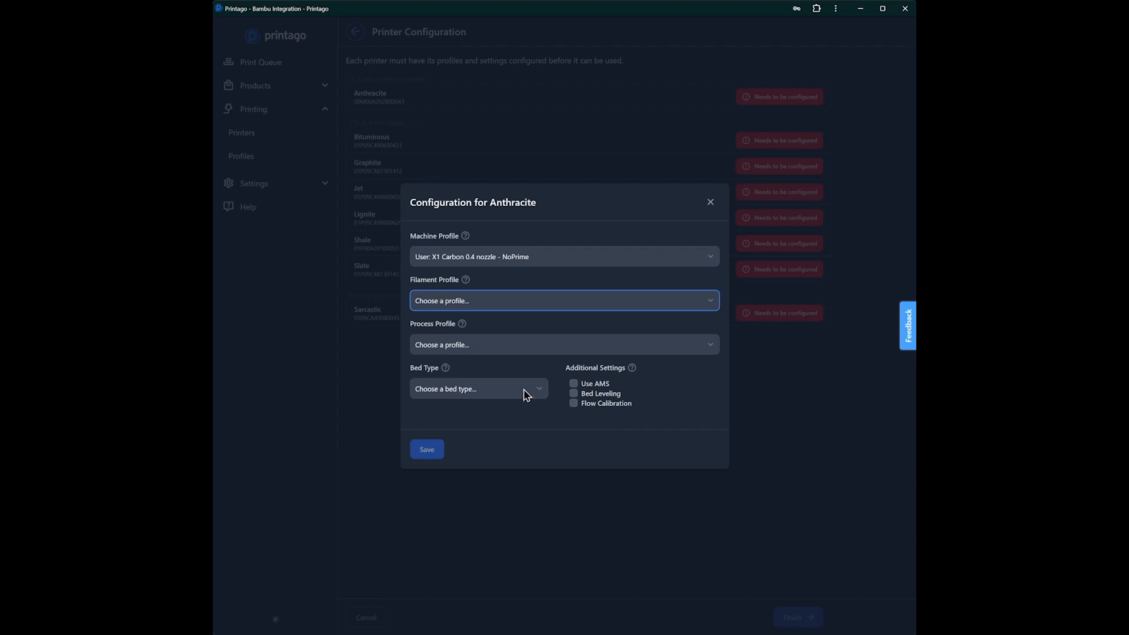
mouse_move(491, 434)
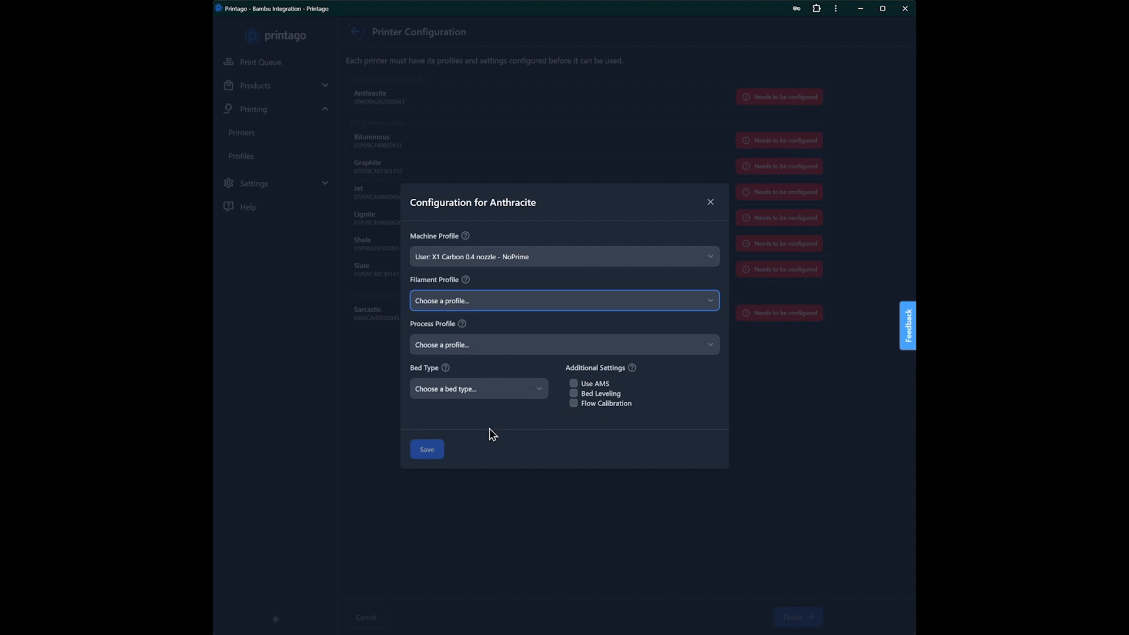
left_click(563, 300)
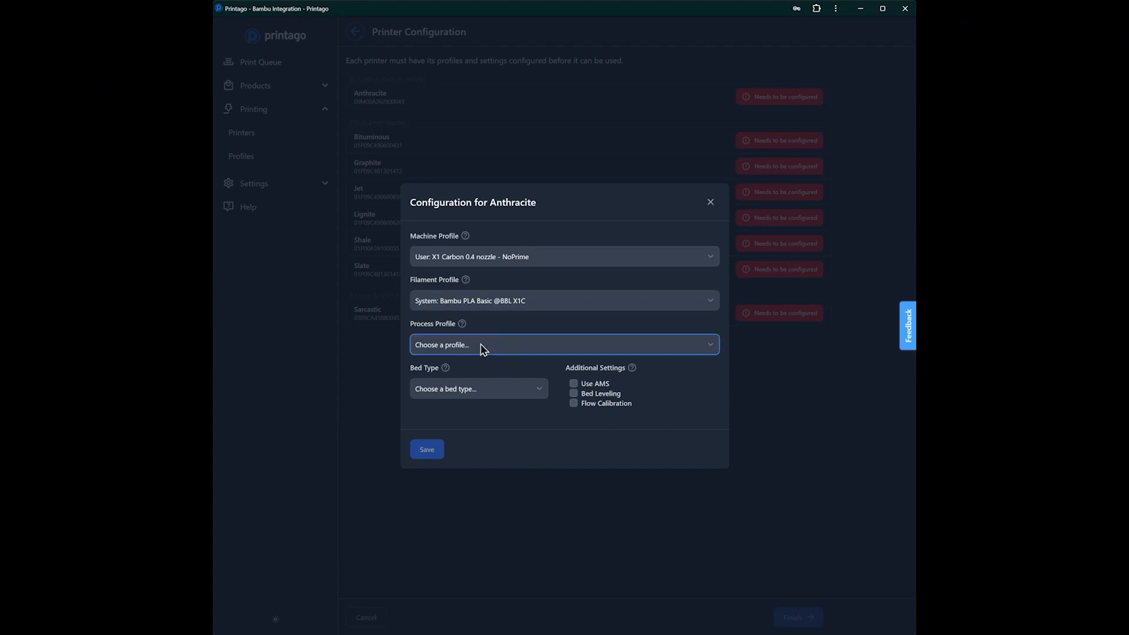
mouse_move(421, 329)
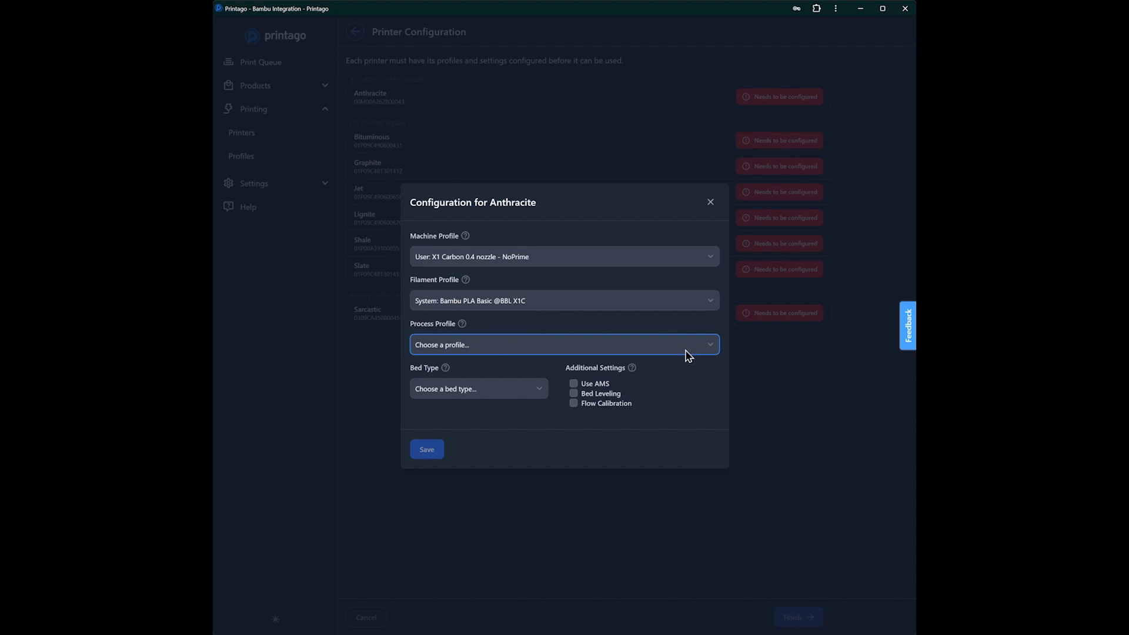
mouse_move(526, 414)
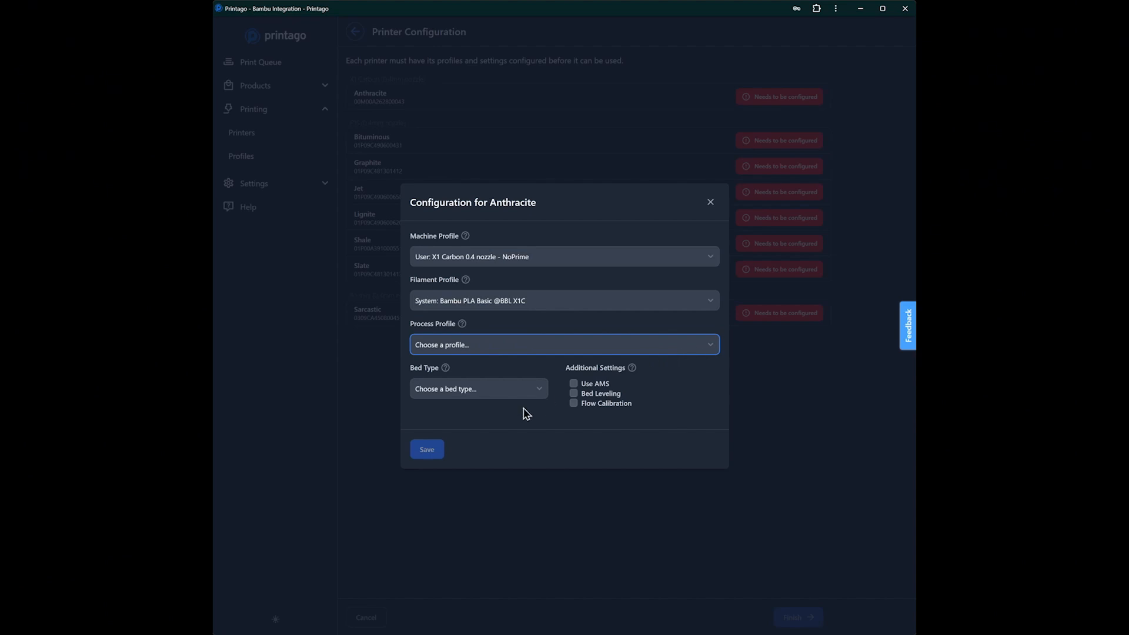
mouse_move(521, 531)
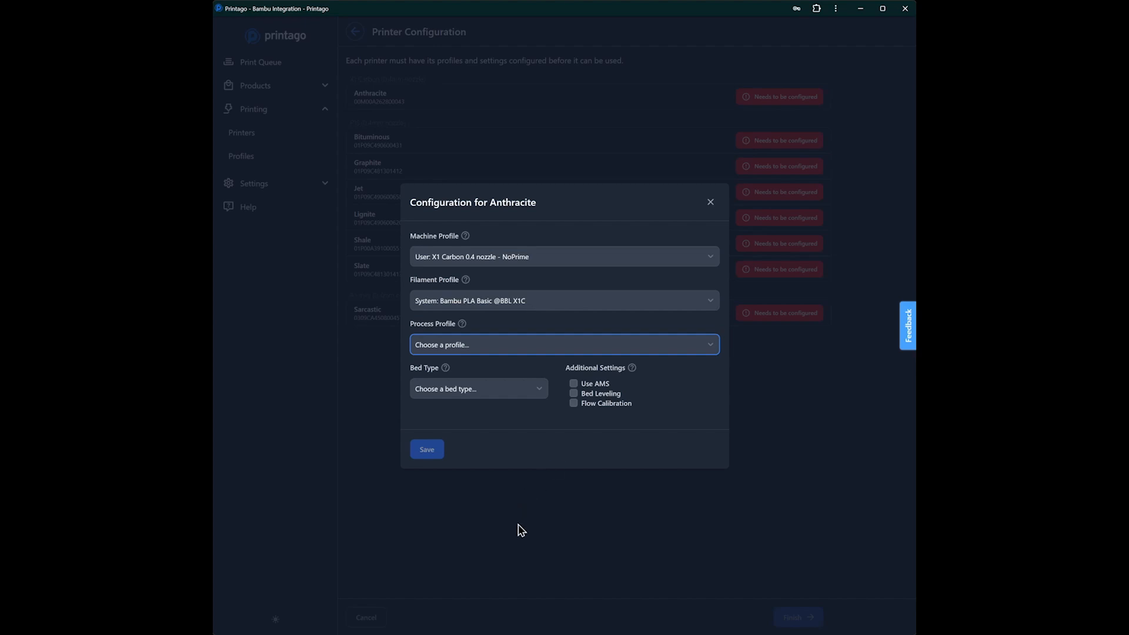
mouse_move(532, 385)
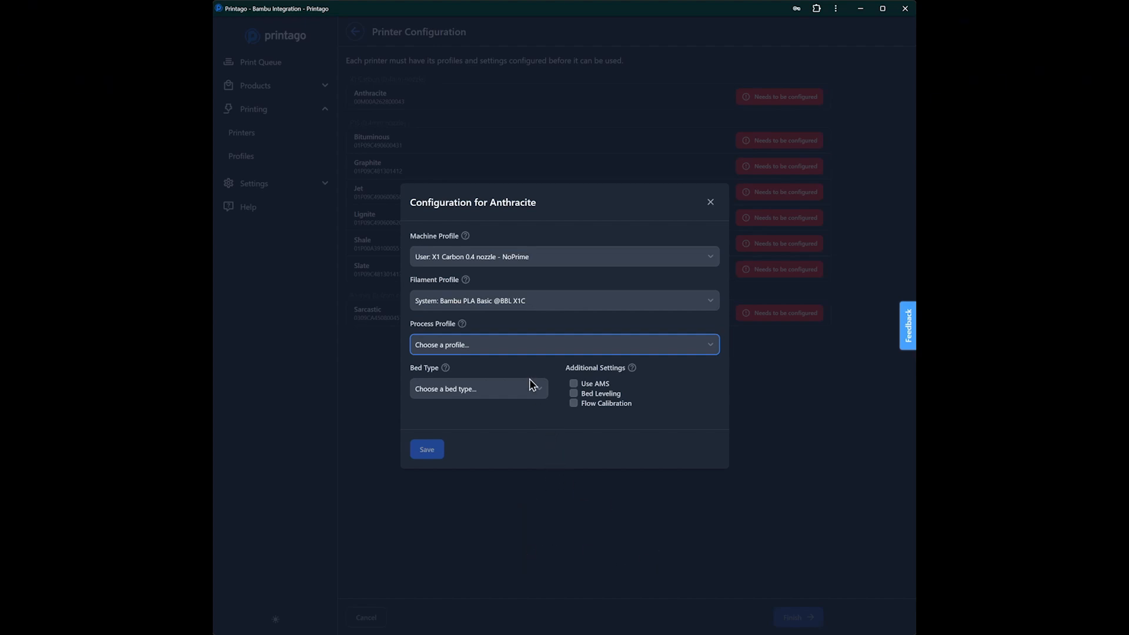
mouse_move(508, 615)
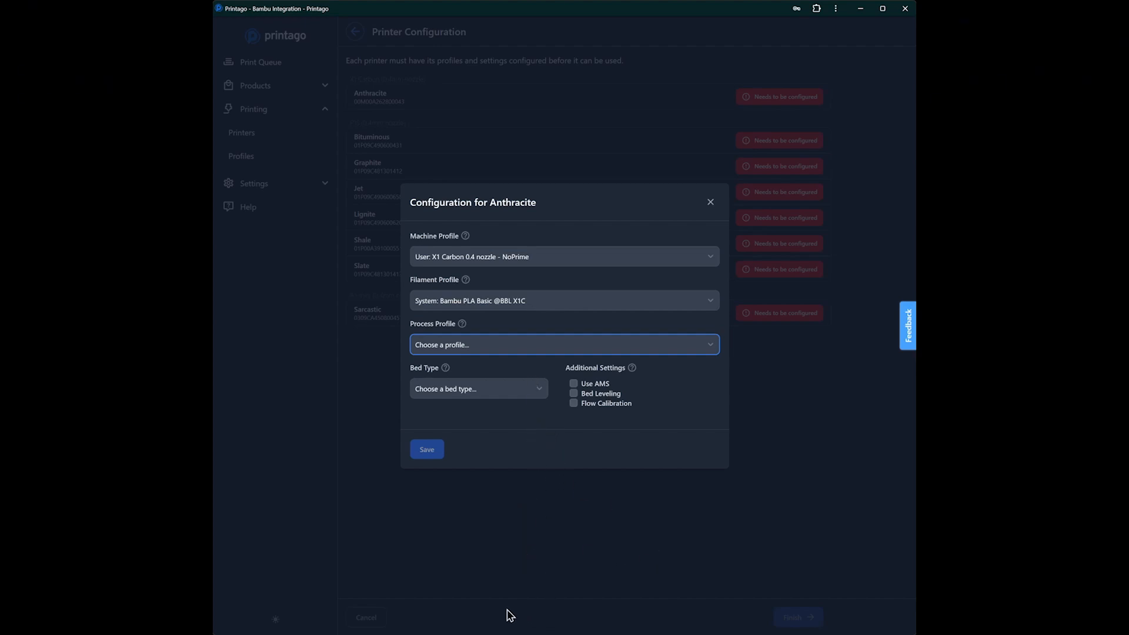
left_click(563, 345)
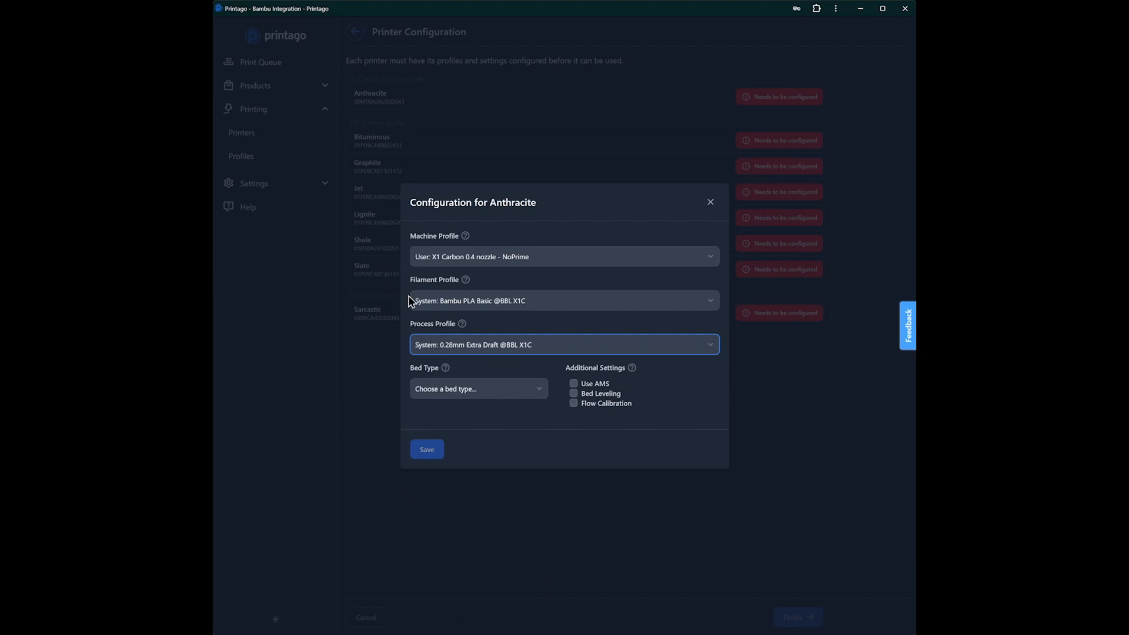
mouse_move(544, 324)
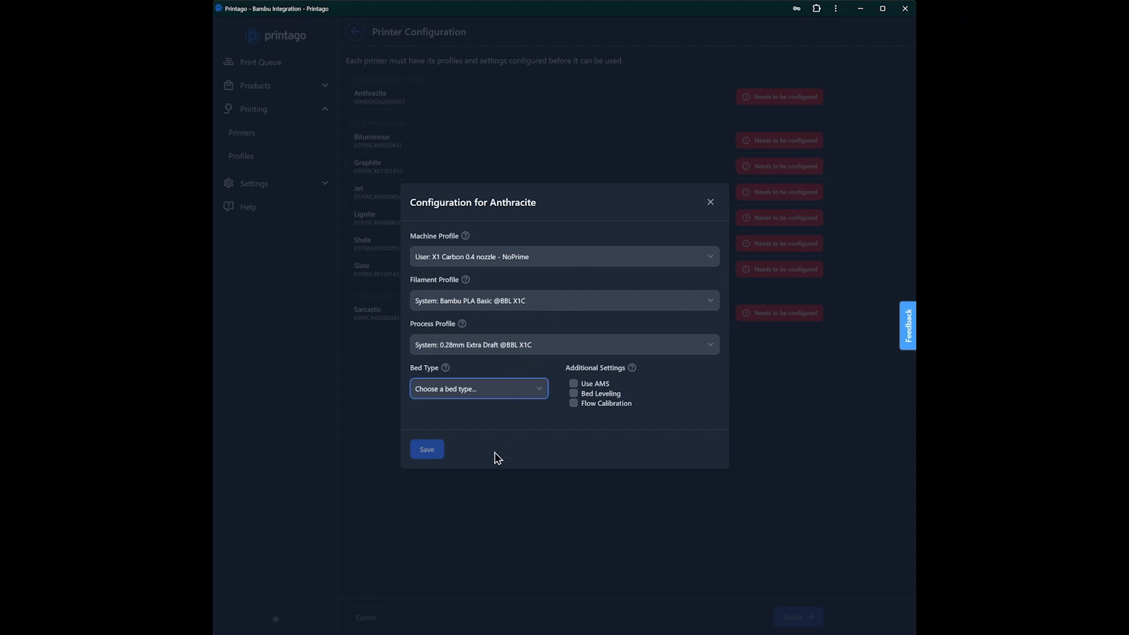
Set Anthracite to Cool Plate with Use AMS on and Flow Calibration off, then save it
left_click(478, 389)
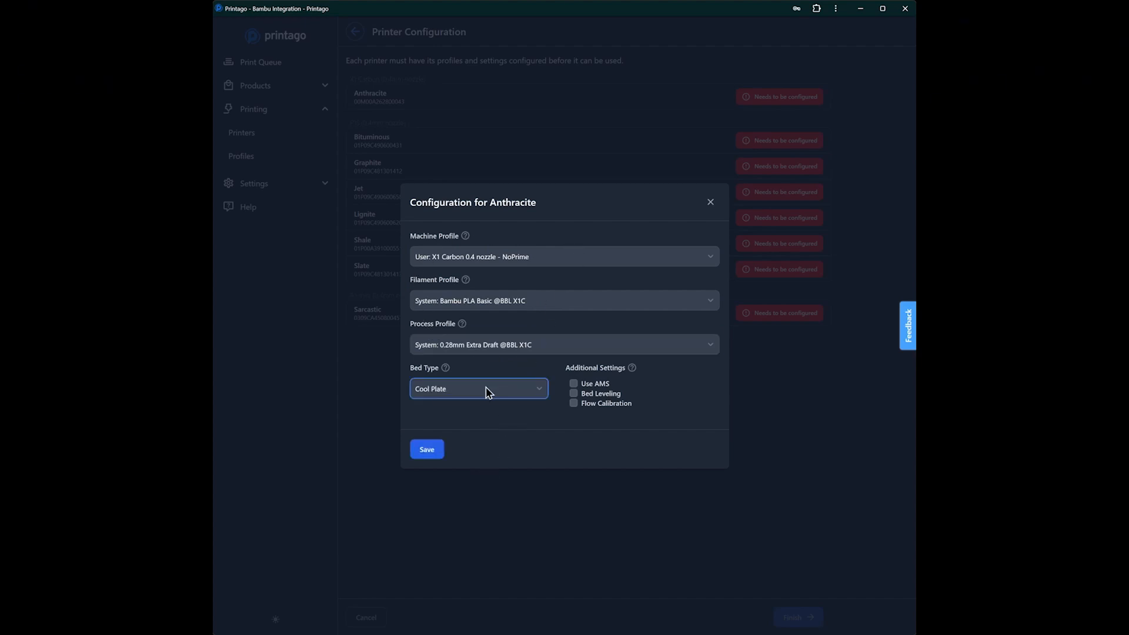
mouse_move(586, 425)
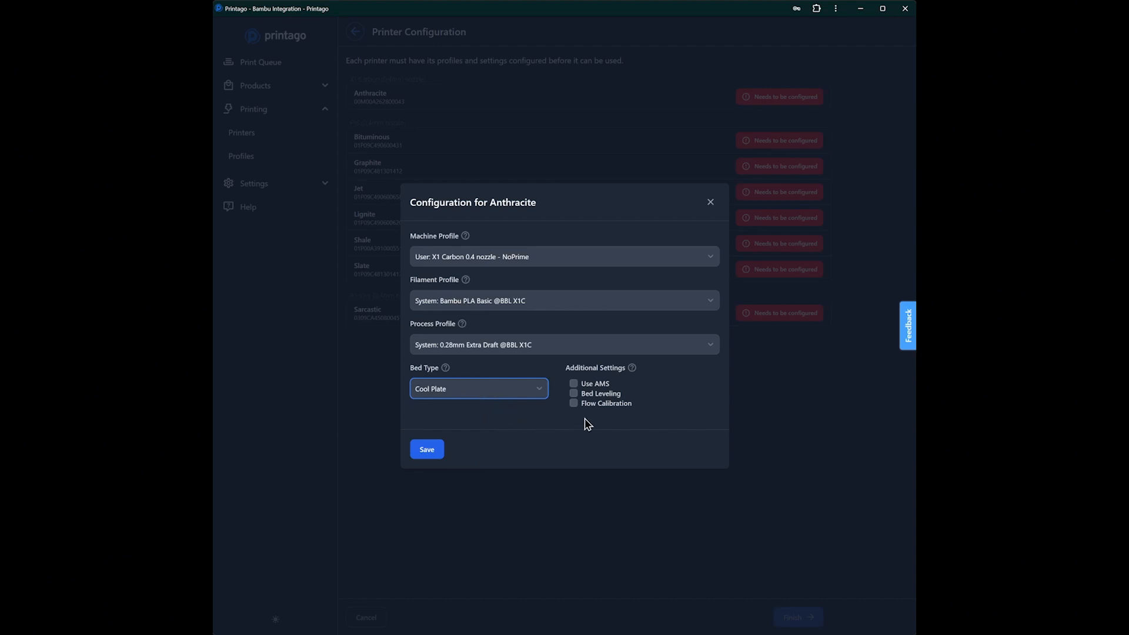
left_click(573, 392)
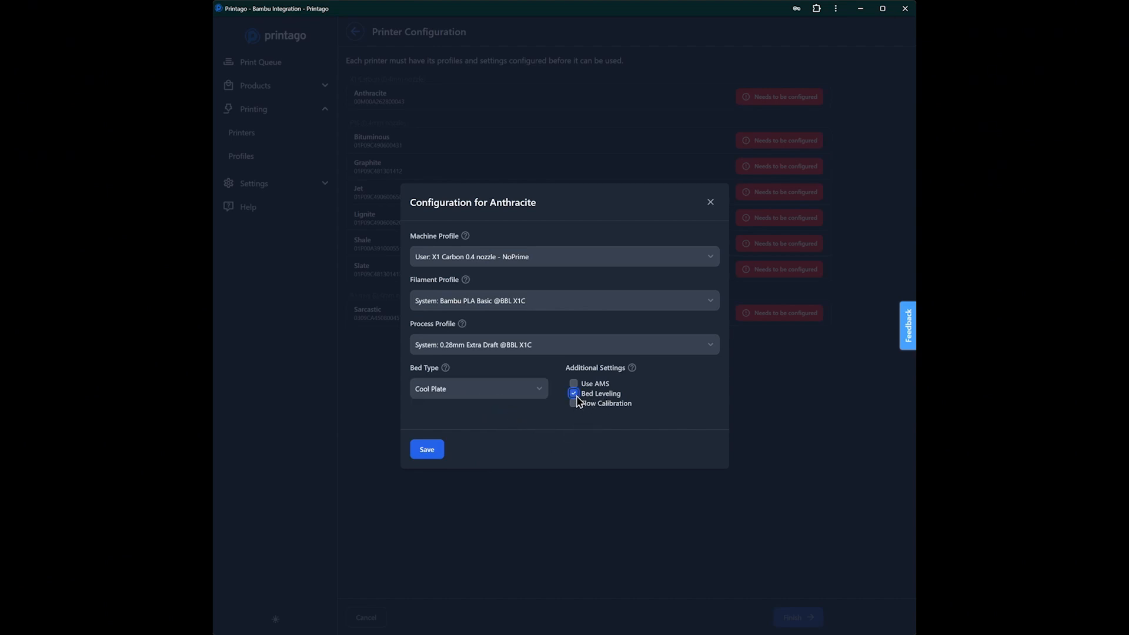
left_click(574, 403)
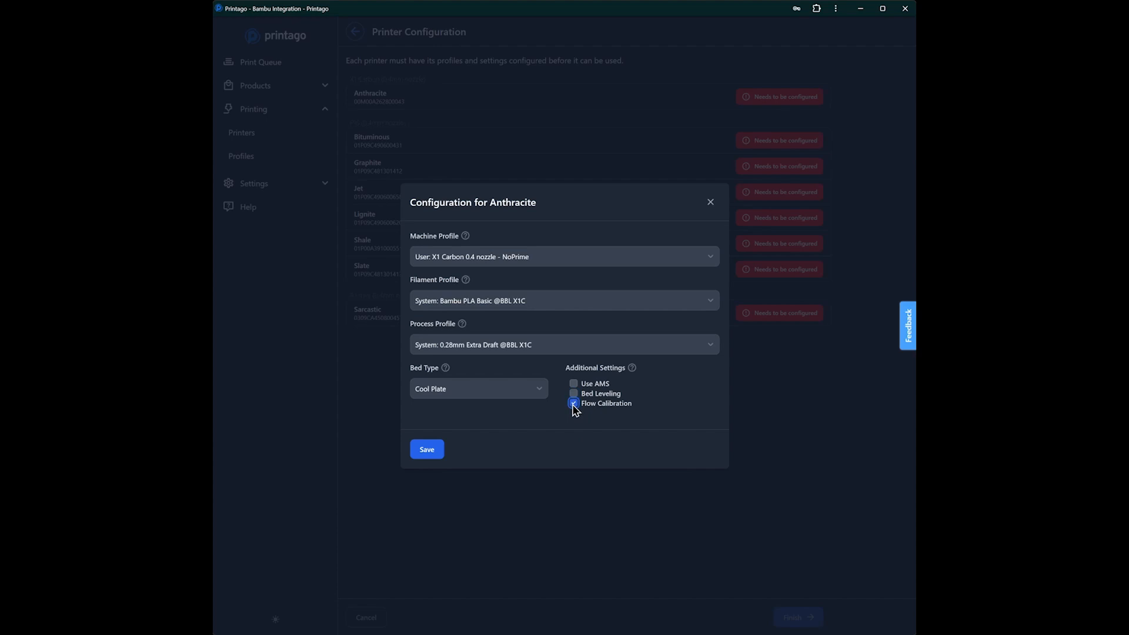
left_click(574, 403)
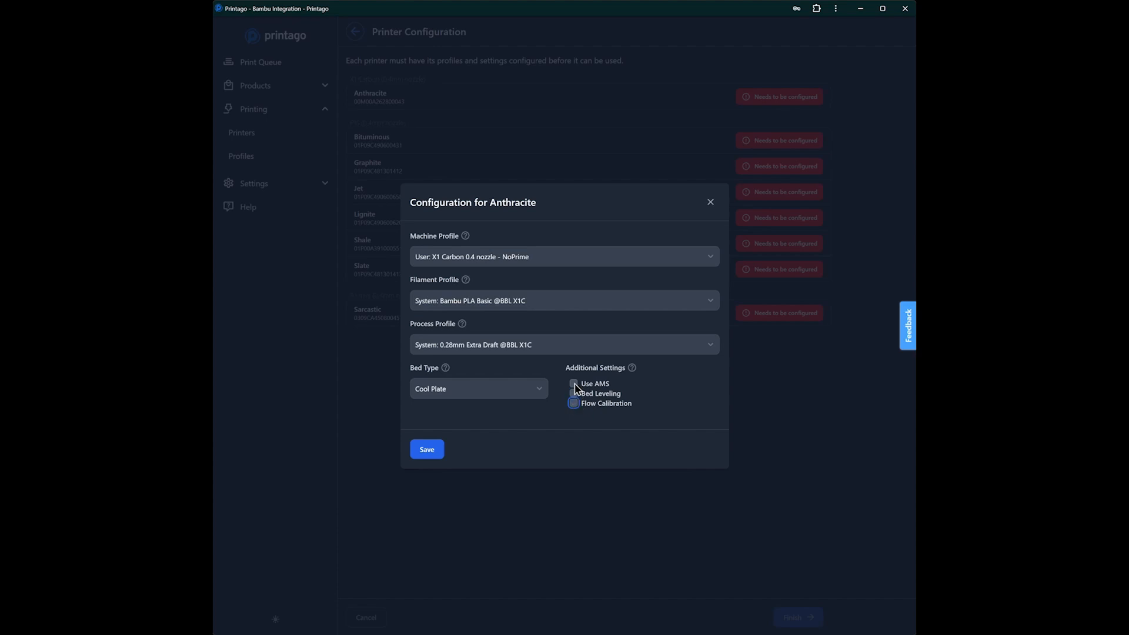
left_click(574, 384)
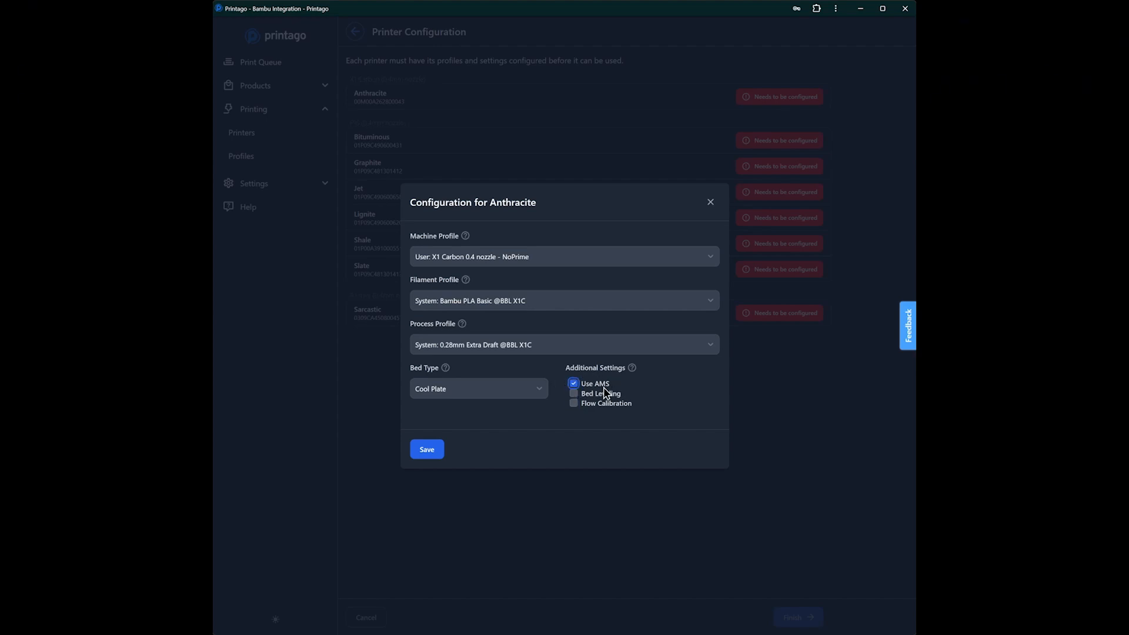
mouse_move(604, 390)
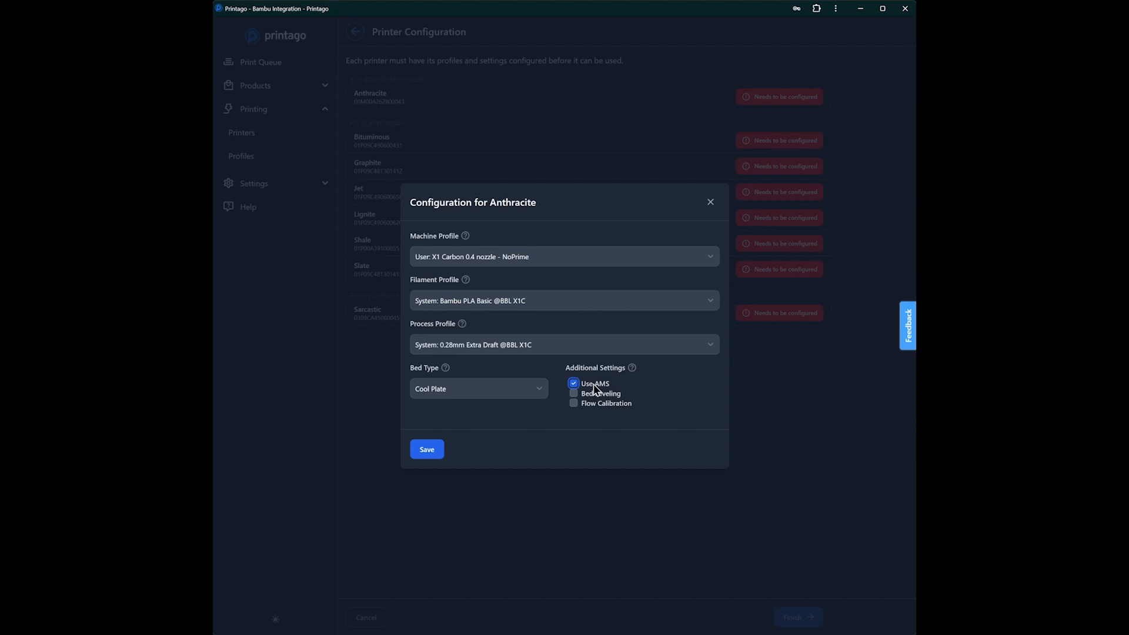
mouse_move(583, 390)
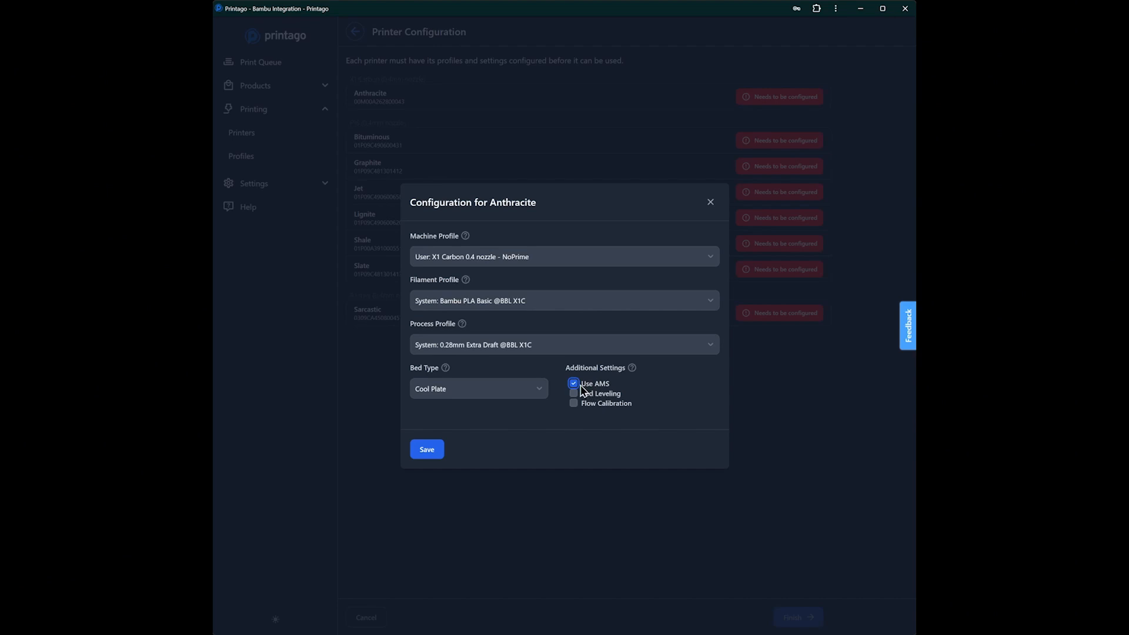
left_click(574, 383)
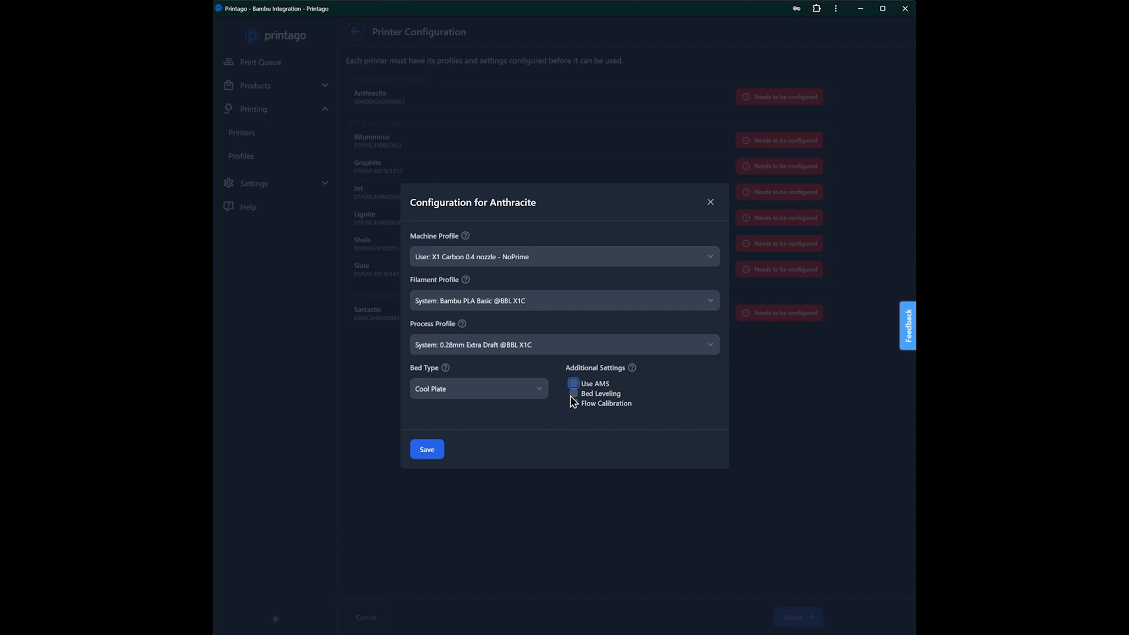
left_click(573, 382)
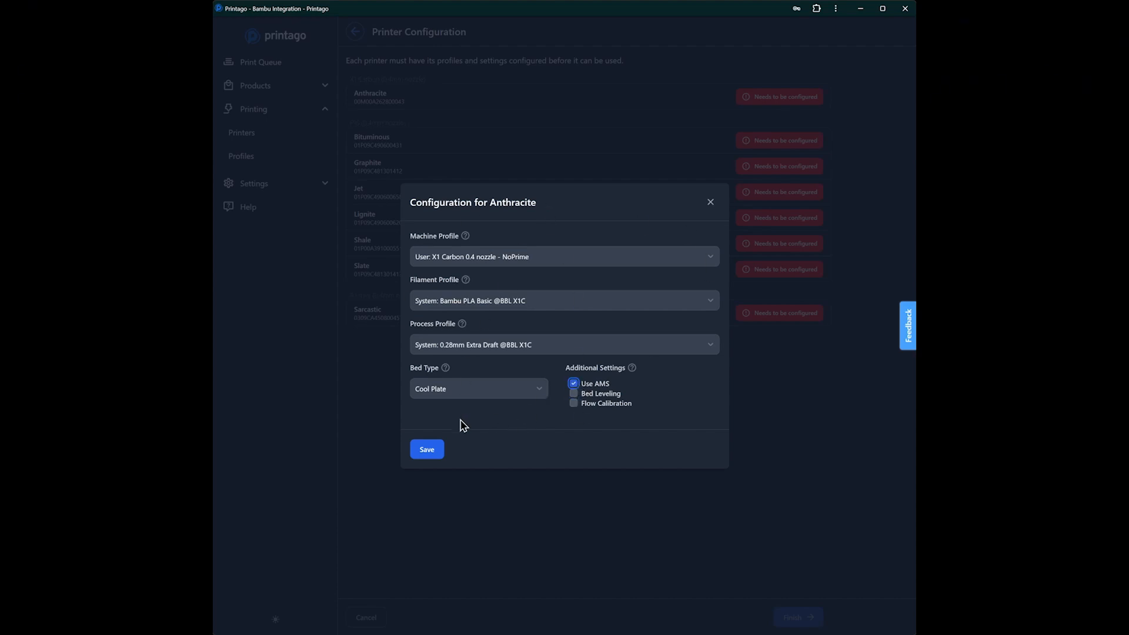
left_click(425, 449)
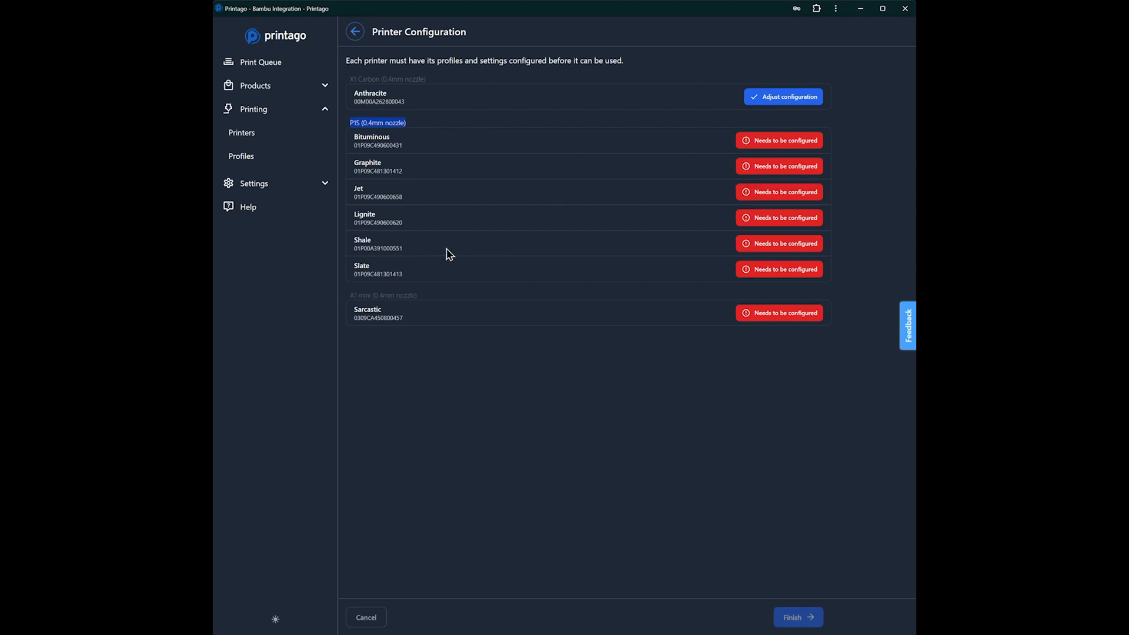
mouse_move(553, 216)
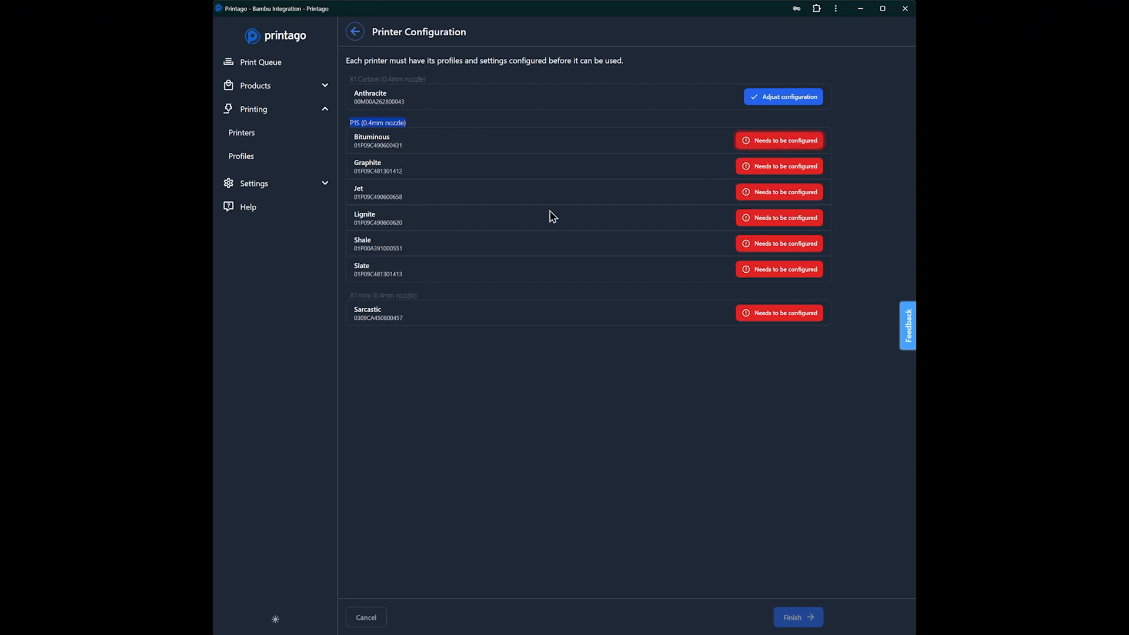
Give Bituminous the P1S 0.4 nozzle, Bambu PLA Basic, 0.28mm Extra Draft Iron Topmost, Cool Plate and AMS
left_click(778, 139)
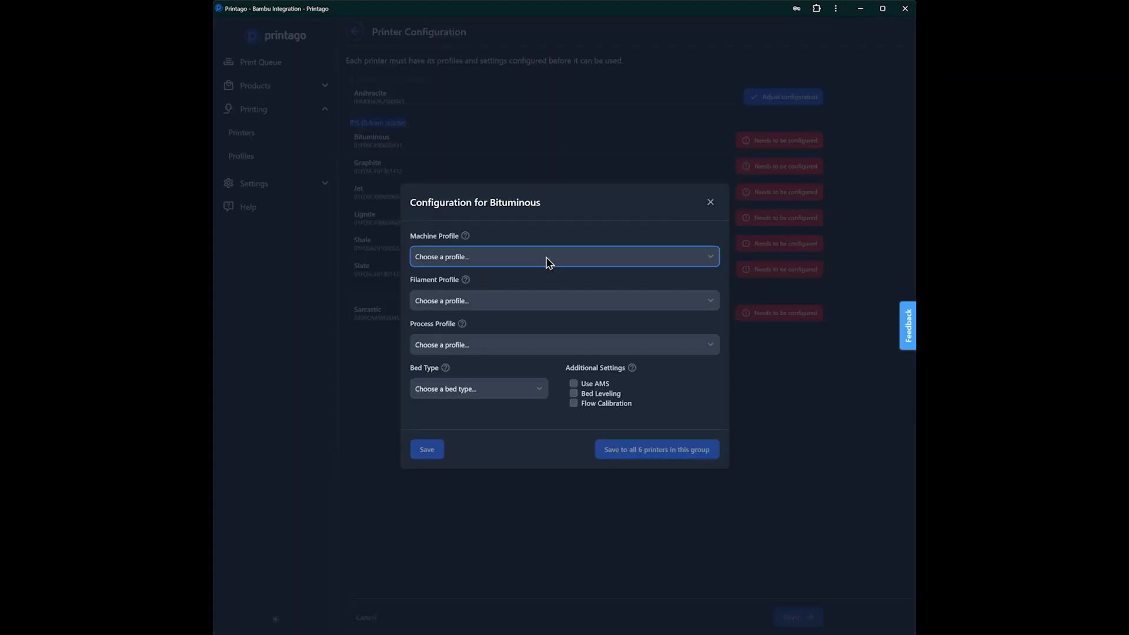
mouse_move(470, 297)
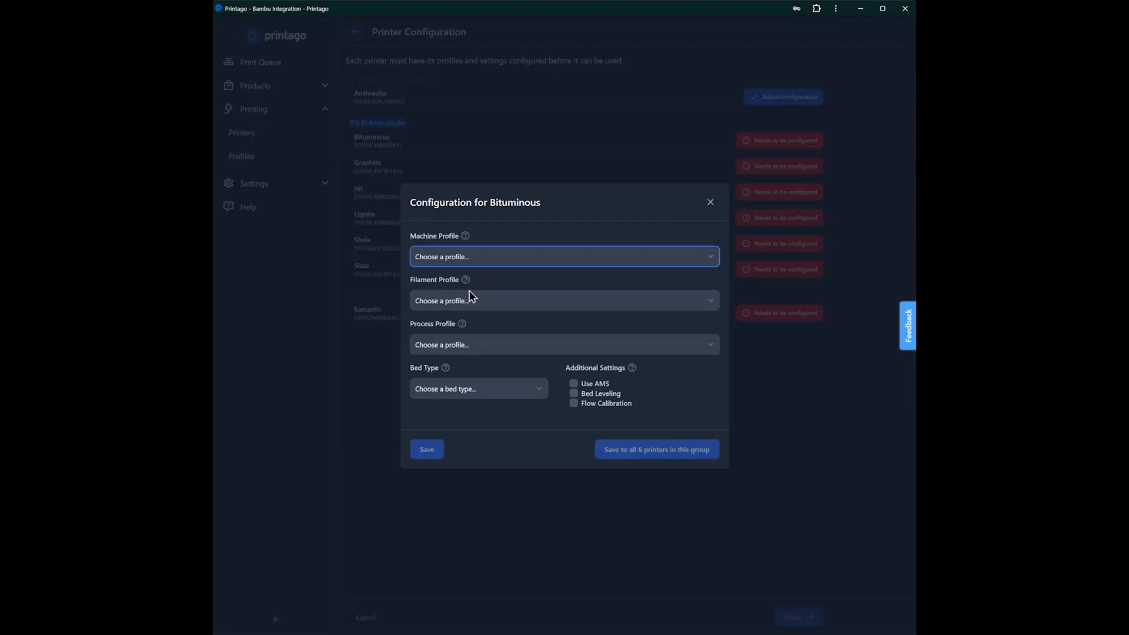
left_click(563, 257)
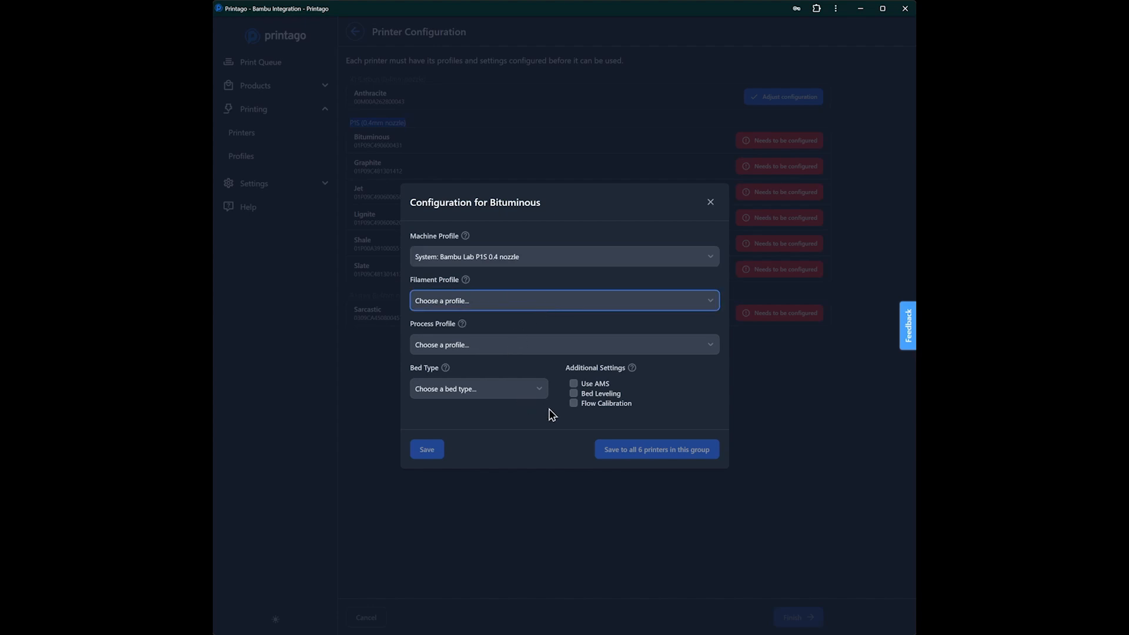
left_click(563, 300)
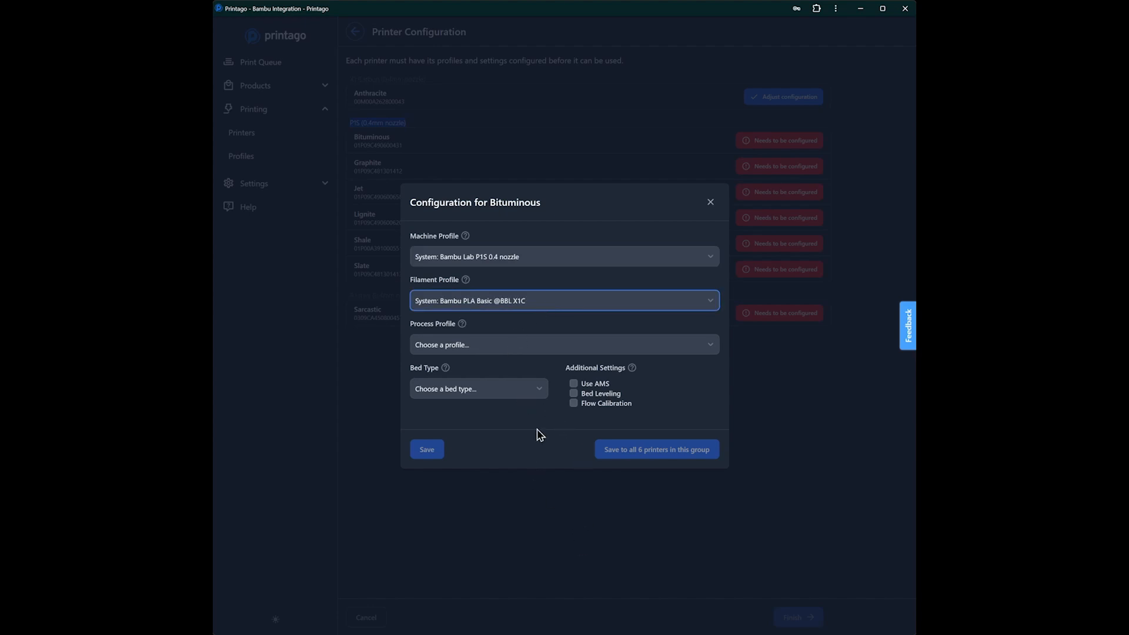
left_click(563, 344)
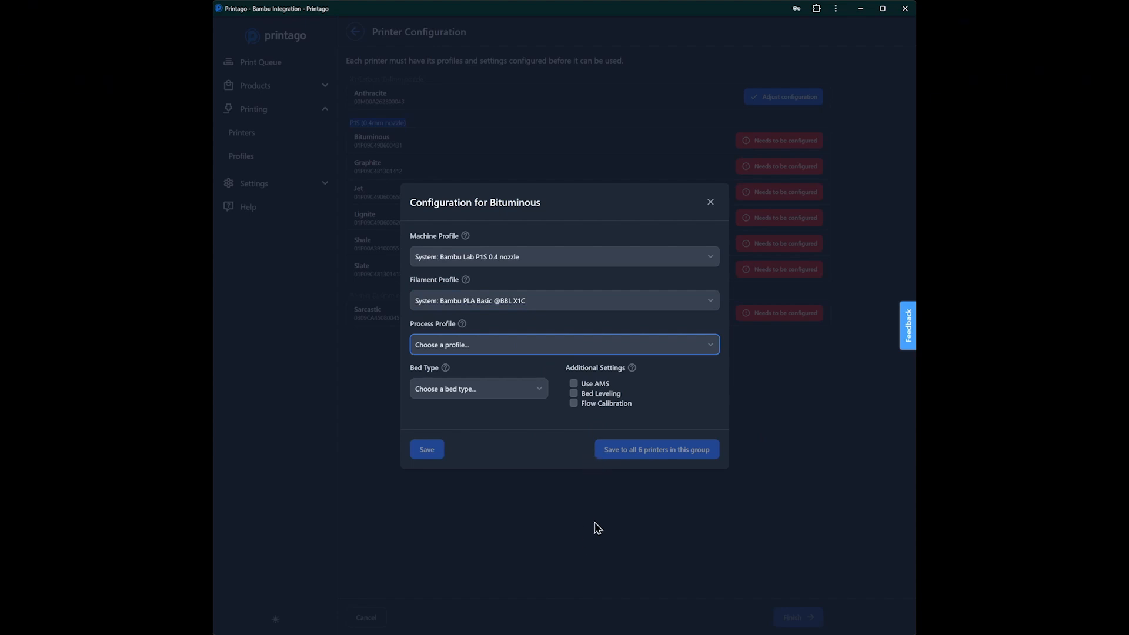
mouse_move(467, 486)
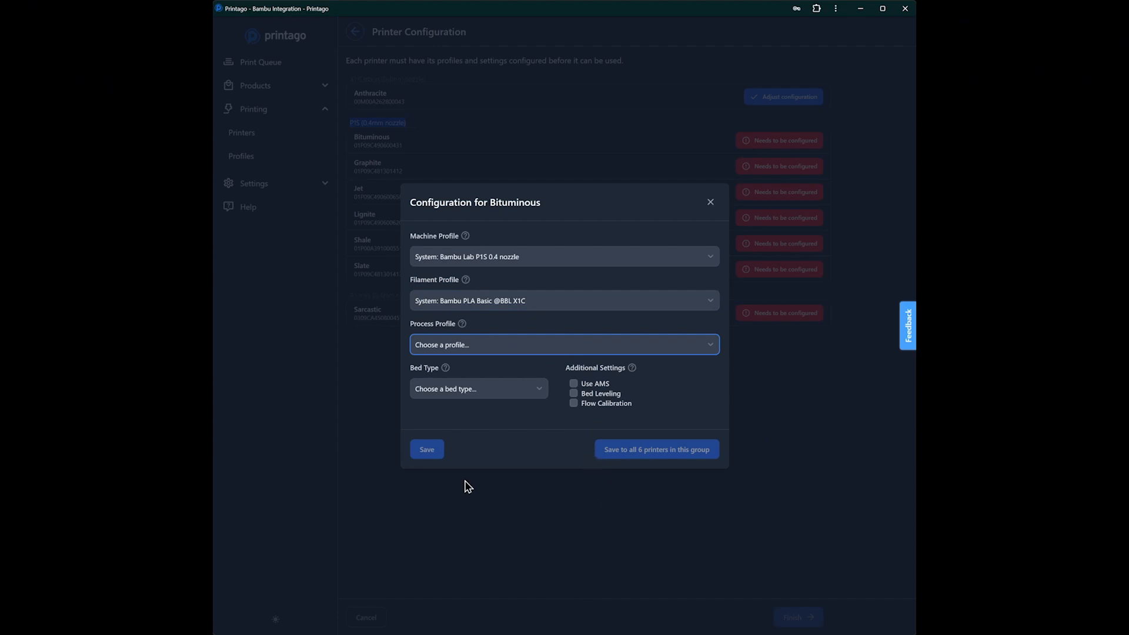
left_click(564, 344)
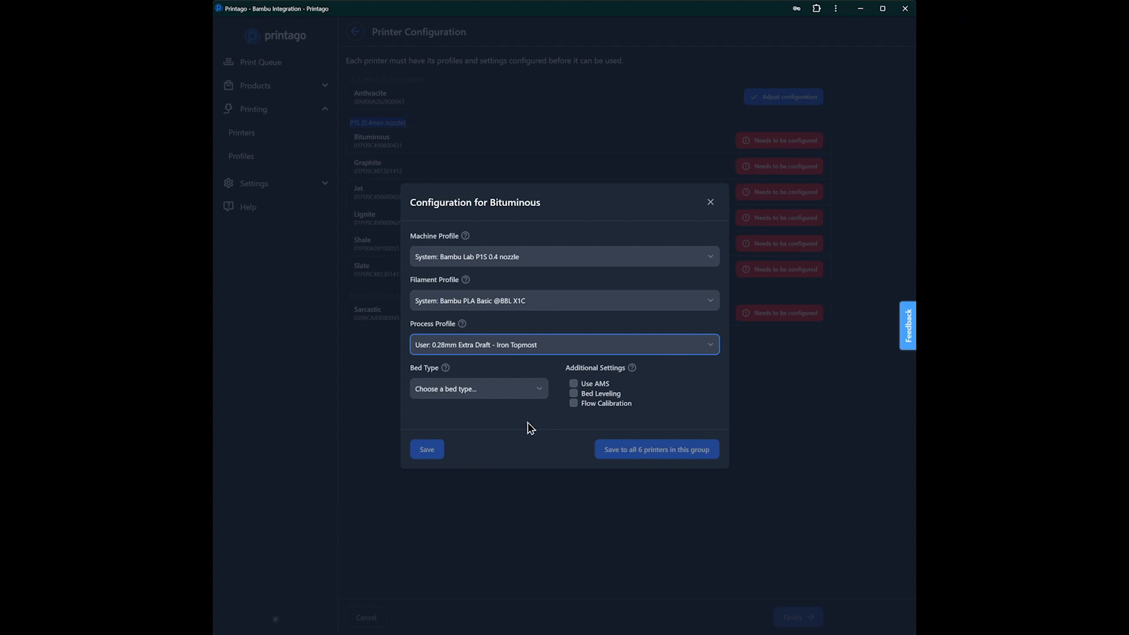
left_click(479, 388)
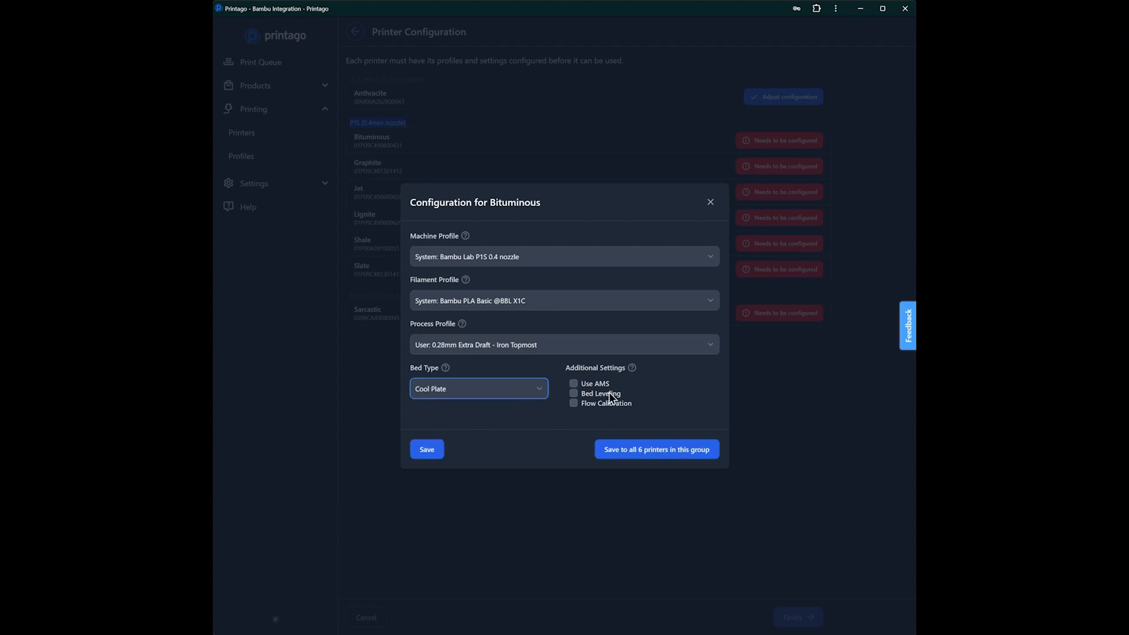
left_click(574, 383)
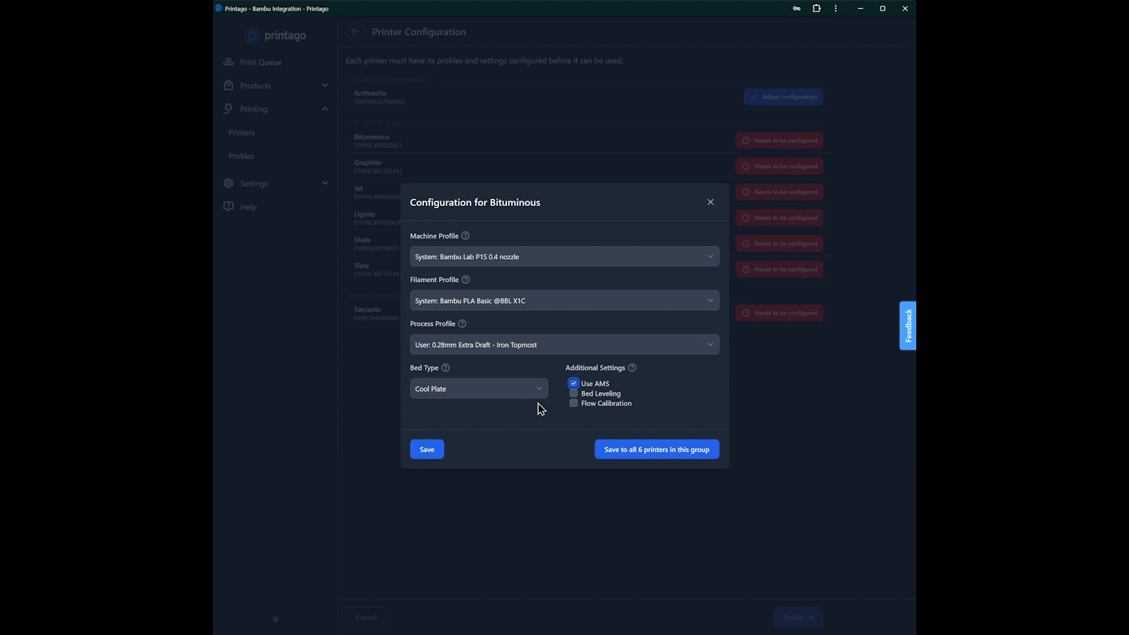
mouse_move(630, 454)
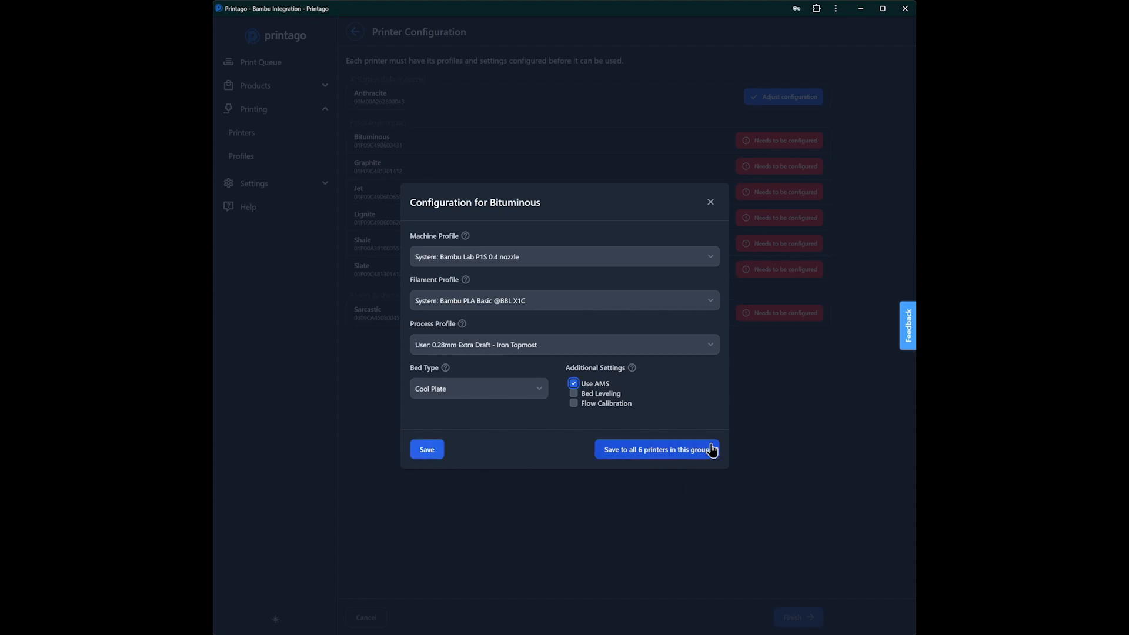
Apply these settings to all six P1S printers in the group and confirm
left_click(655, 449)
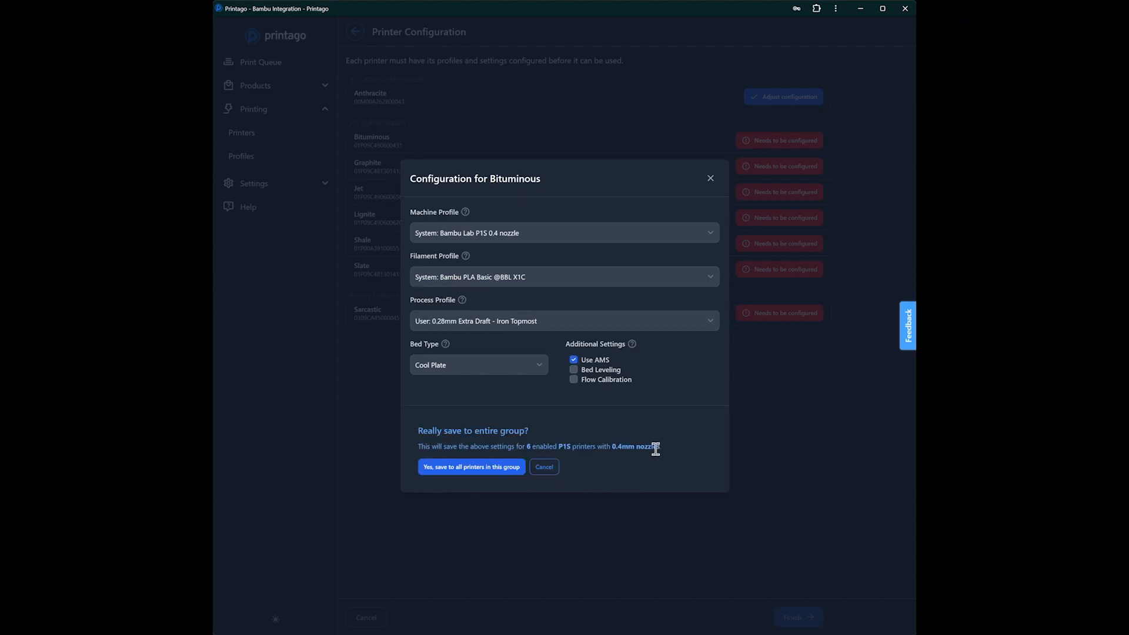
left_click(470, 467)
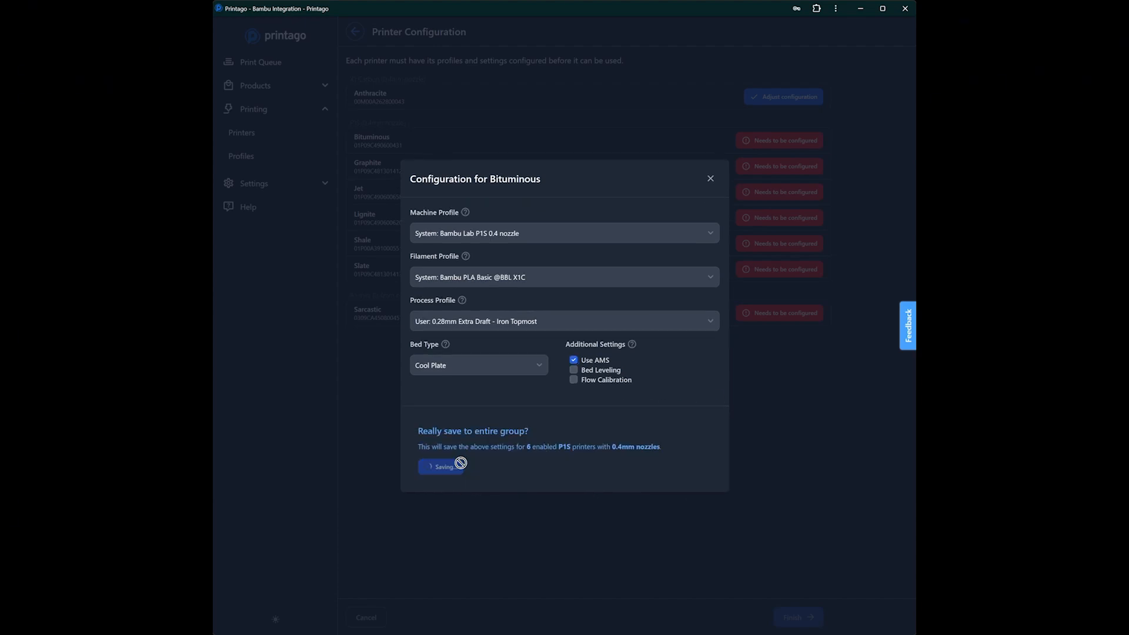
left_click(441, 467)
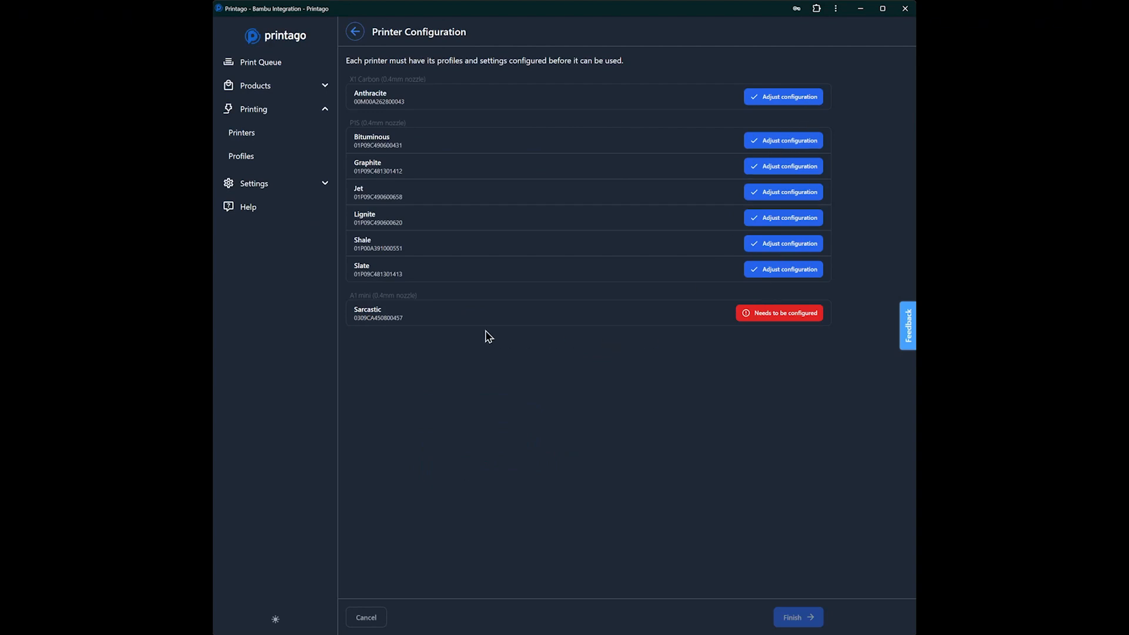
Configure Sarcastic with A1 mini profiles, Textured PEI Plate and AMS, save it and finish setup
left_click(779, 313)
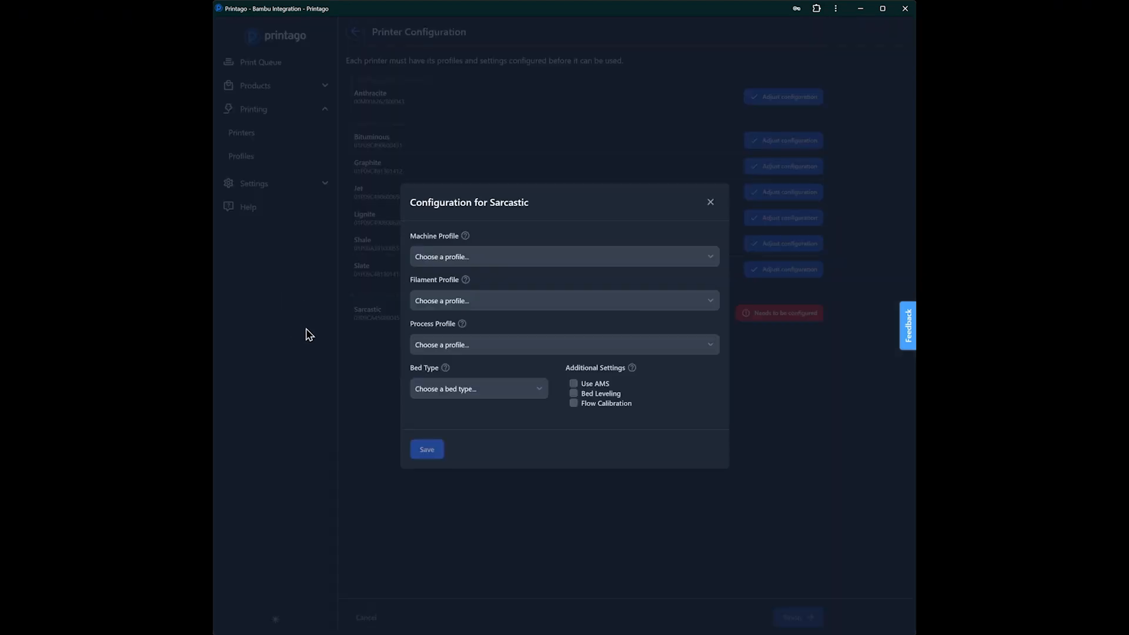
left_click(563, 256)
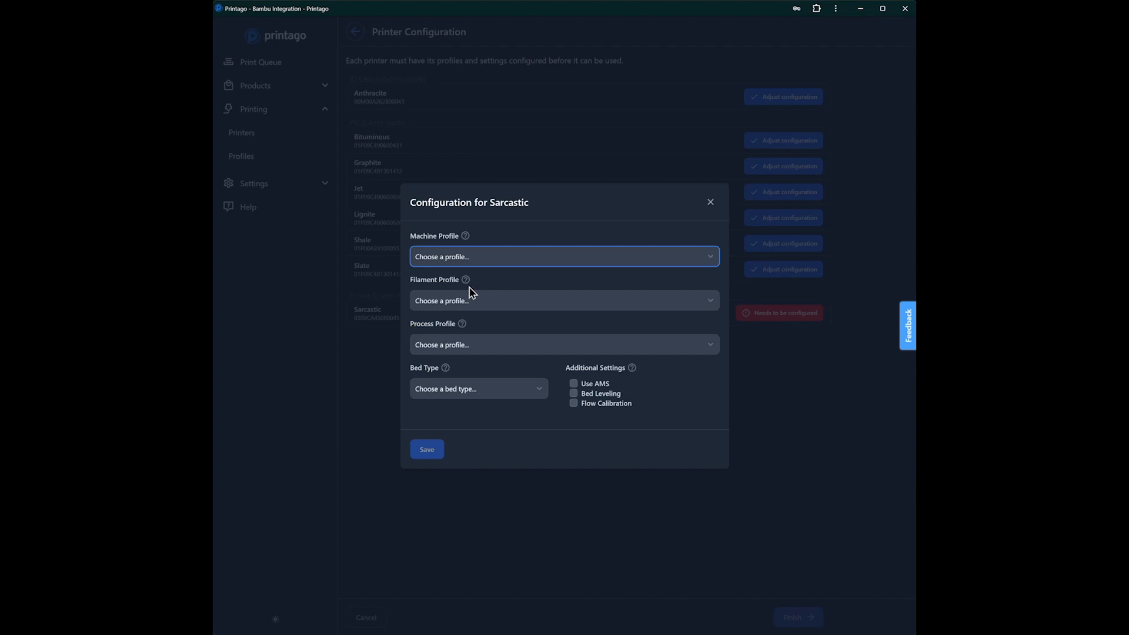
left_click(563, 257)
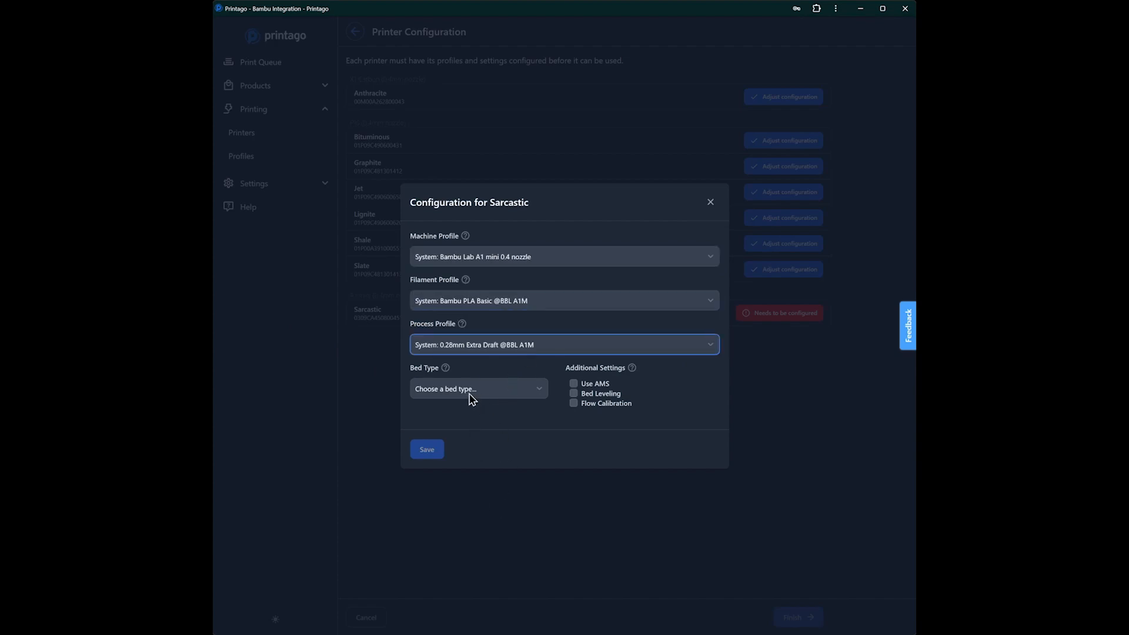
left_click(477, 388)
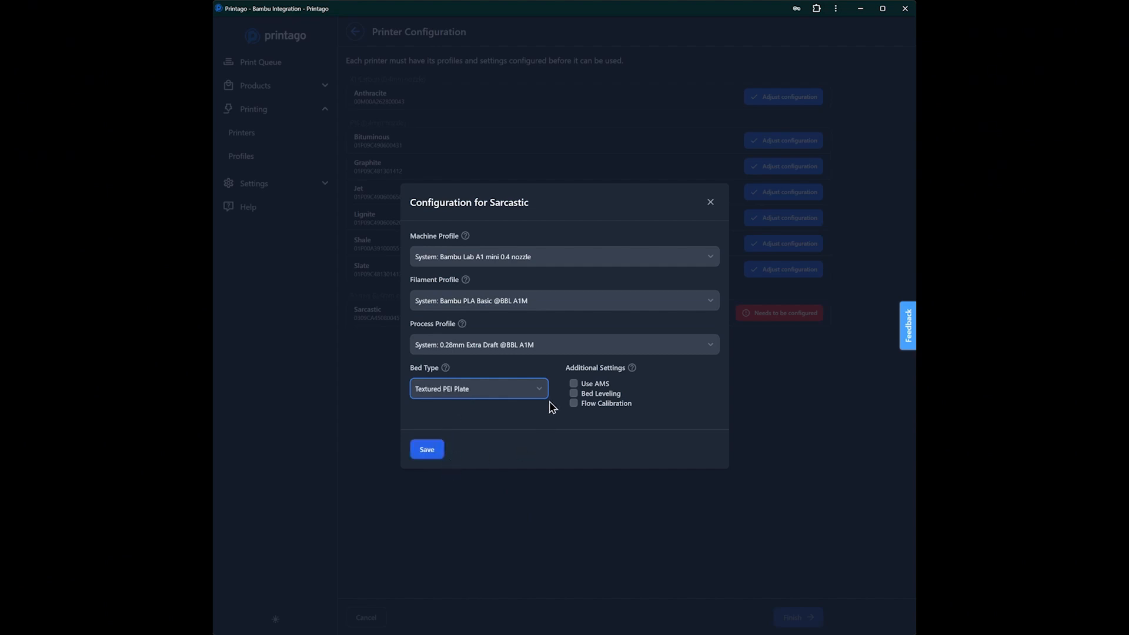
left_click(574, 383)
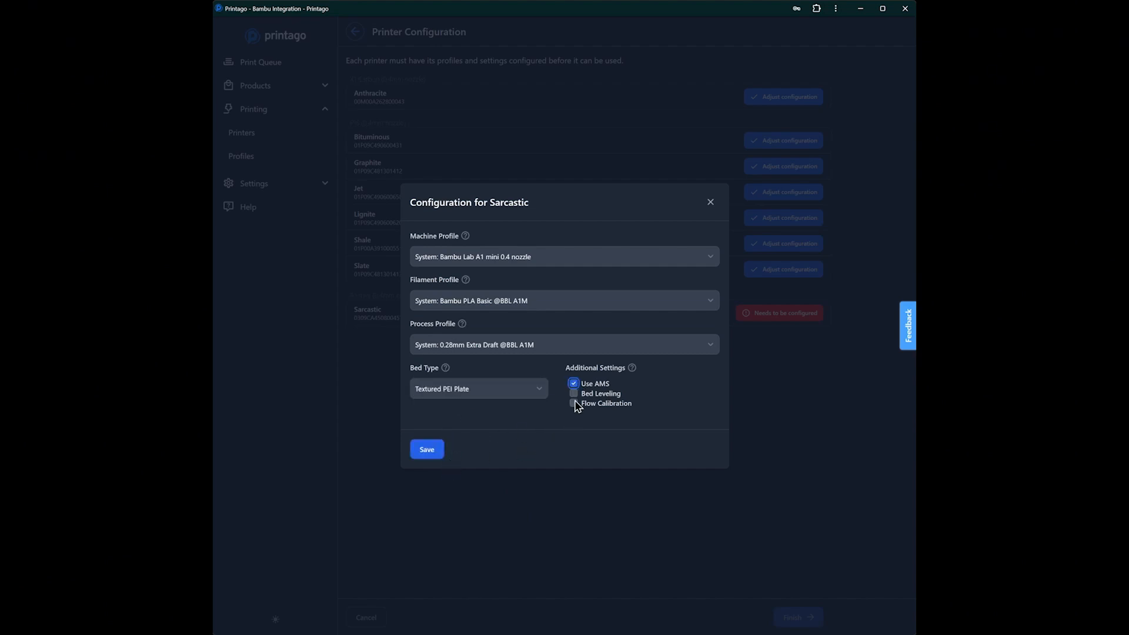
left_click(426, 448)
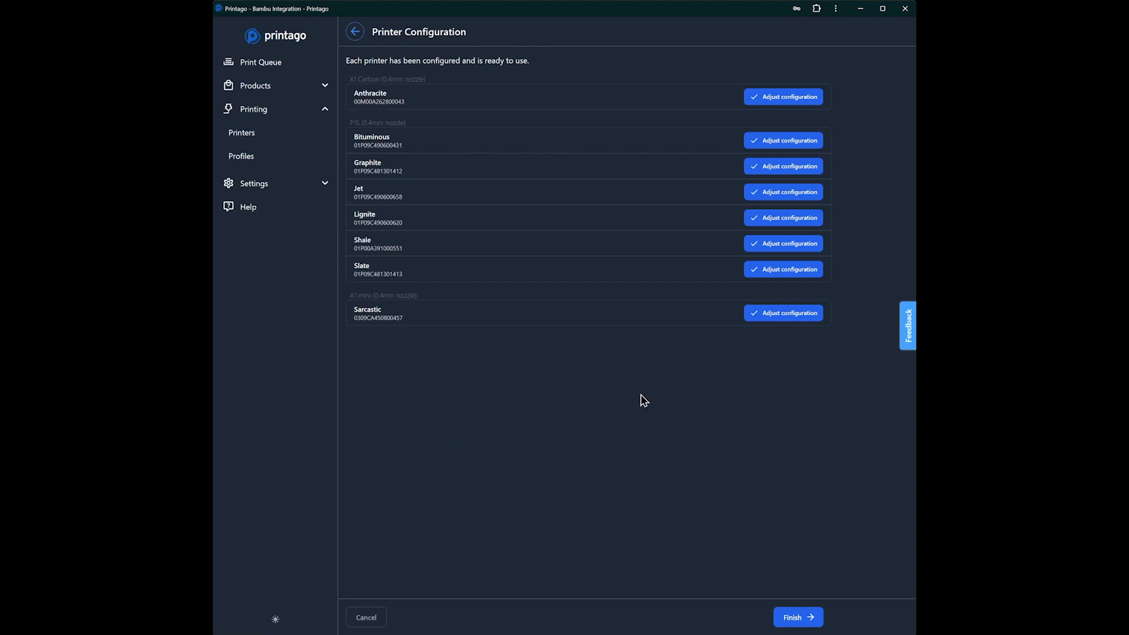
left_click(797, 617)
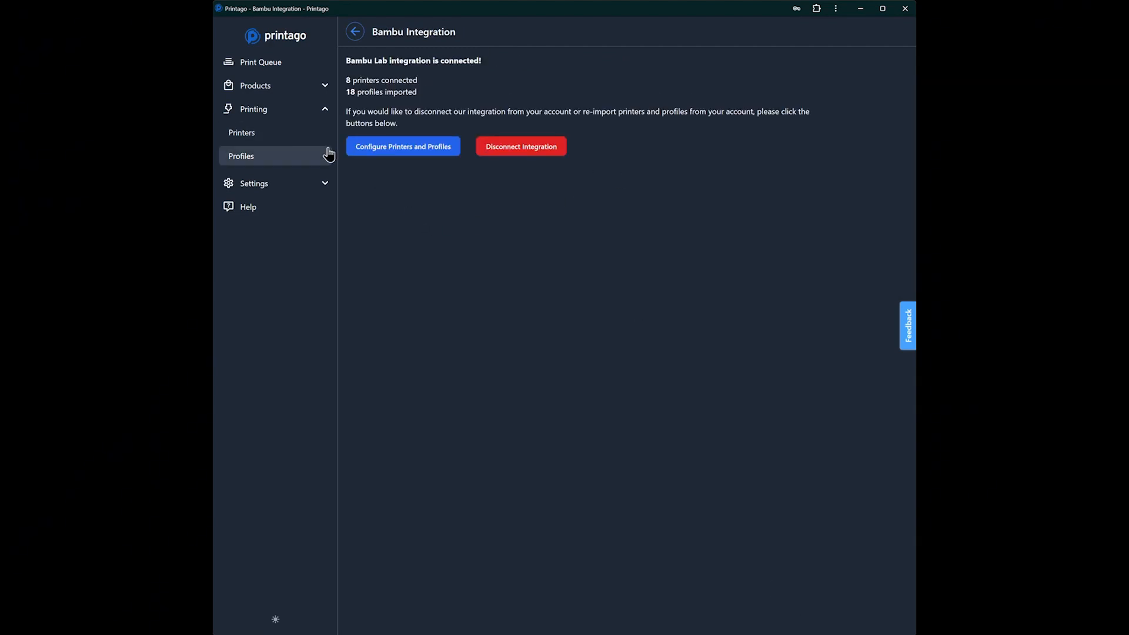
In Settings > Integrations, keep all eight Bambu printers enabled and save the selection
left_click(242, 133)
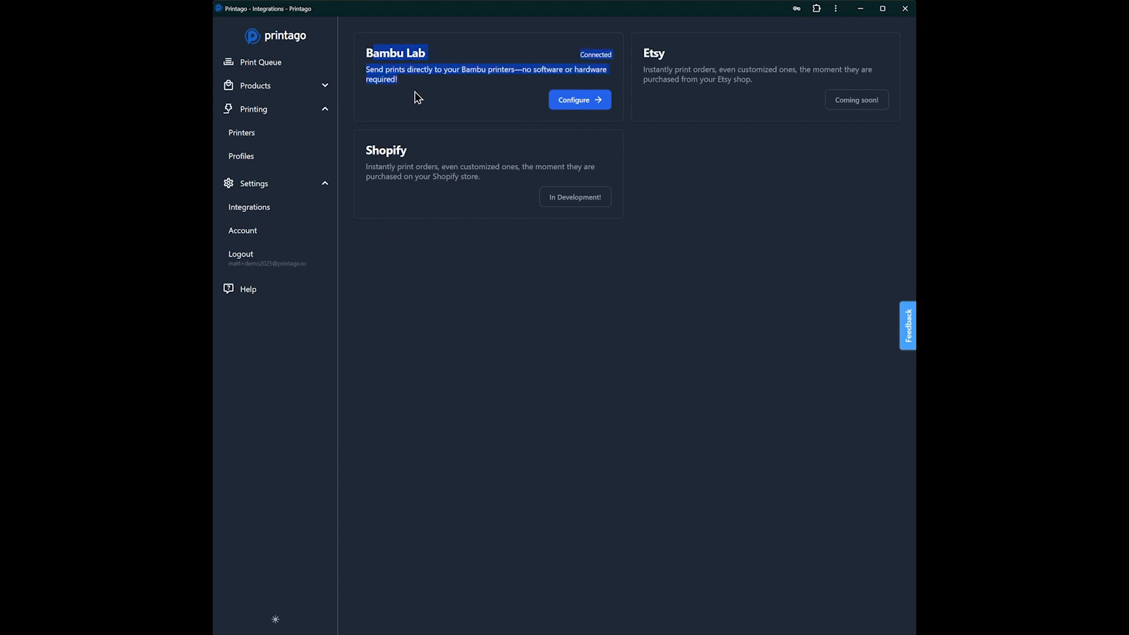
left_click(574, 99)
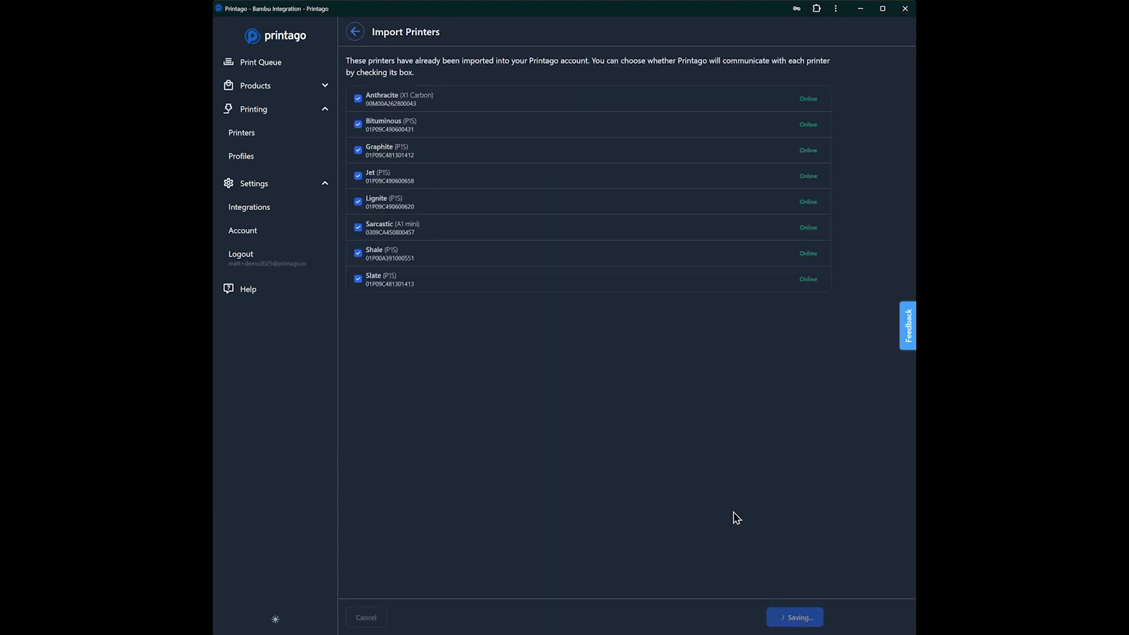
left_click(793, 617)
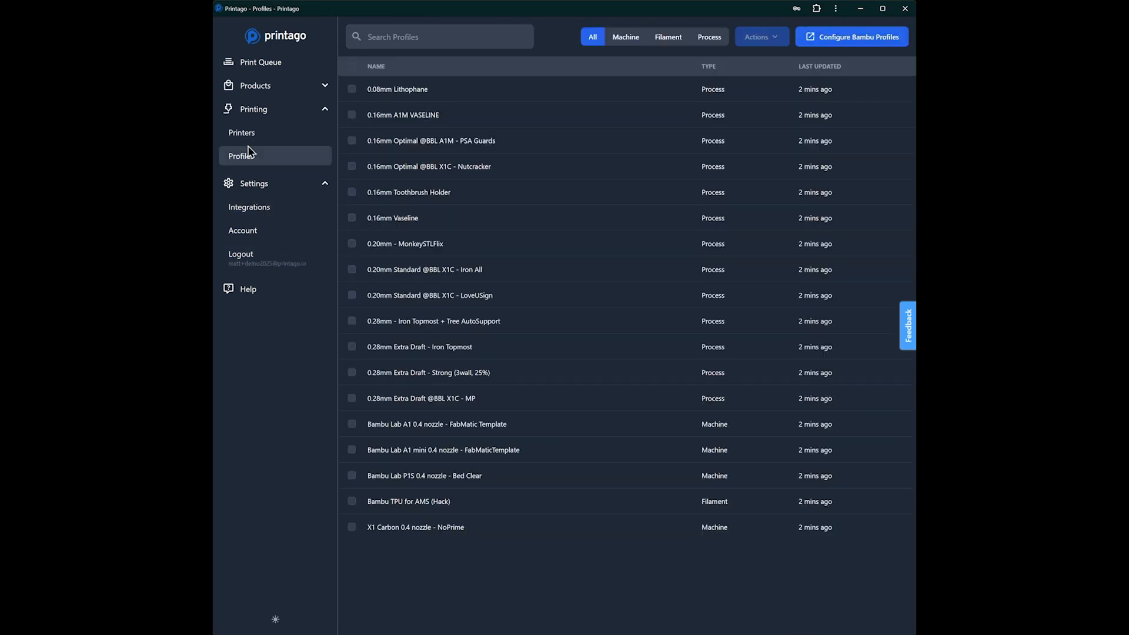
mouse_move(454, 217)
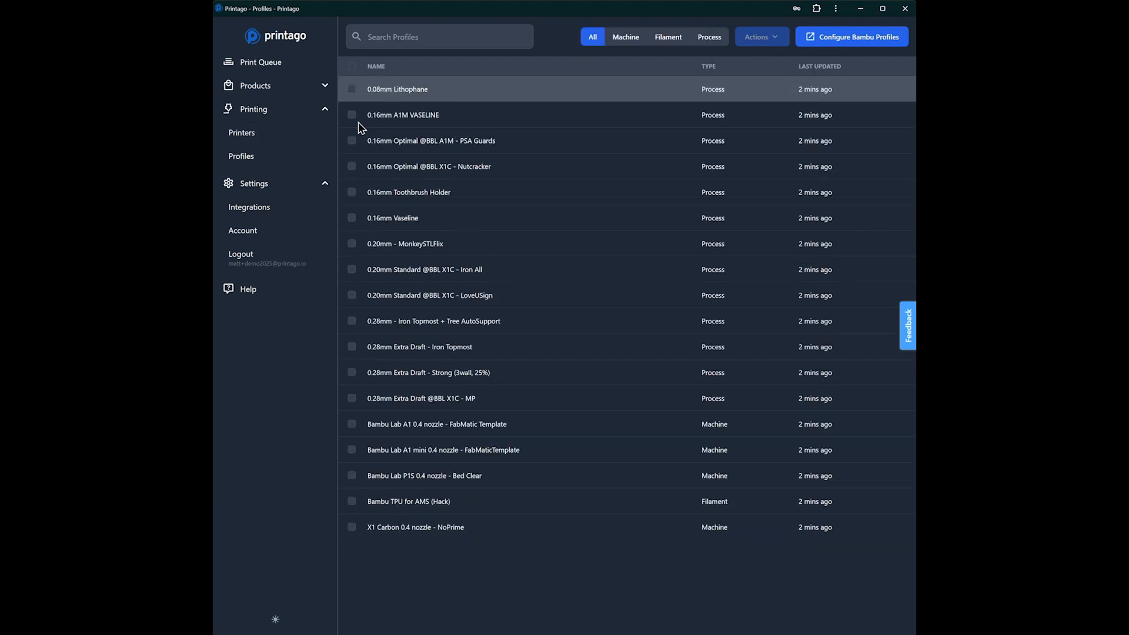
Filter the profiles to Process only, back to All, then go to the Printers list
left_click(708, 36)
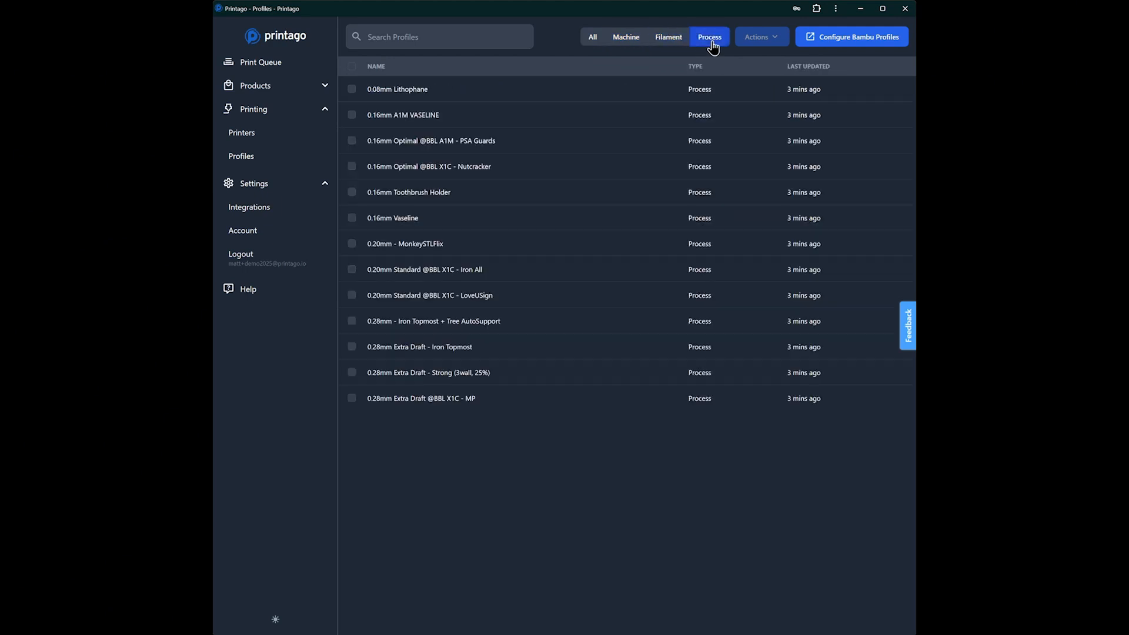
left_click(592, 36)
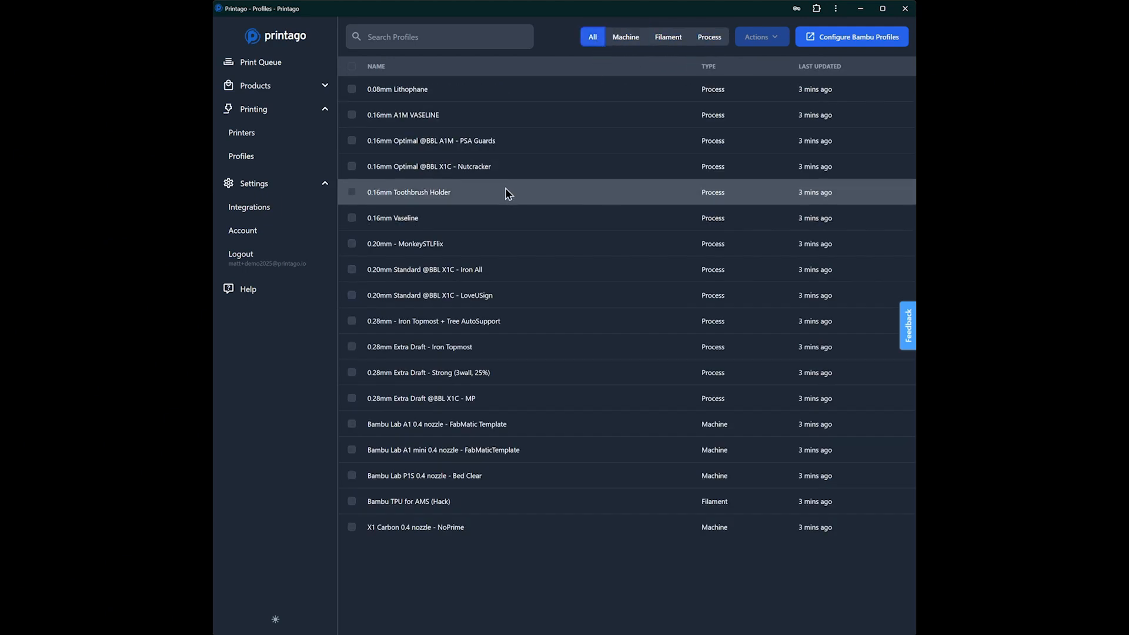
mouse_move(241, 254)
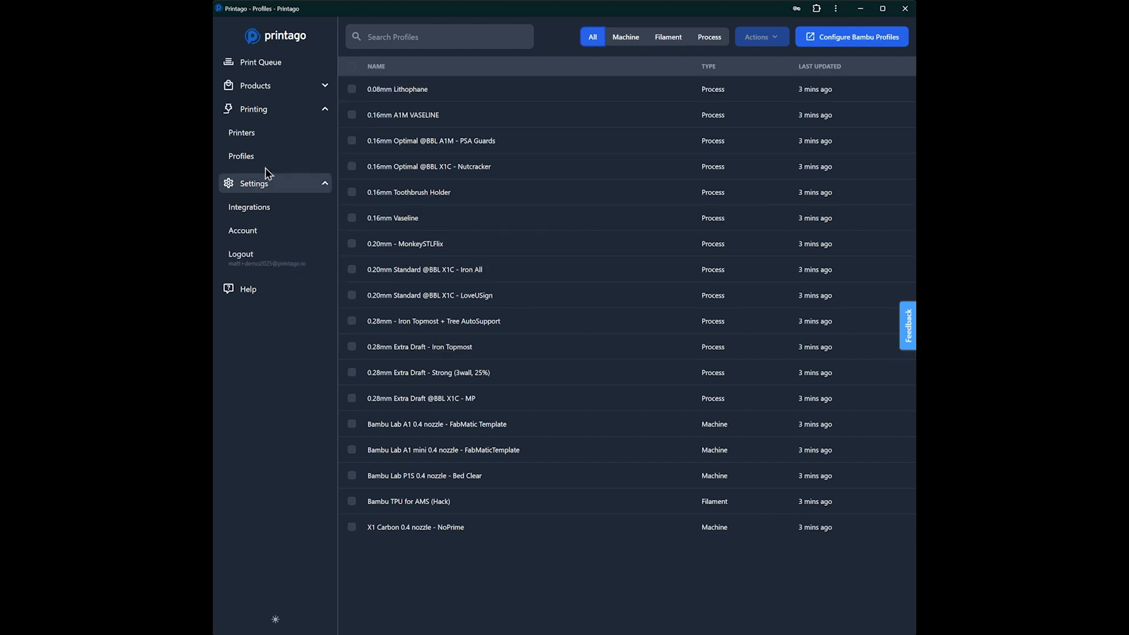
left_click(242, 133)
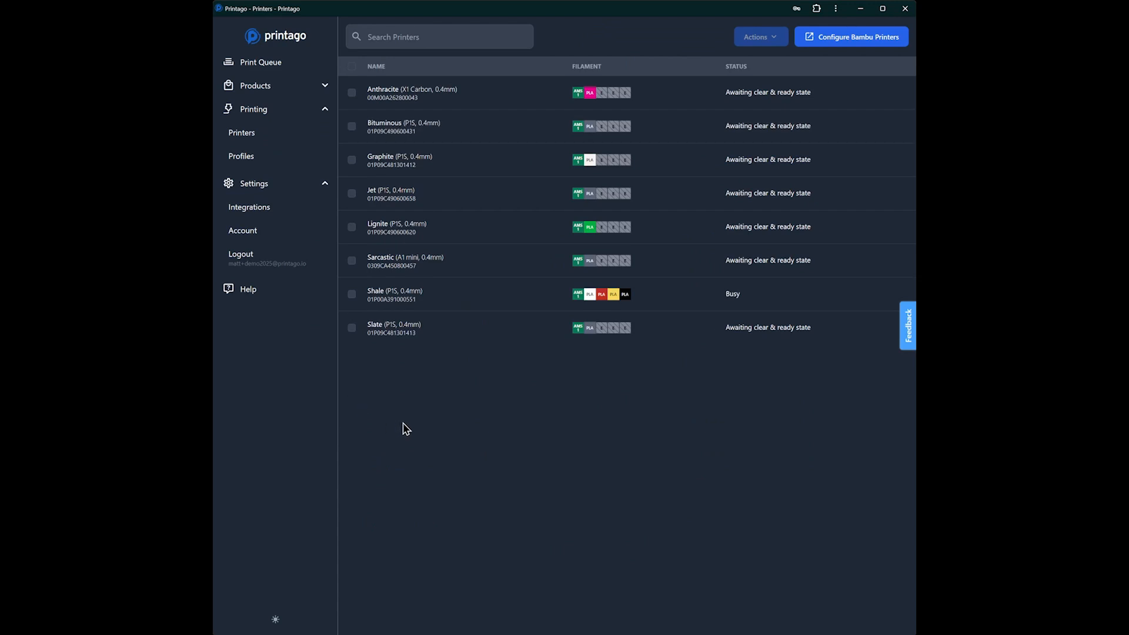
mouse_move(404, 260)
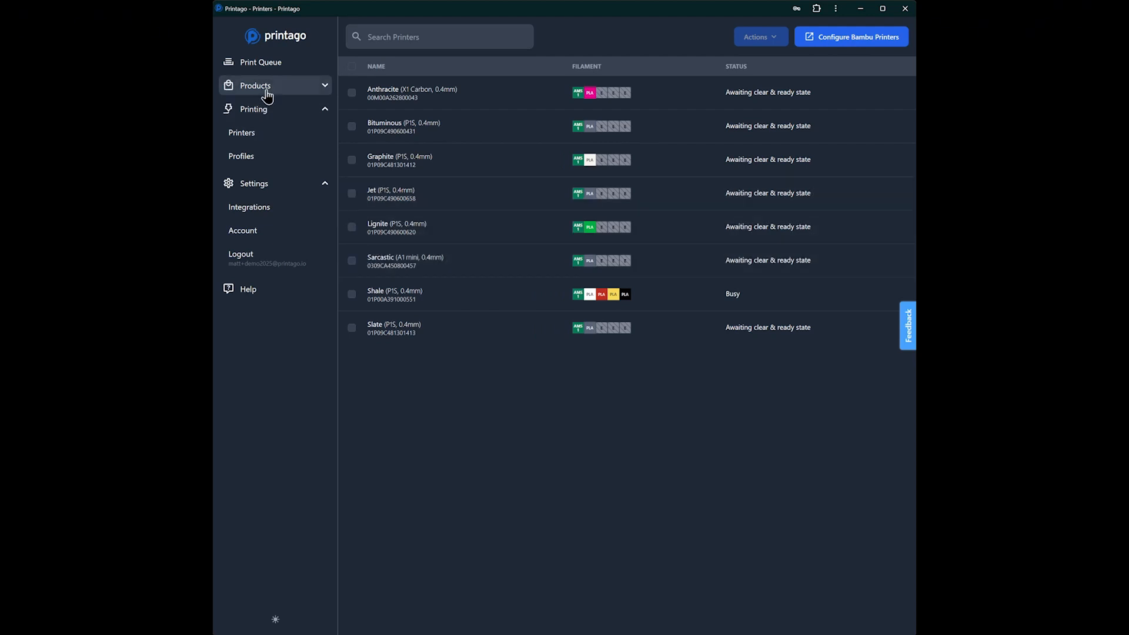
Expand the Products section from the sidebar
left_click(255, 85)
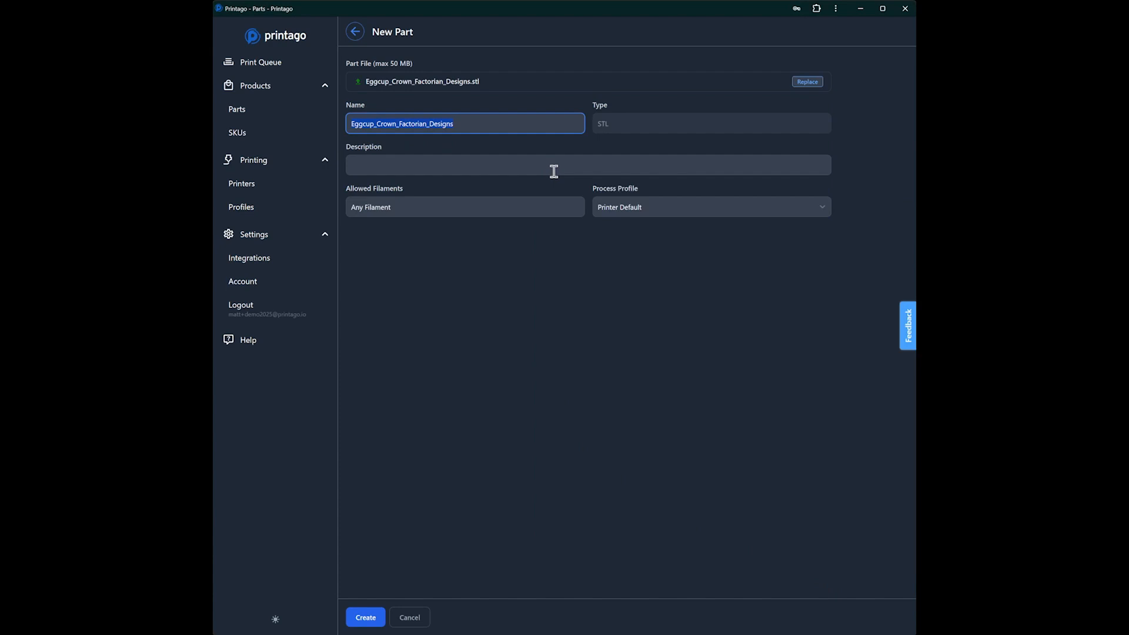
Create the Eggcup part with description 'Eggcup Test' and open its Edit Part page
type("E")
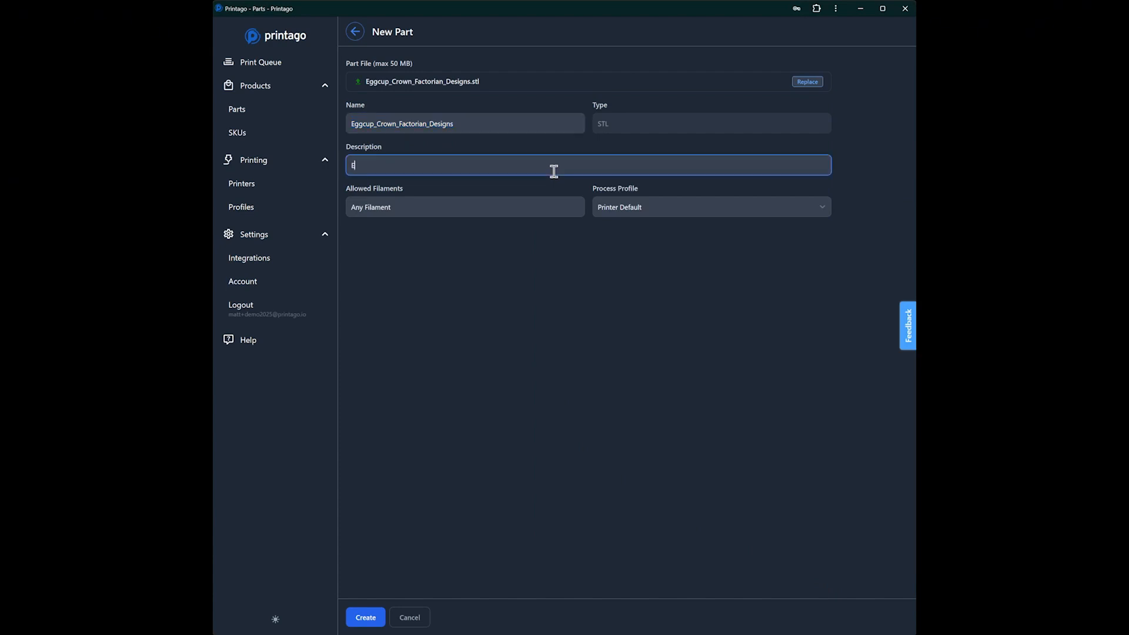
type("Eggcup Test")
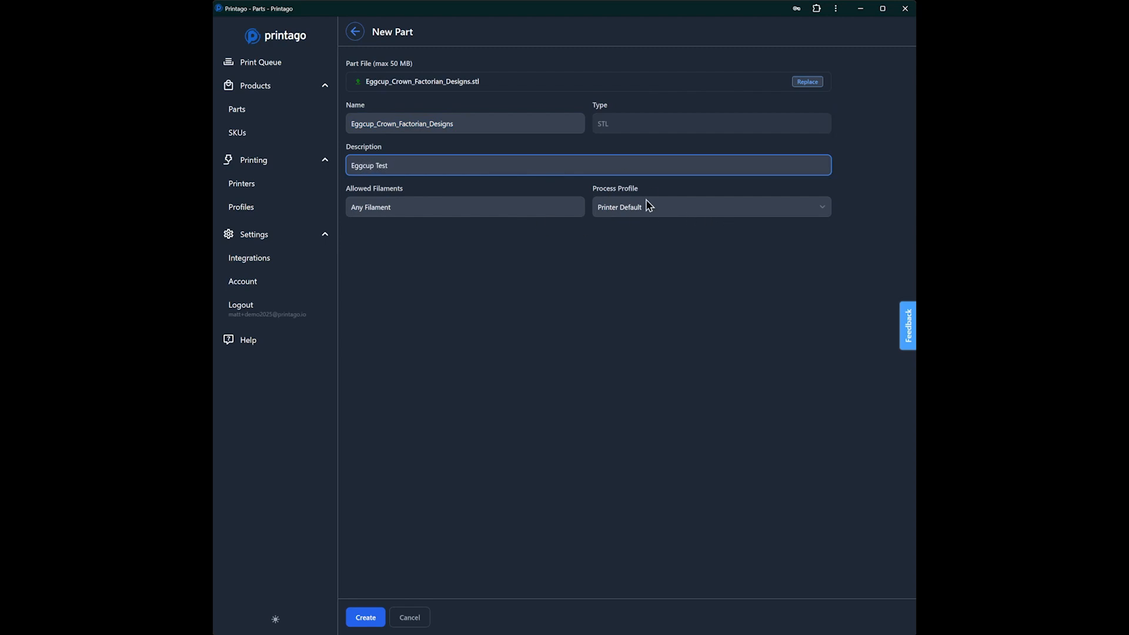
mouse_move(499, 350)
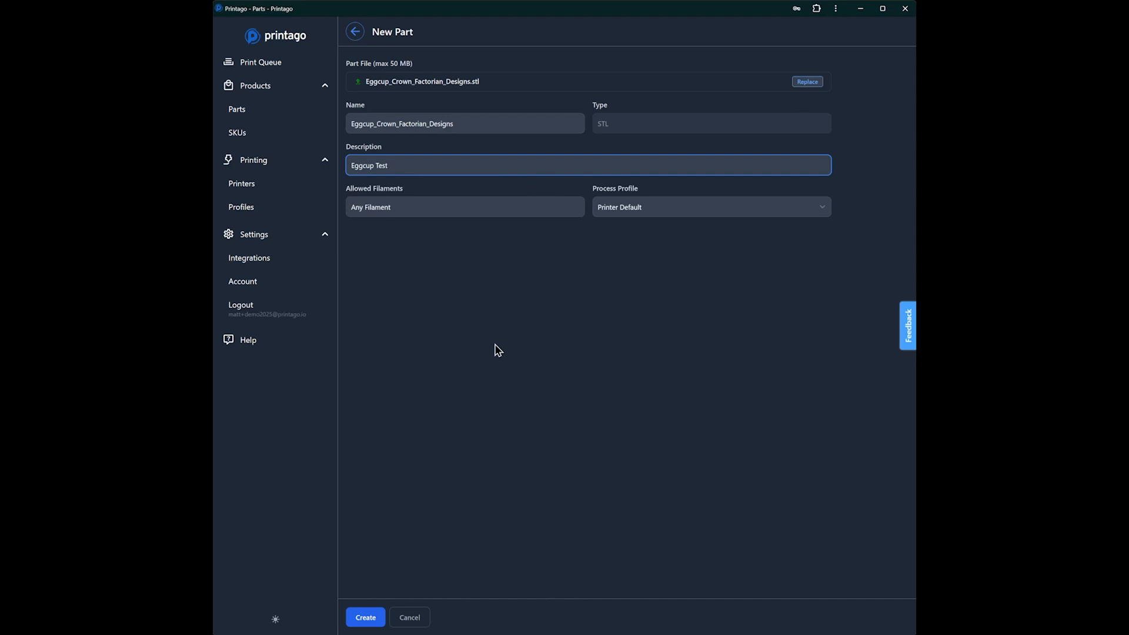
mouse_move(789, 203)
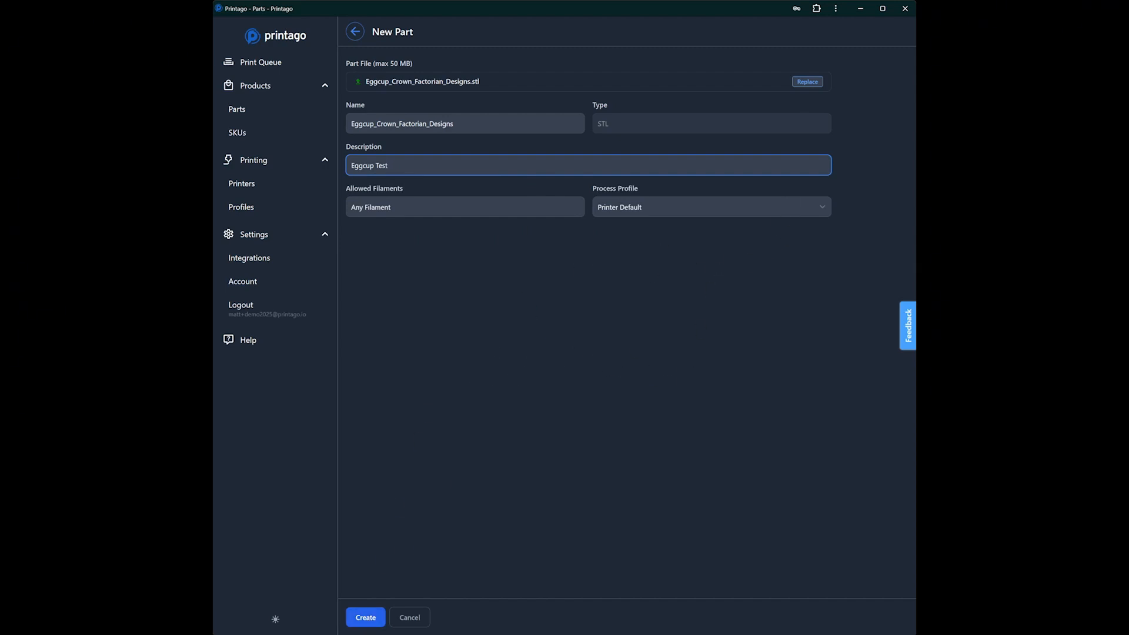
left_click(365, 617)
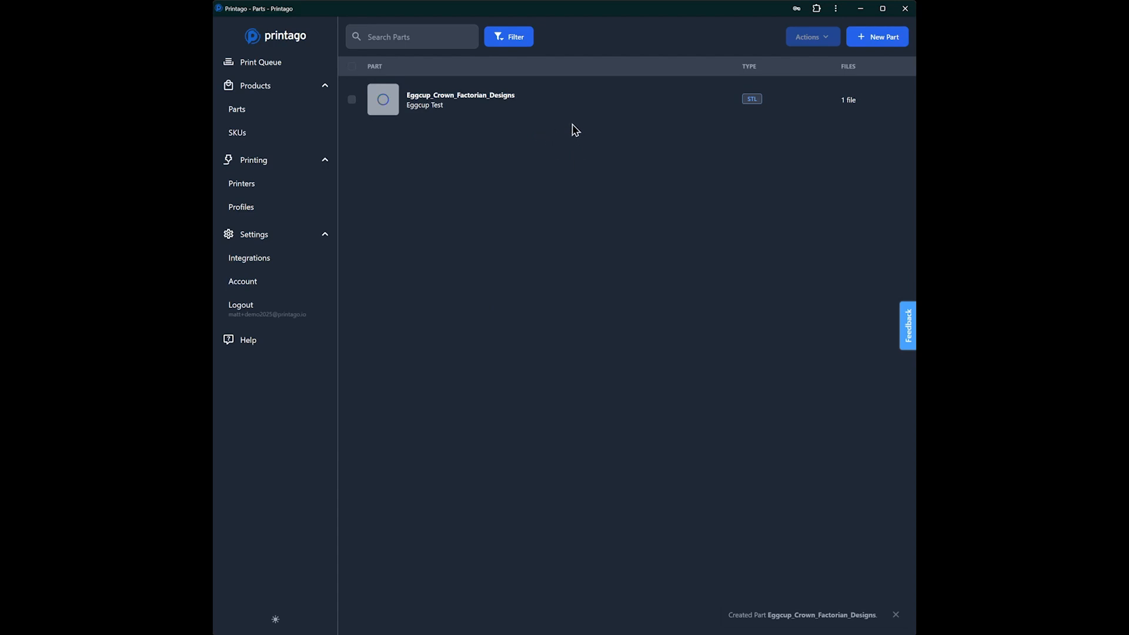
left_click(459, 99)
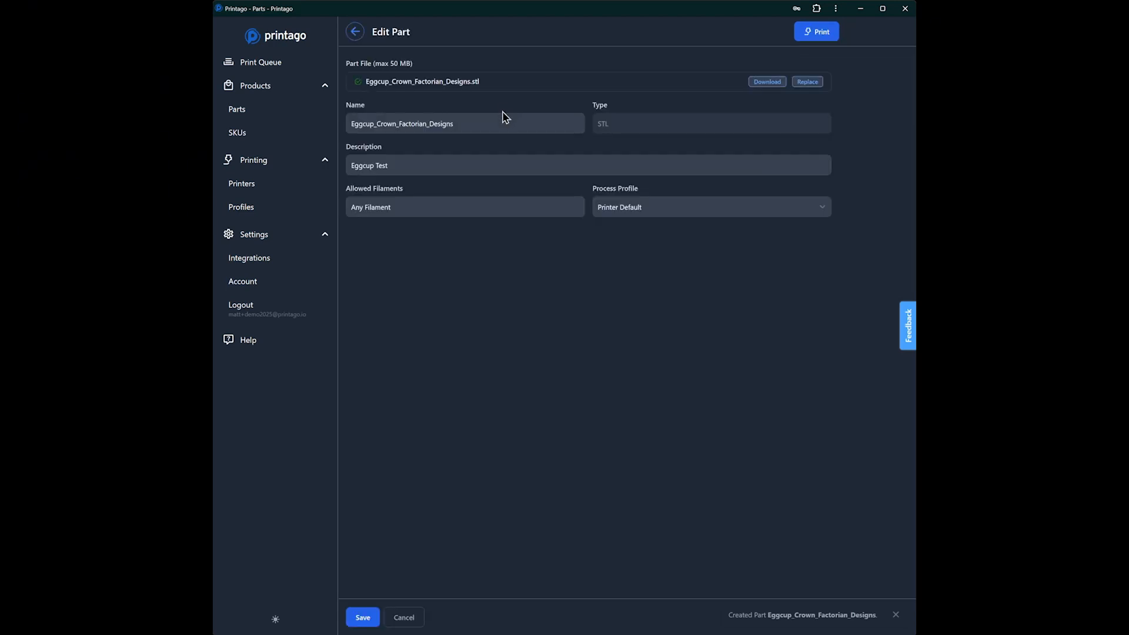
Print the Eggcup part with Quantity 50, creating 50 pending jobs
left_click(816, 30)
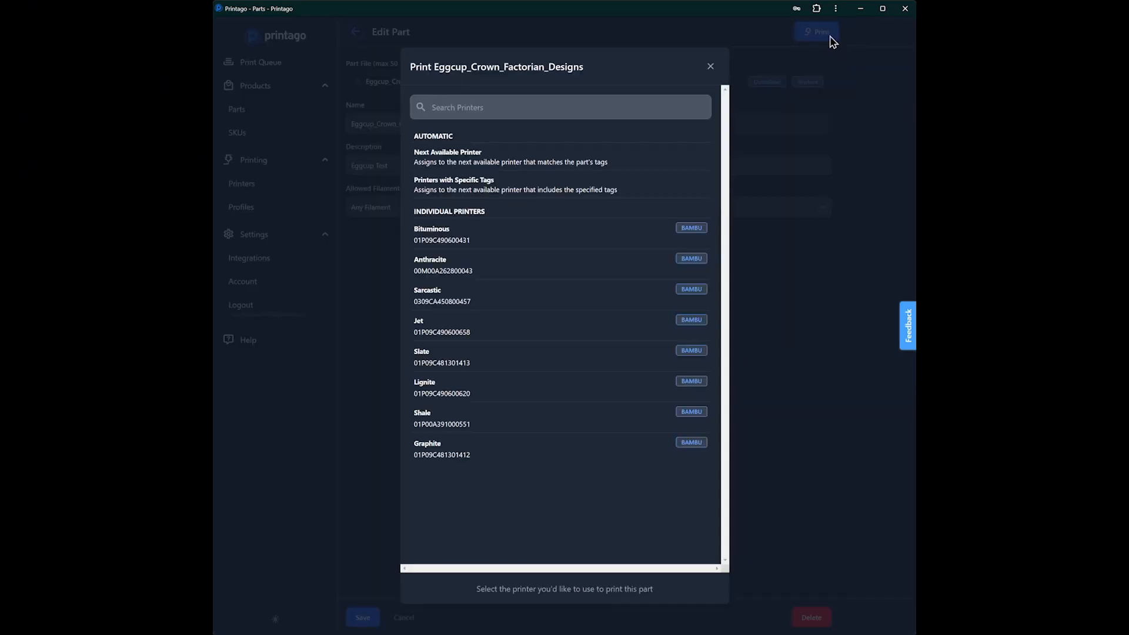
mouse_move(511, 226)
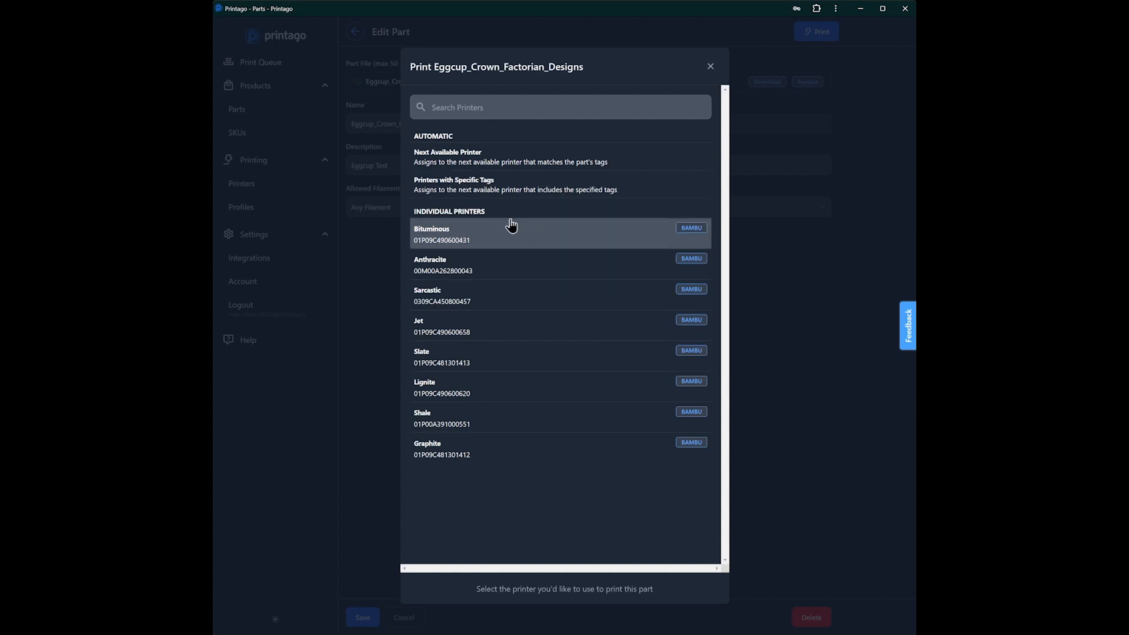
mouse_move(499, 156)
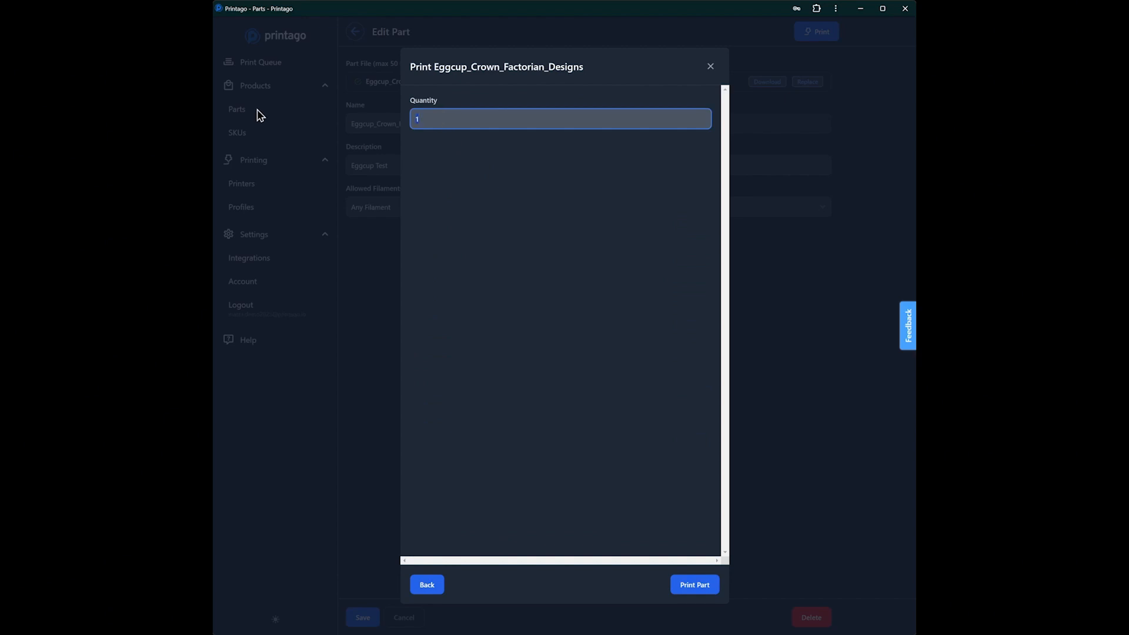
type("50")
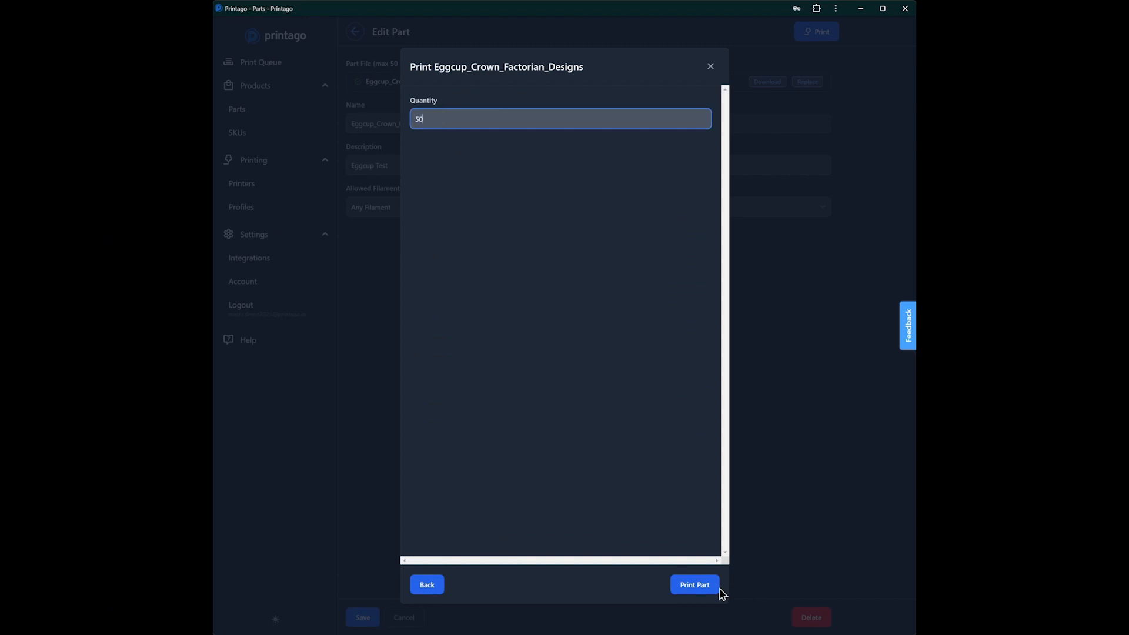
left_click(693, 584)
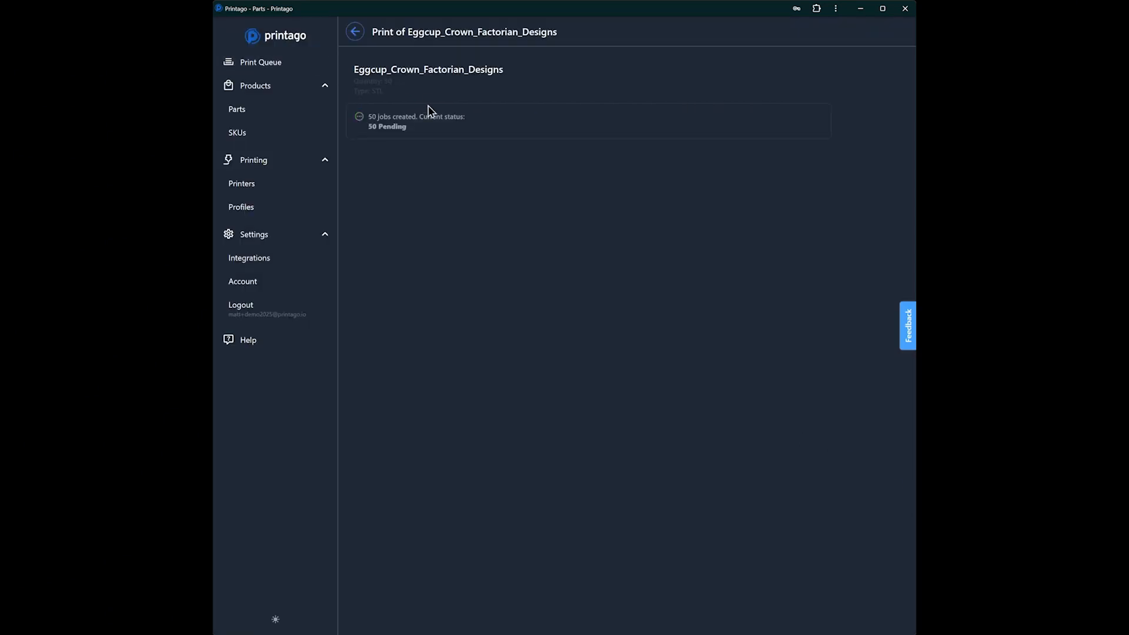
mouse_move(395, 179)
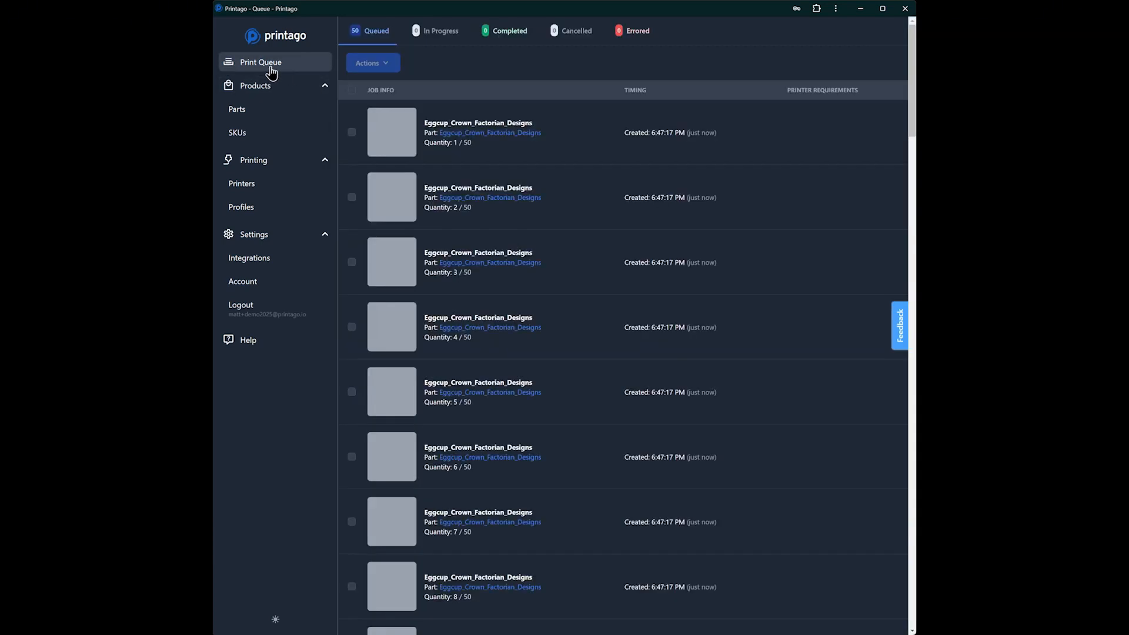
Review the 50 queued Eggcup jobs, check In Progress is empty, return to Queued
scroll("down", 3)
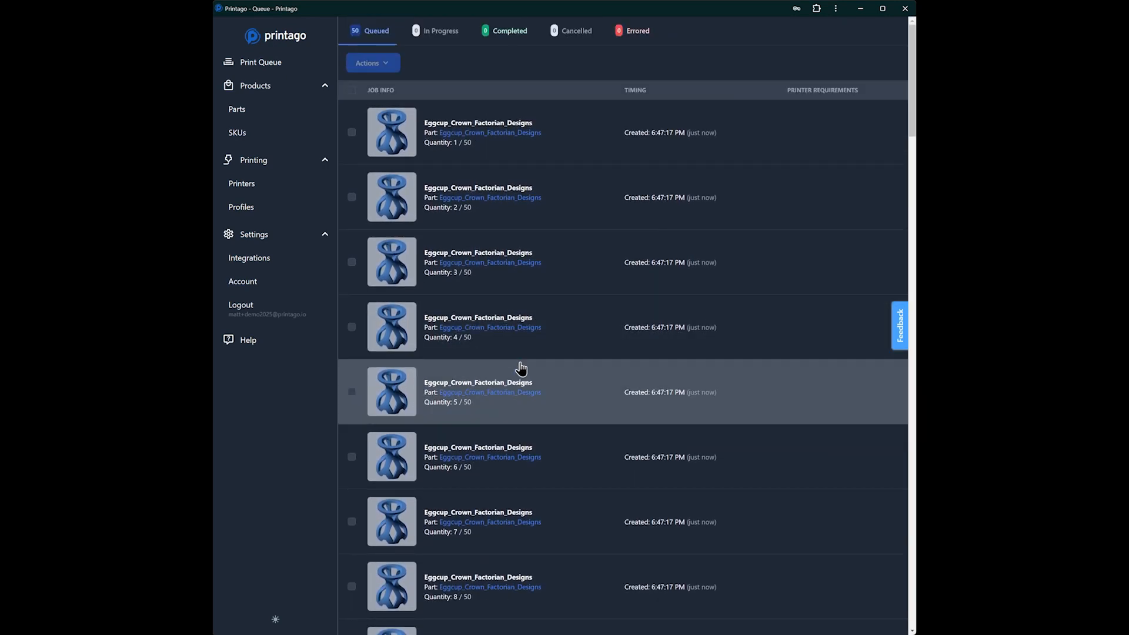
left_click(435, 31)
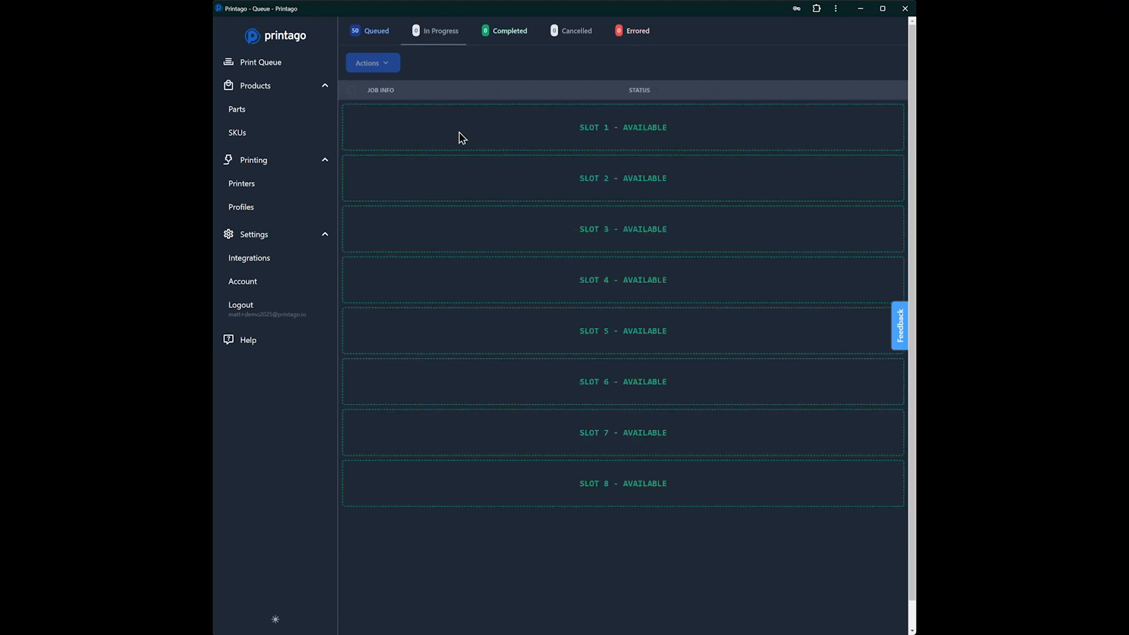
mouse_move(627, 460)
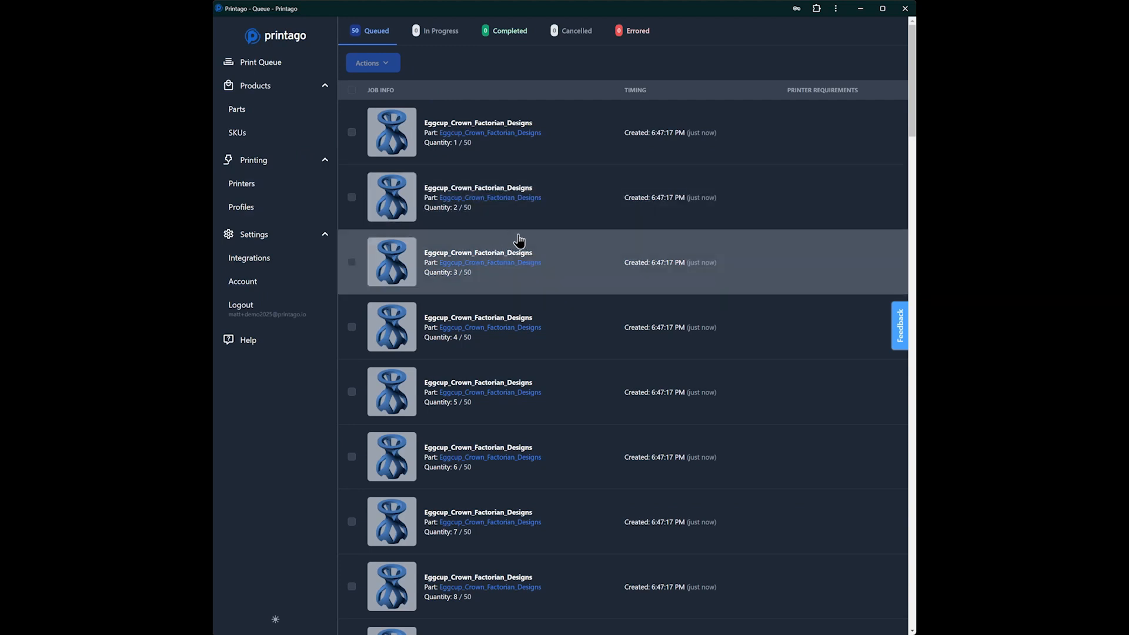
left_click(242, 183)
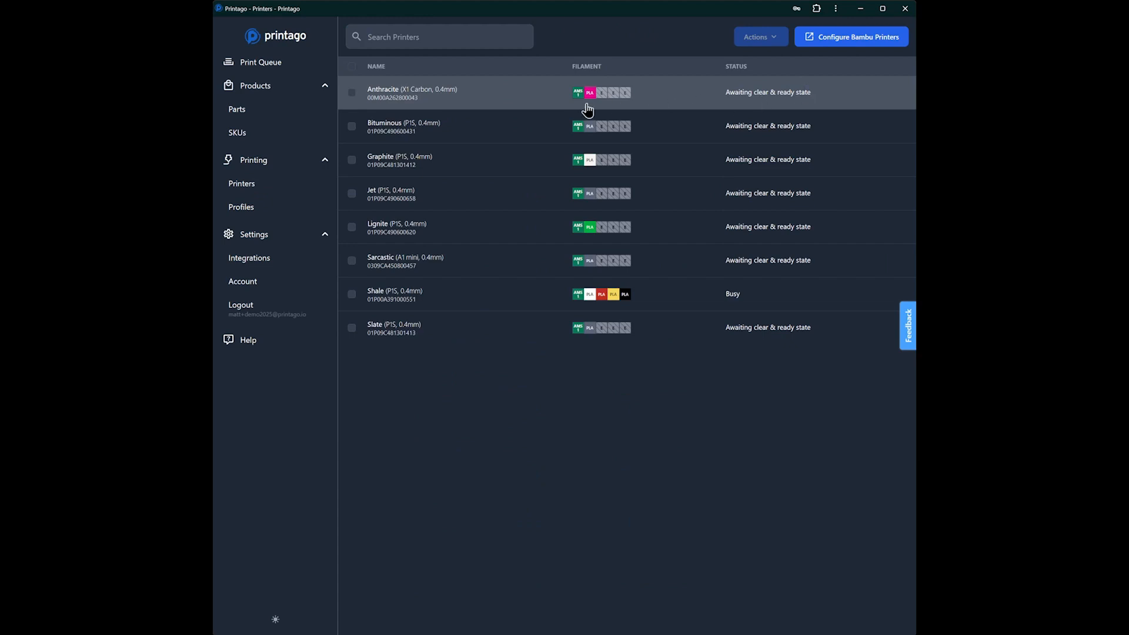
mouse_move(561, 258)
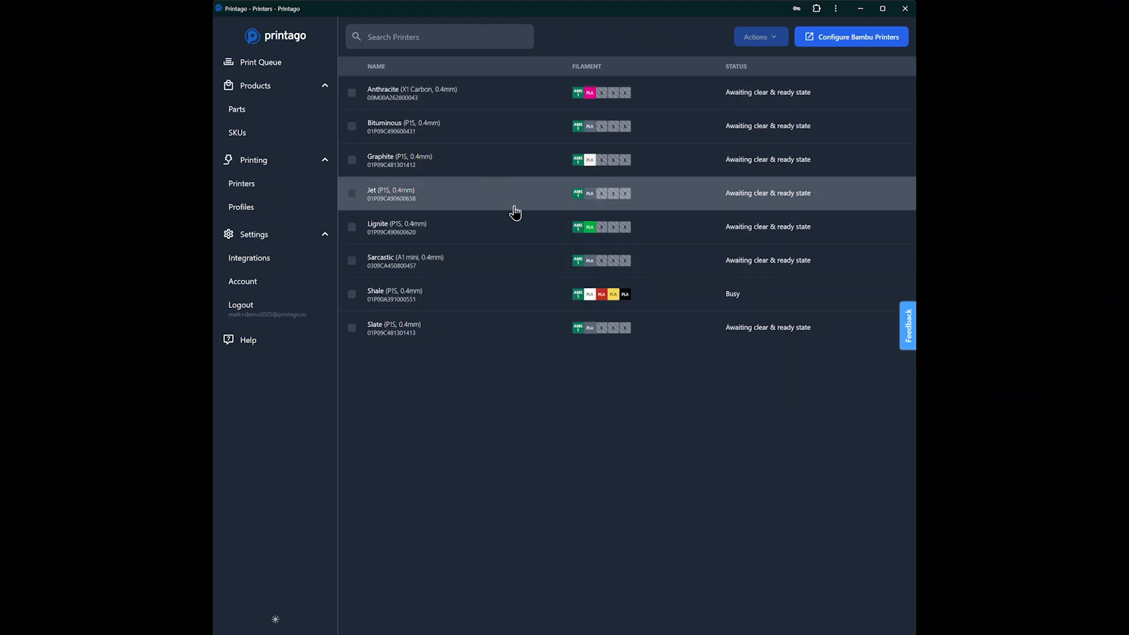
mouse_move(522, 210)
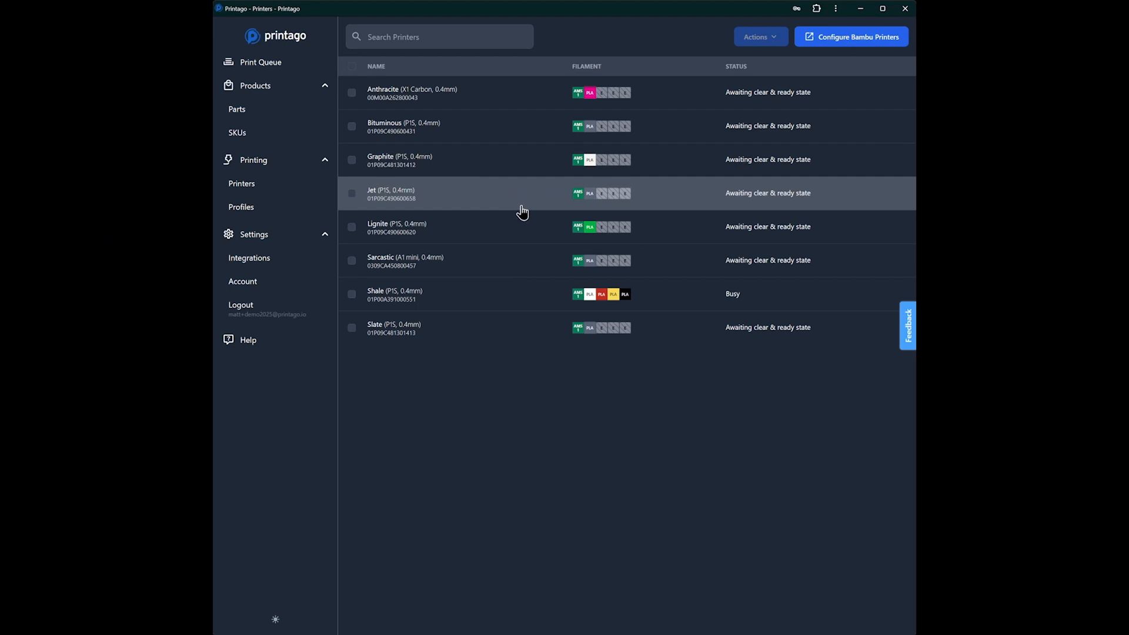
mouse_move(509, 207)
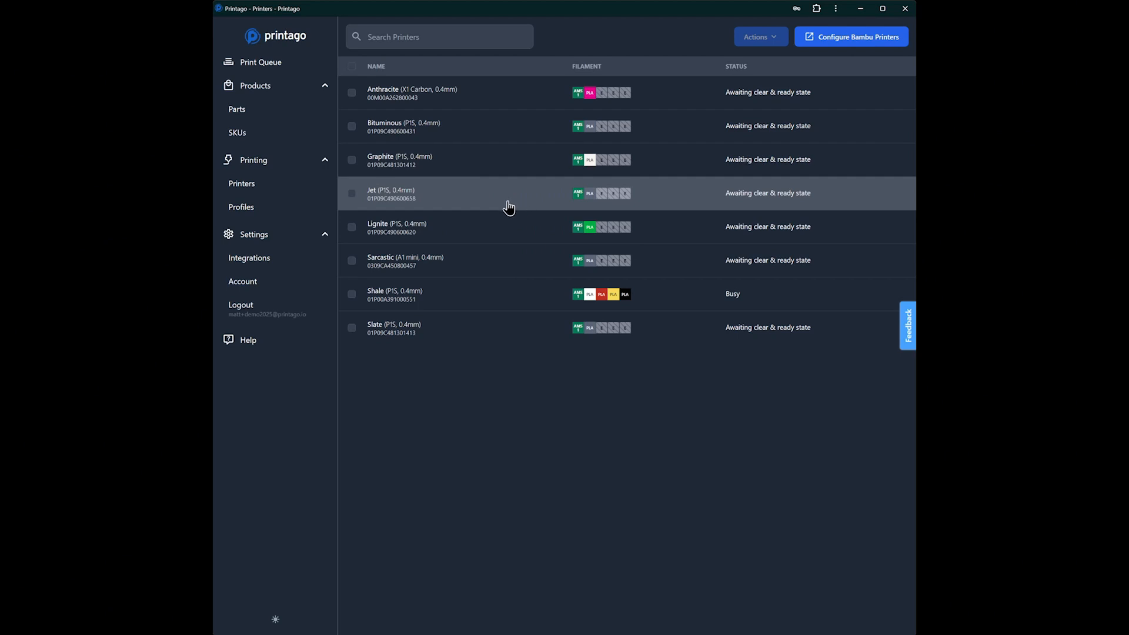
mouse_move(509, 178)
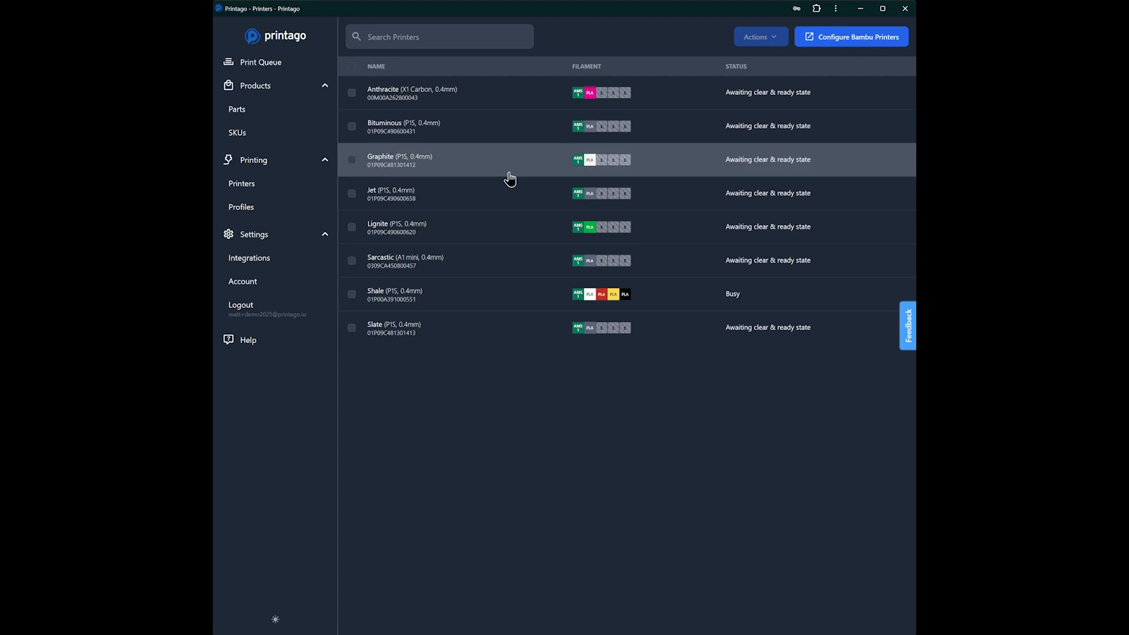
left_click(400, 158)
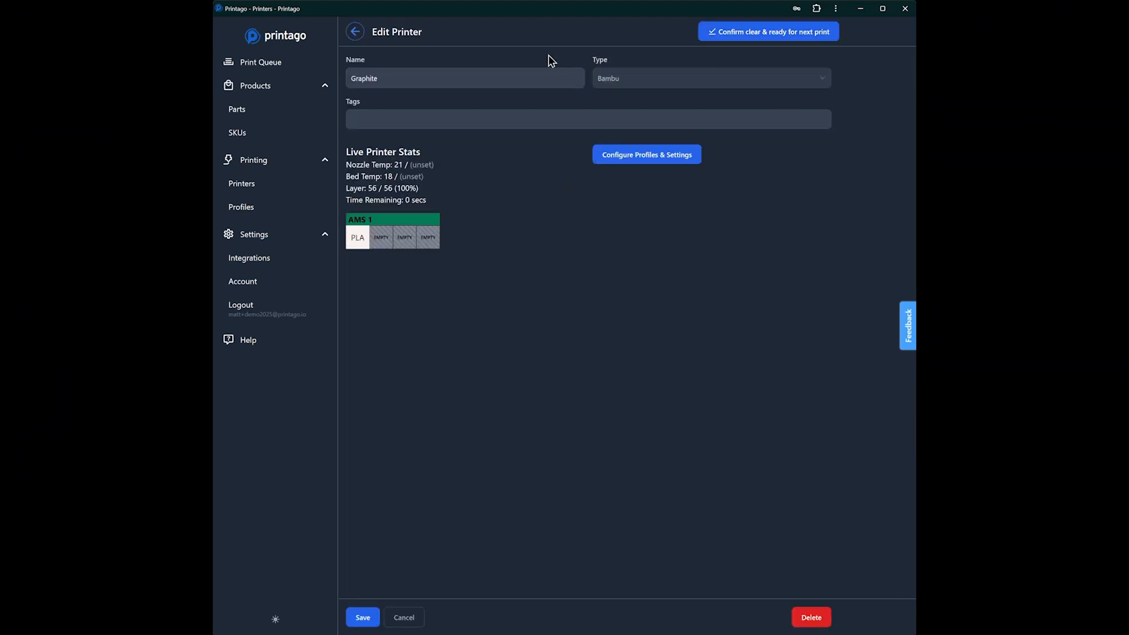
left_click(354, 32)
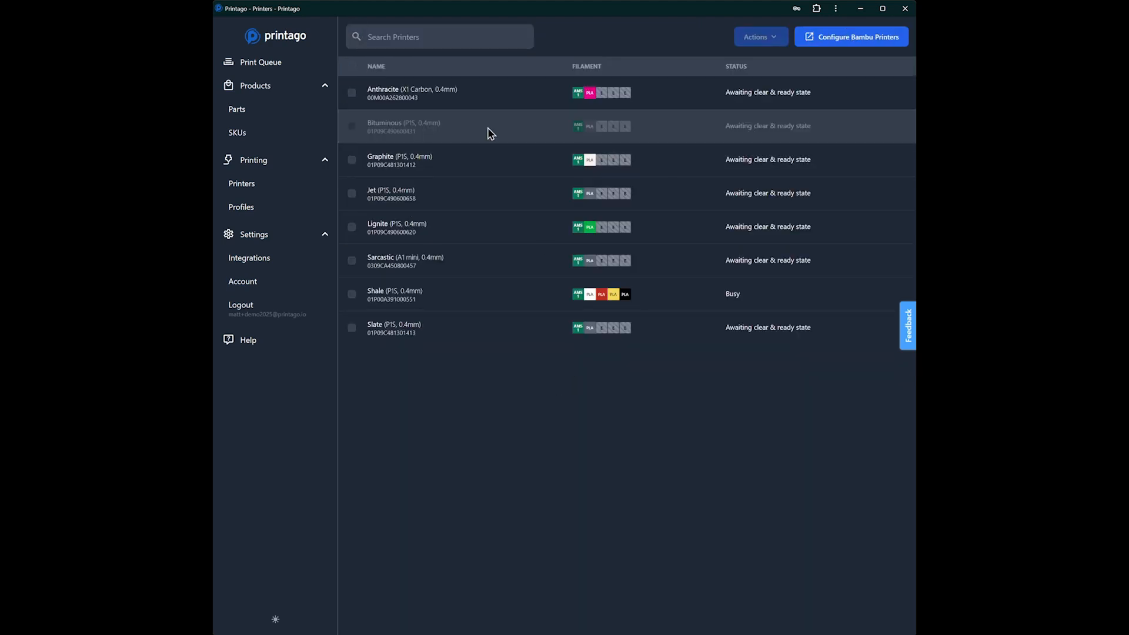
left_click(260, 62)
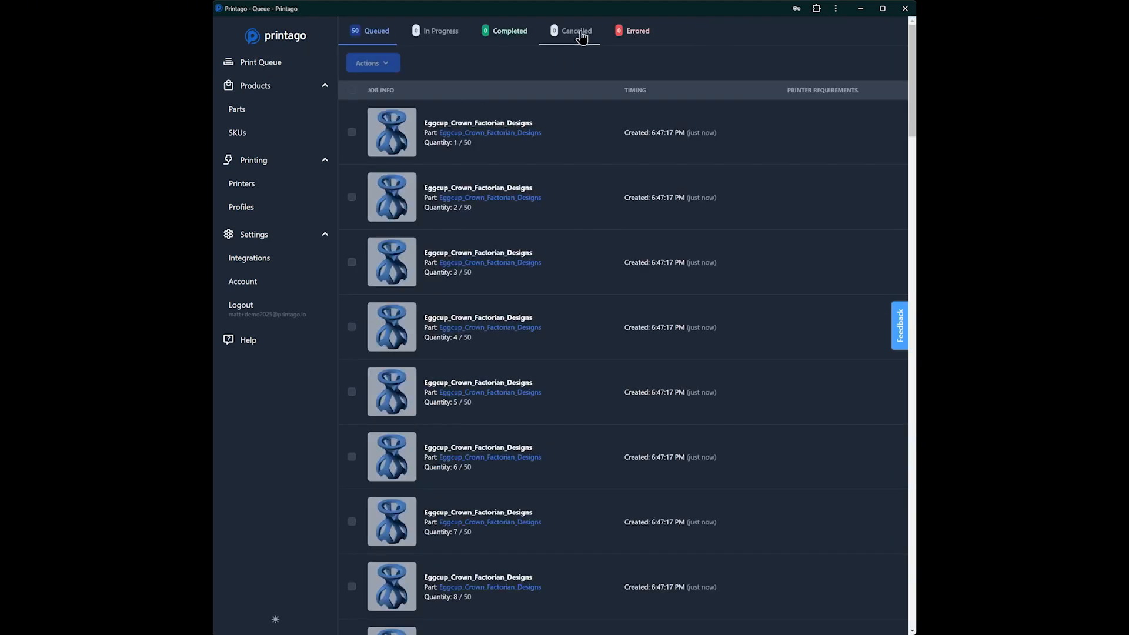
left_click(510, 31)
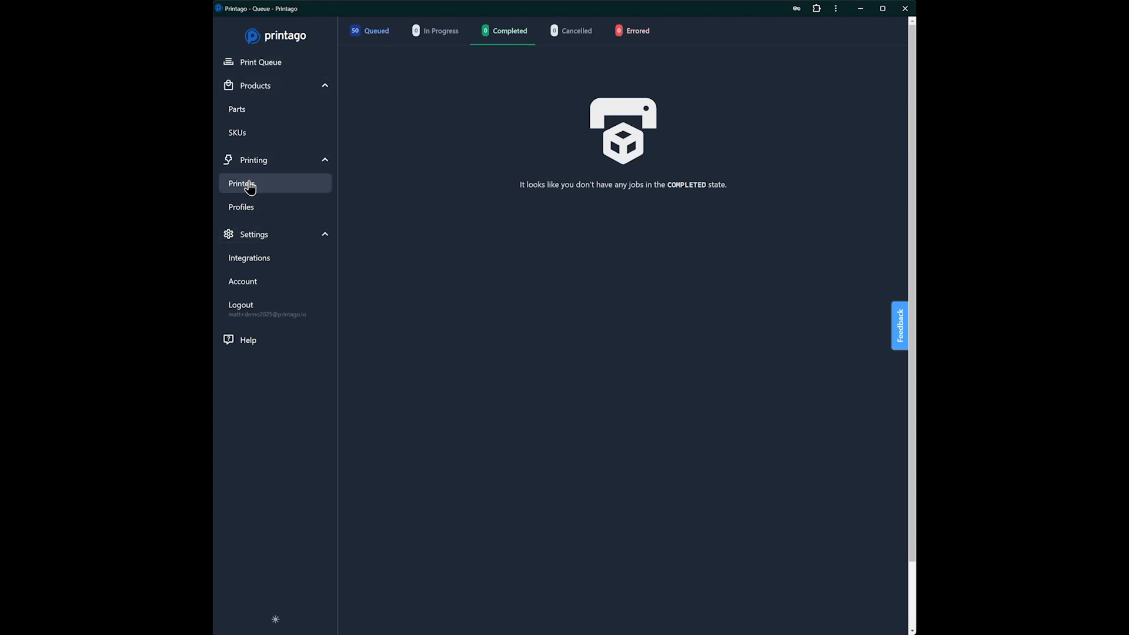
left_click(241, 184)
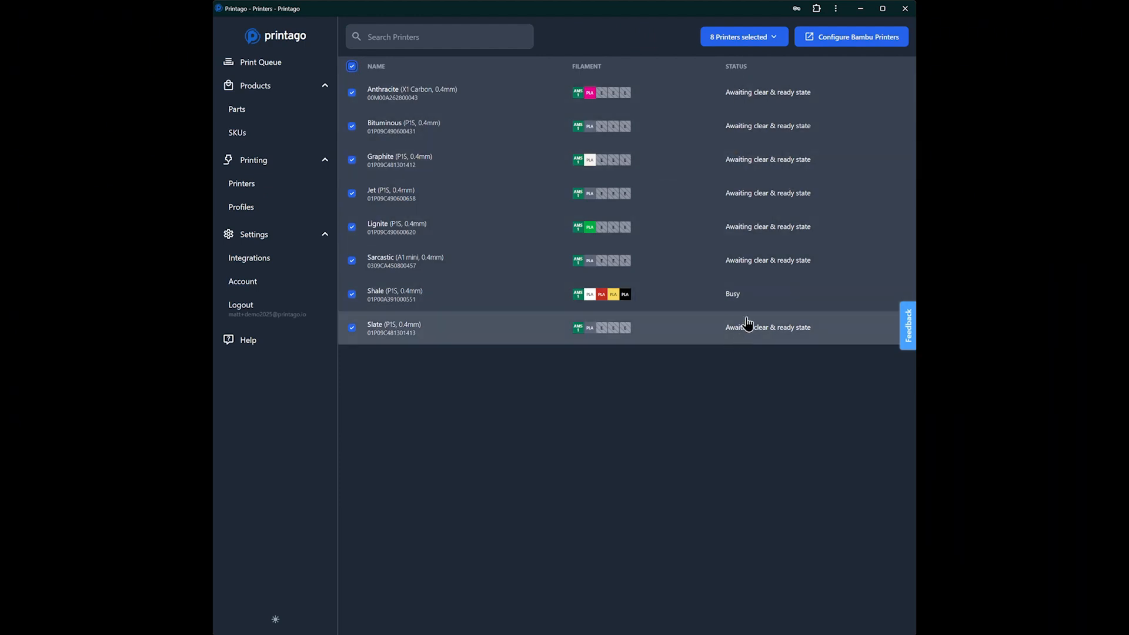
Set Availability to Clear & ready for all 8 selected printers and confirm
left_click(743, 36)
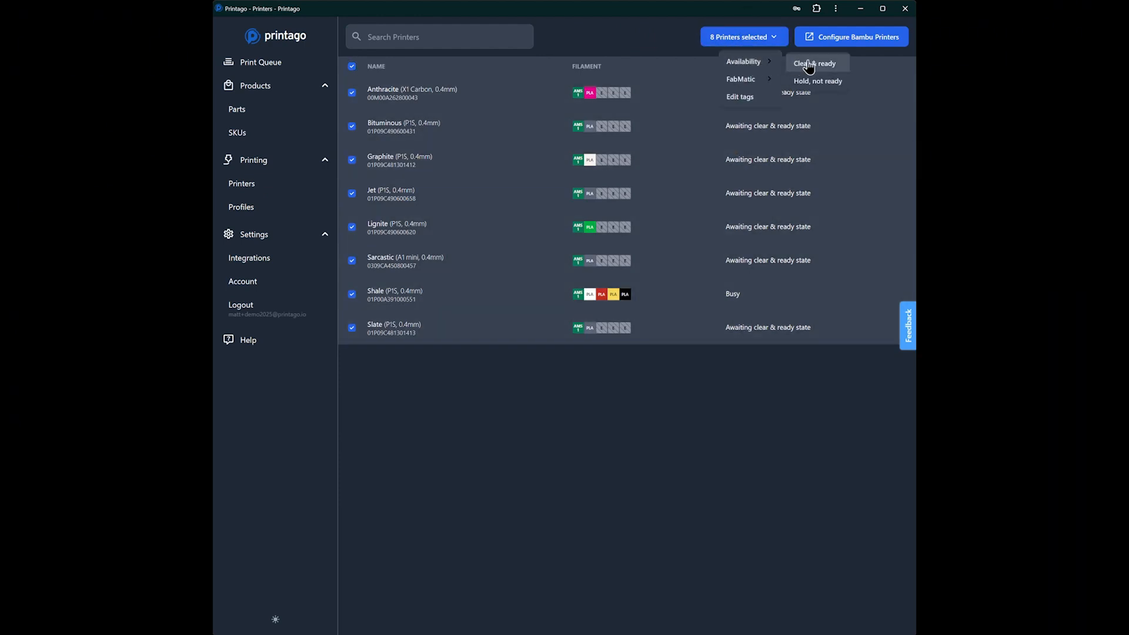
left_click(814, 63)
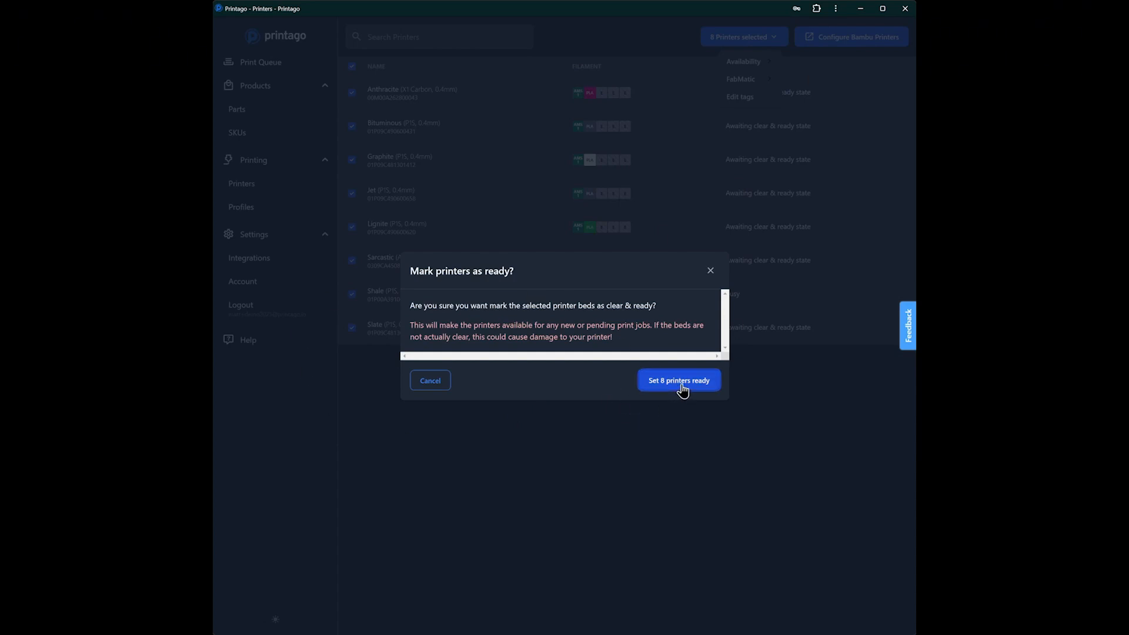
left_click(677, 380)
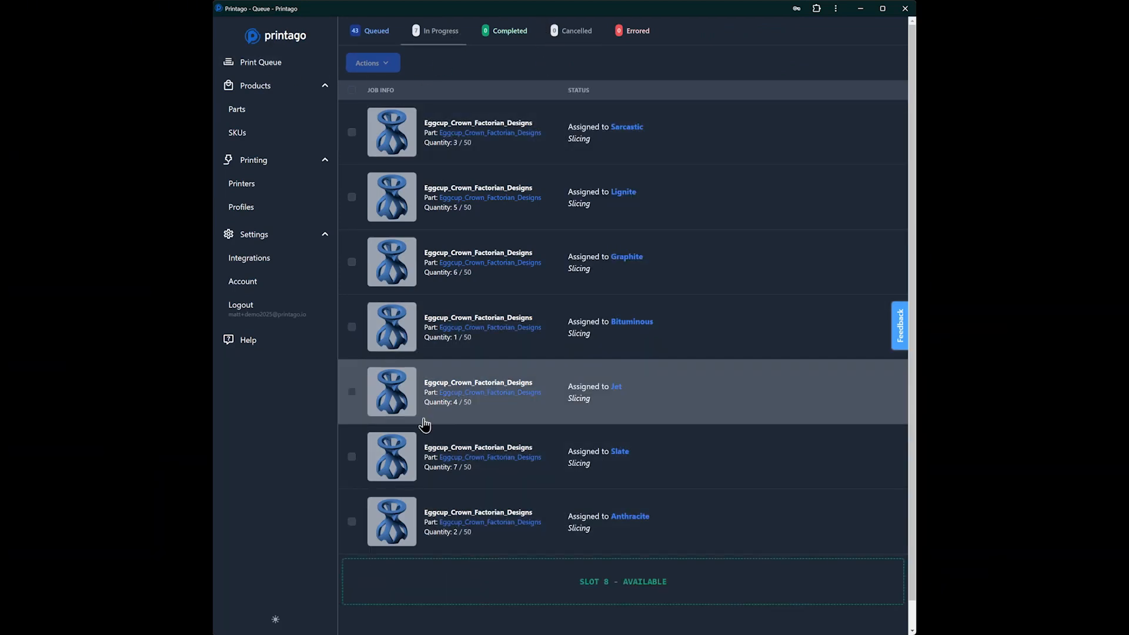
mouse_move(546, 286)
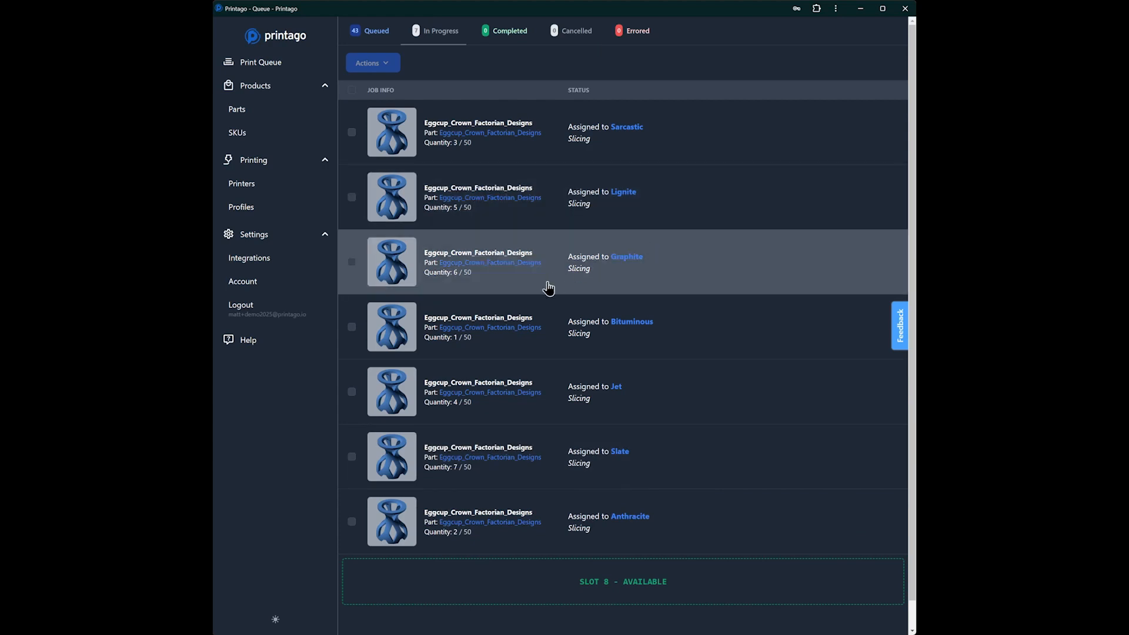
mouse_move(600, 445)
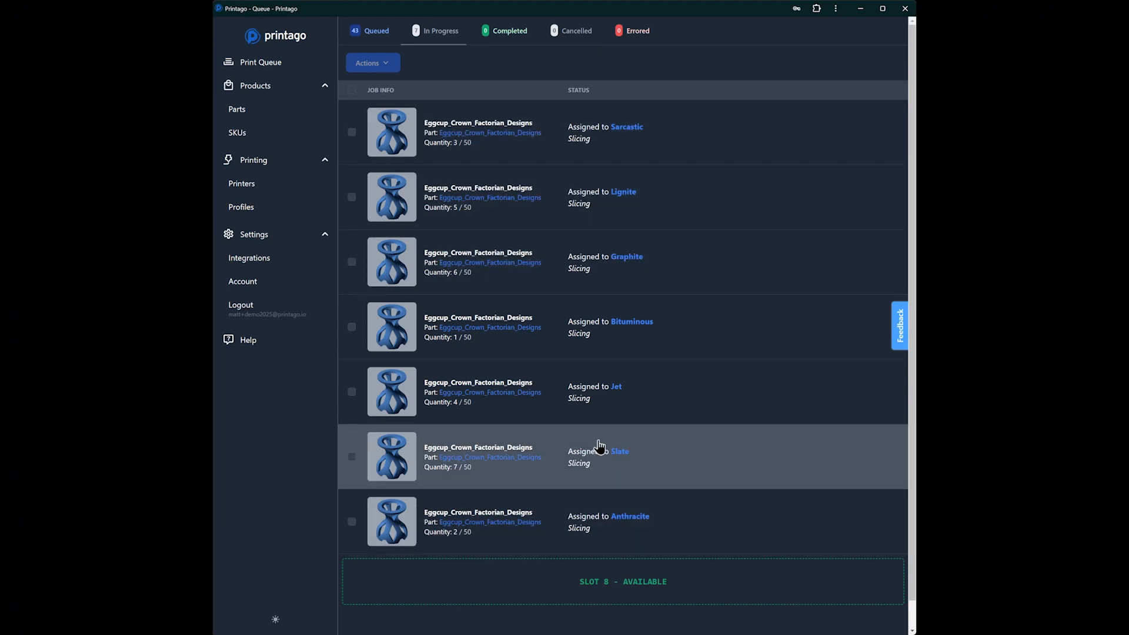
mouse_move(620, 150)
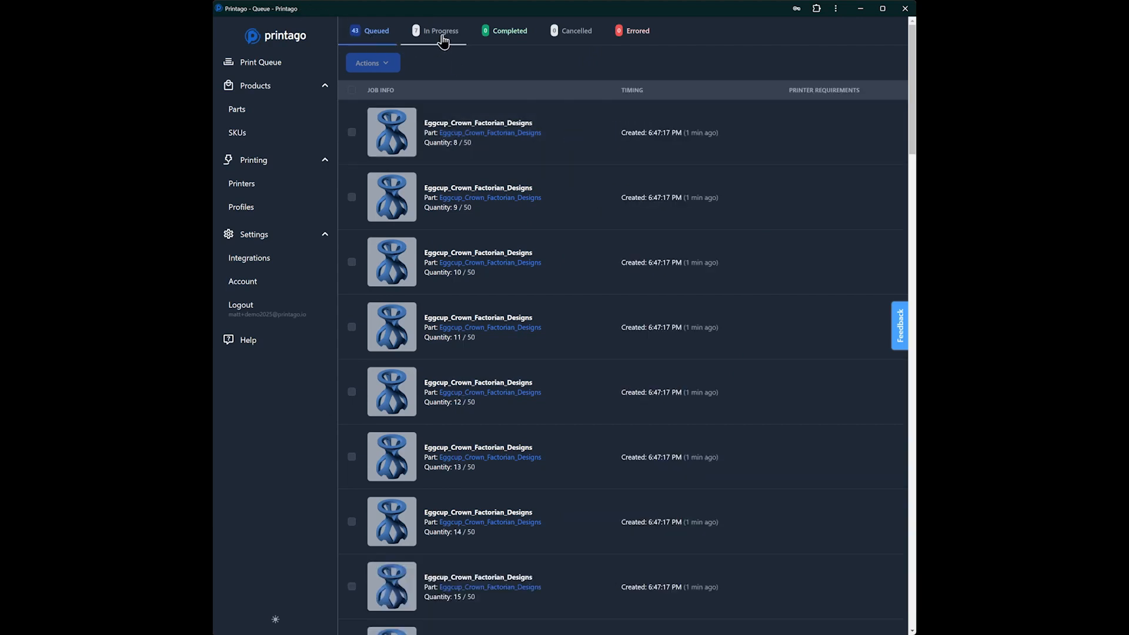
left_click(435, 30)
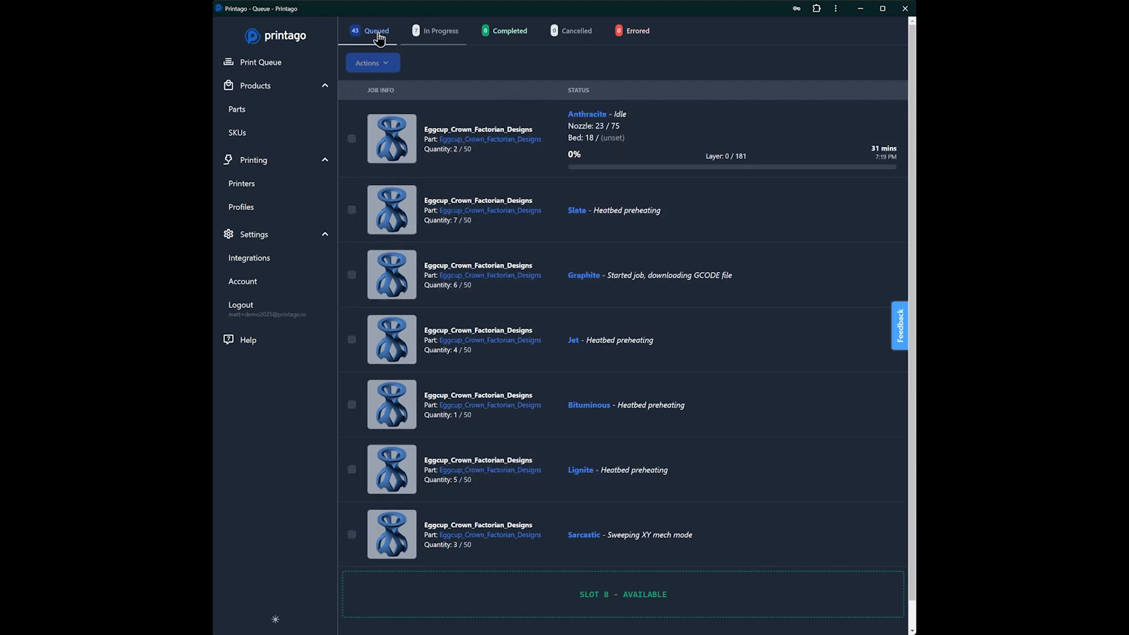
left_click(375, 30)
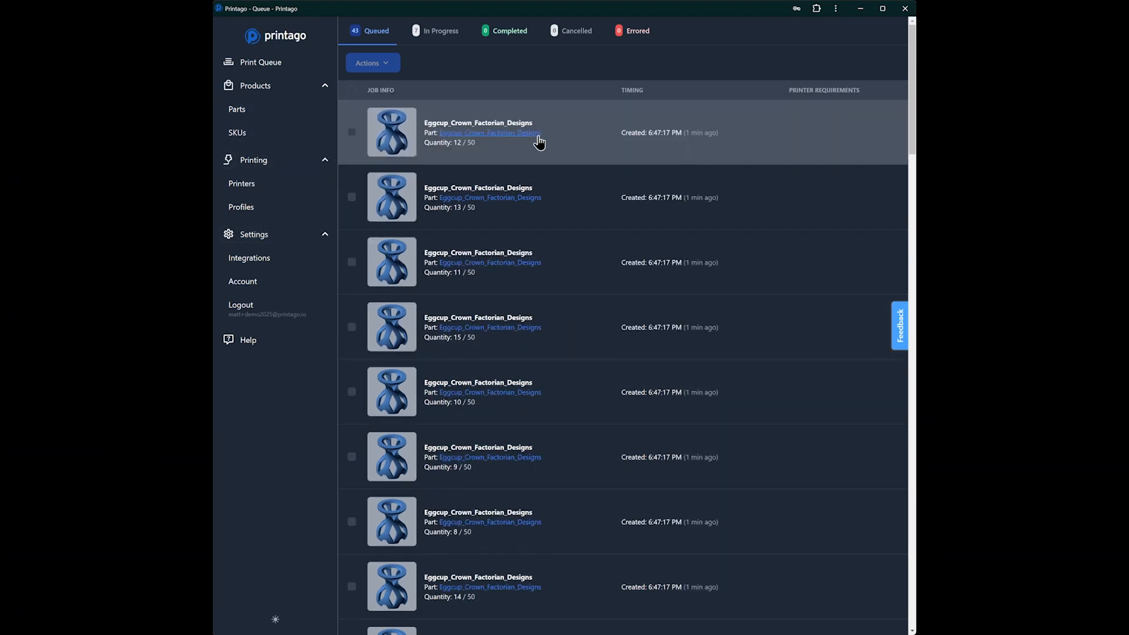
left_click(439, 30)
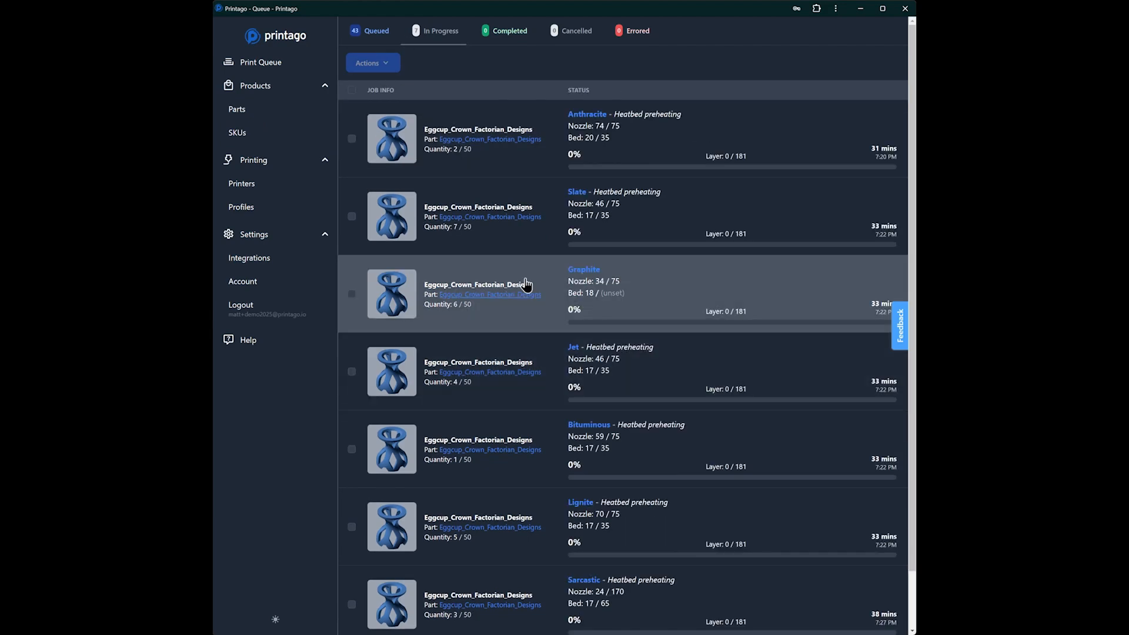
scroll("down", 3)
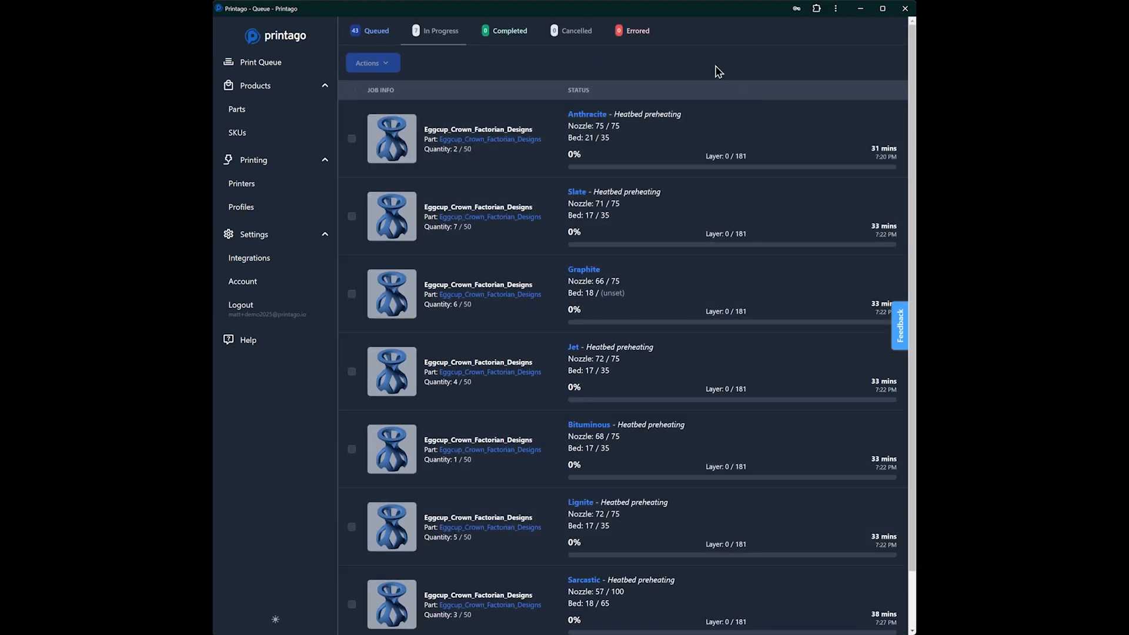
Select all seven in-progress Eggcup jobs, cancel them, and return to Printers
left_click(352, 91)
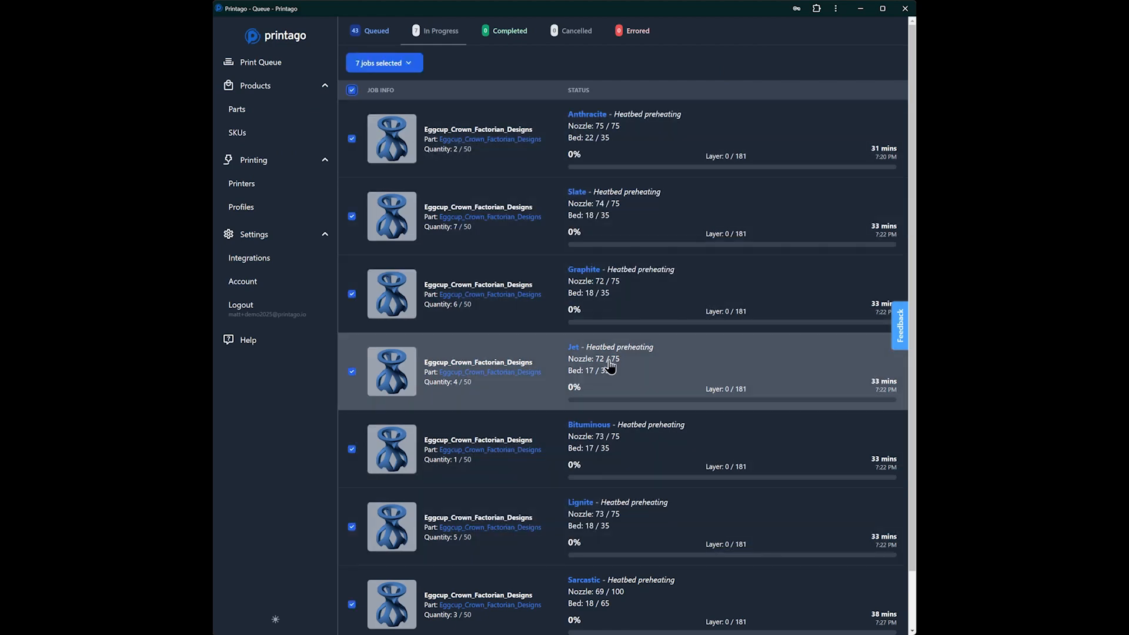
left_click(383, 62)
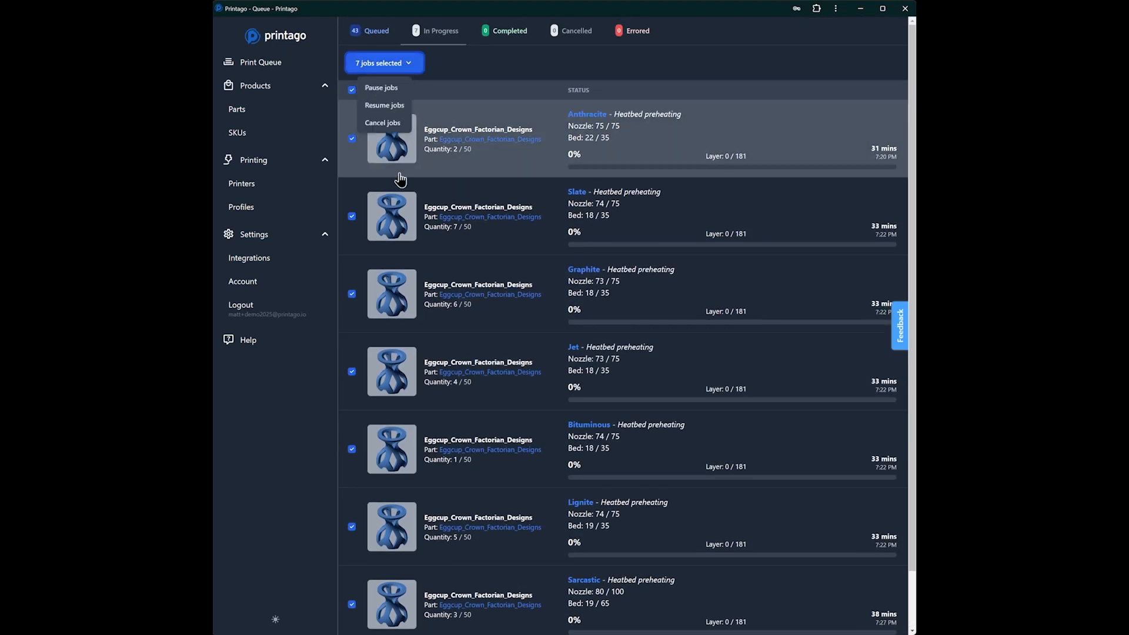
left_click(382, 122)
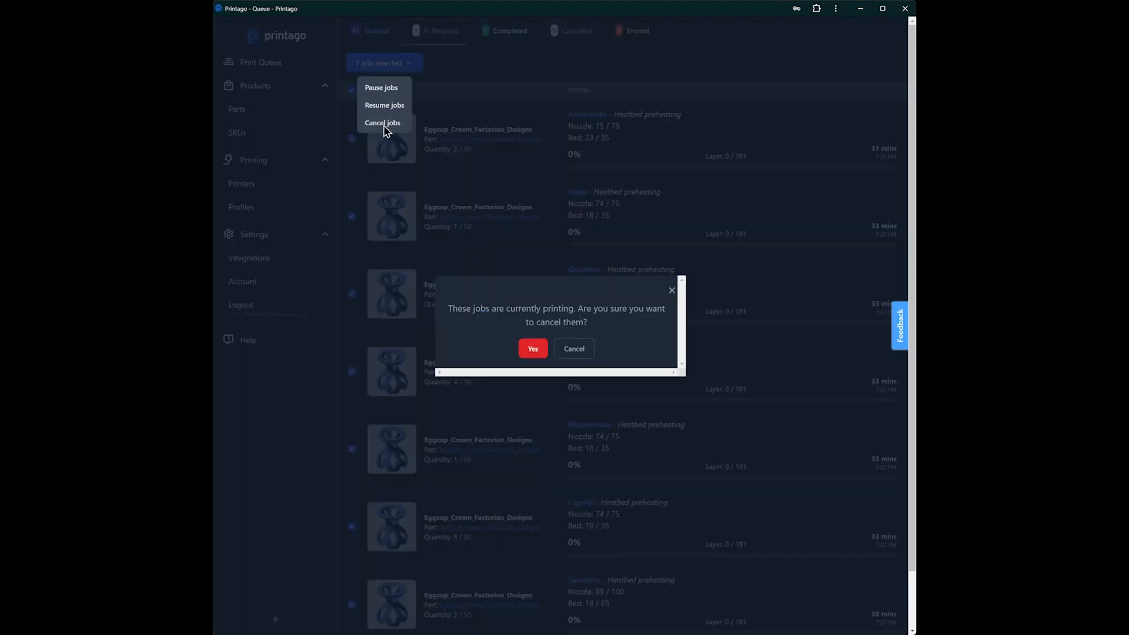
left_click(532, 348)
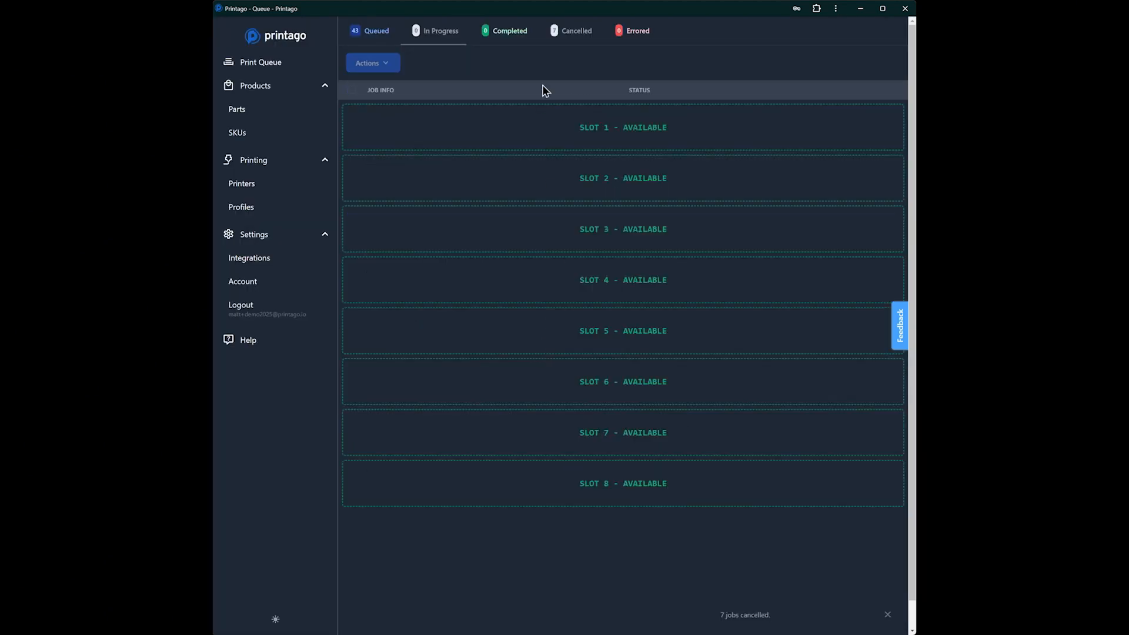
left_click(576, 31)
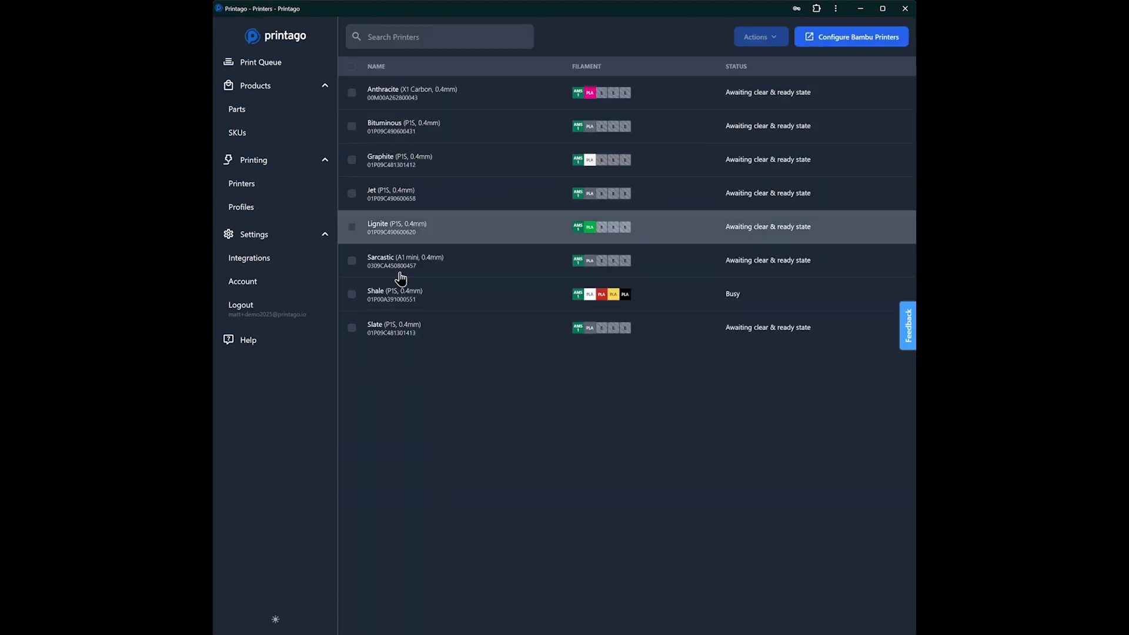
Select all 43 remaining queued Eggcup jobs in the Print Queue and cancel them
left_click(260, 62)
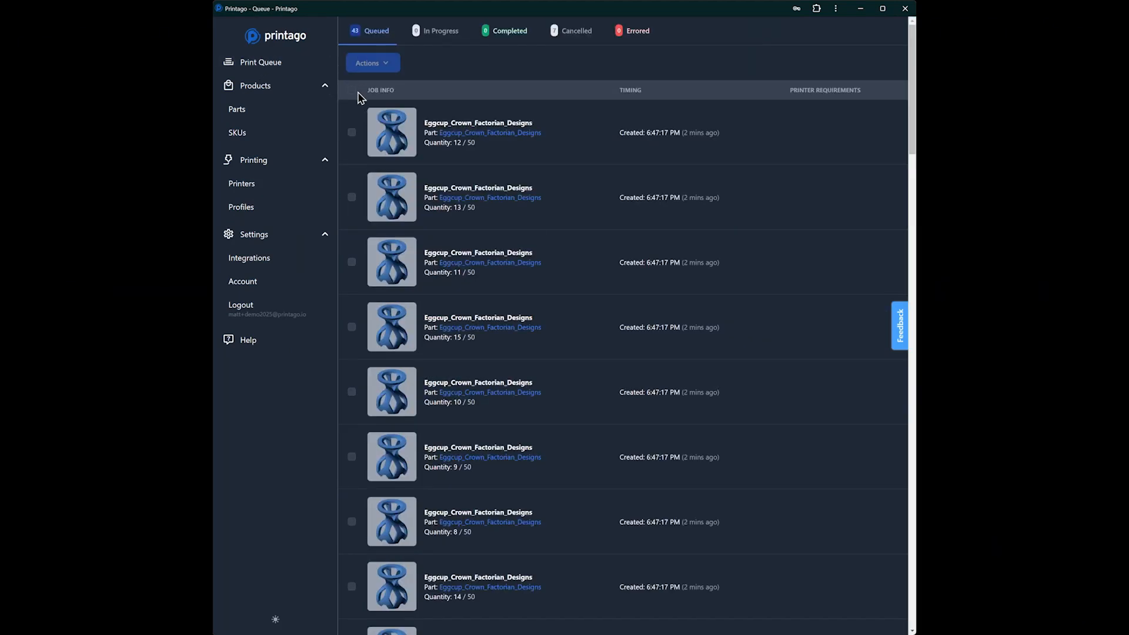
left_click(352, 90)
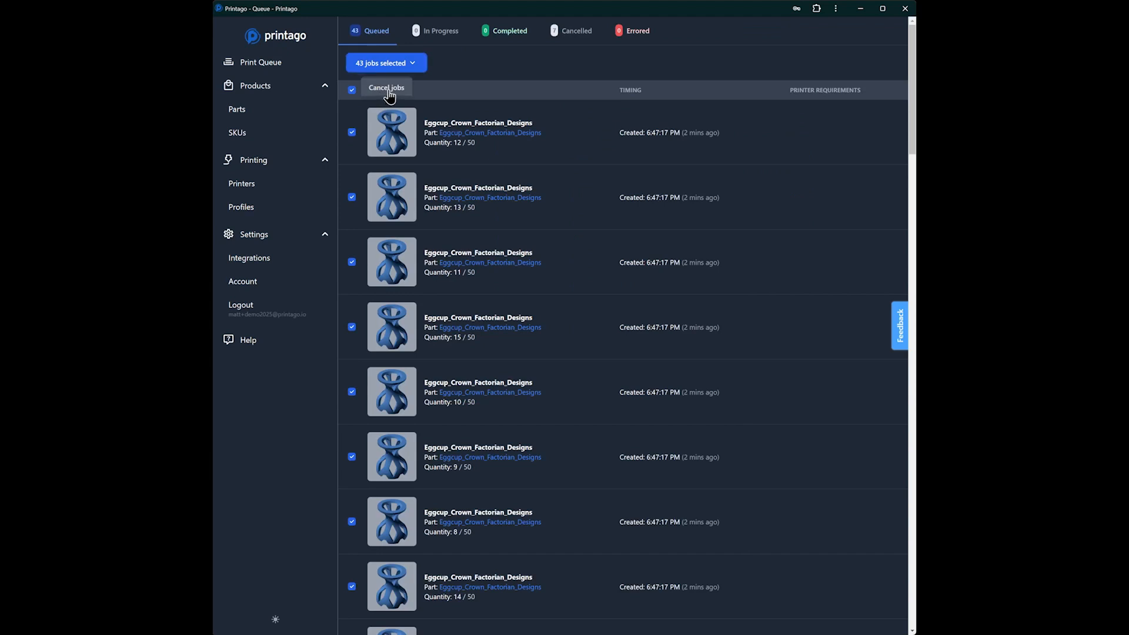
left_click(387, 87)
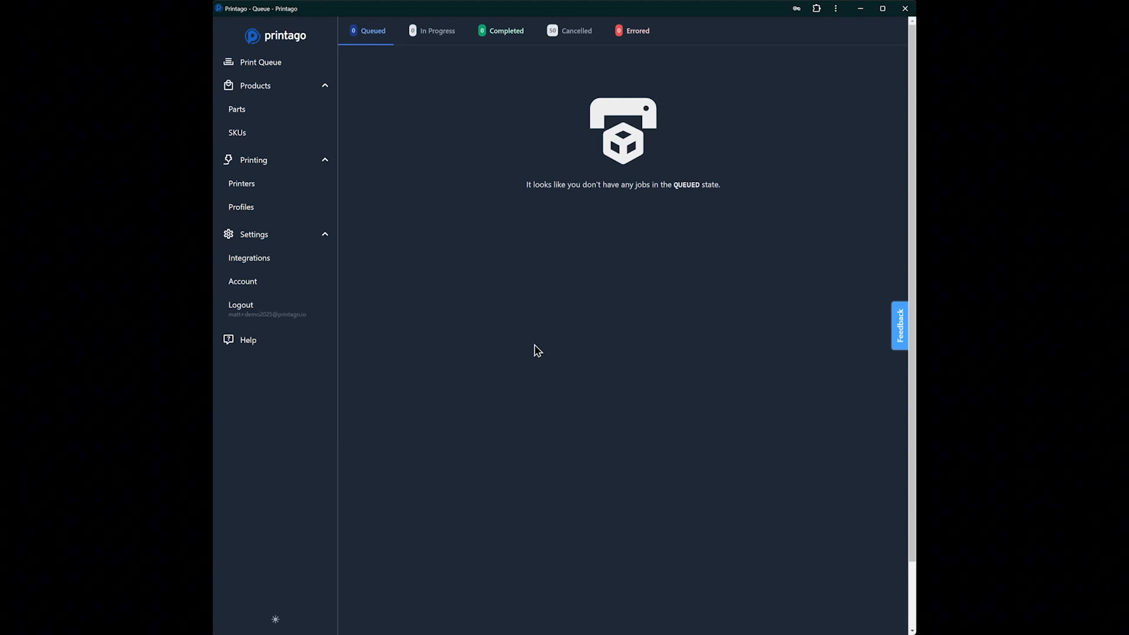
mouse_move(804, 402)
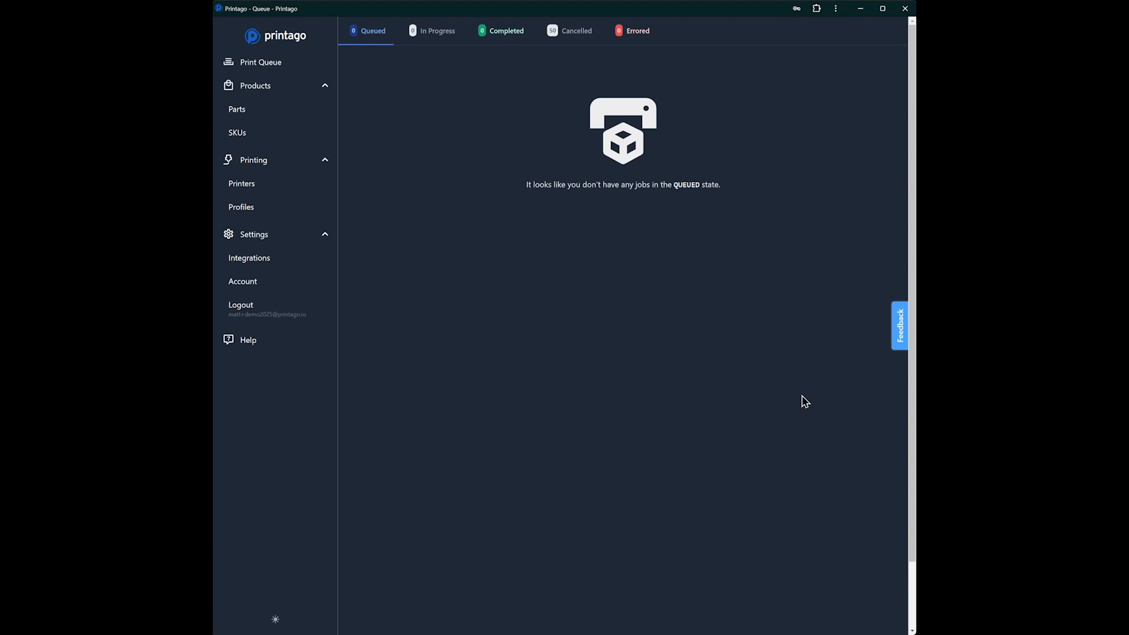